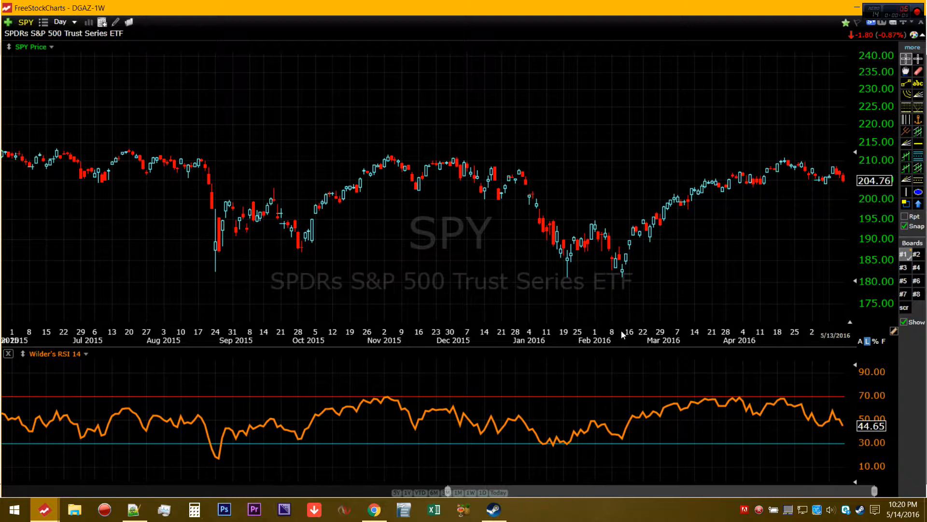
mouse_move(457, 485)
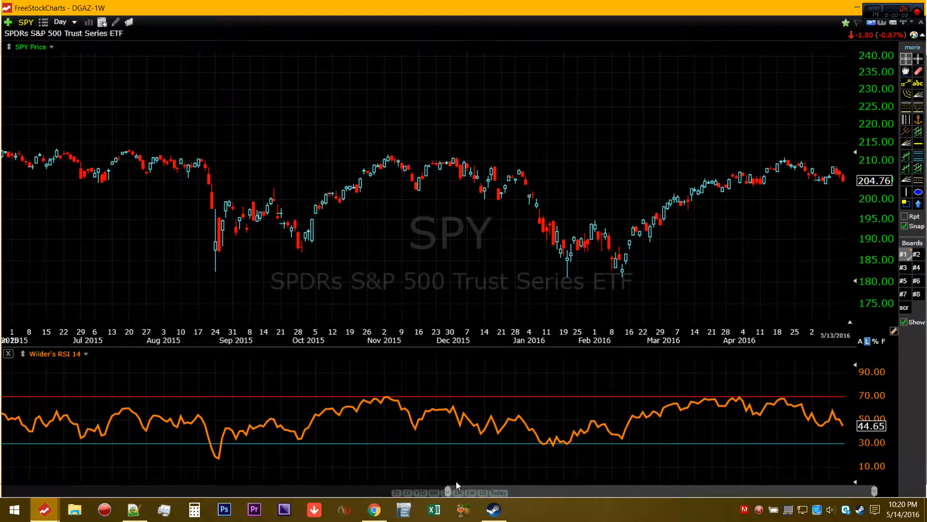
Step: Adjust the chart's visible price history range and review the RSI notes
left_click_drag(458, 490, 281, 490)
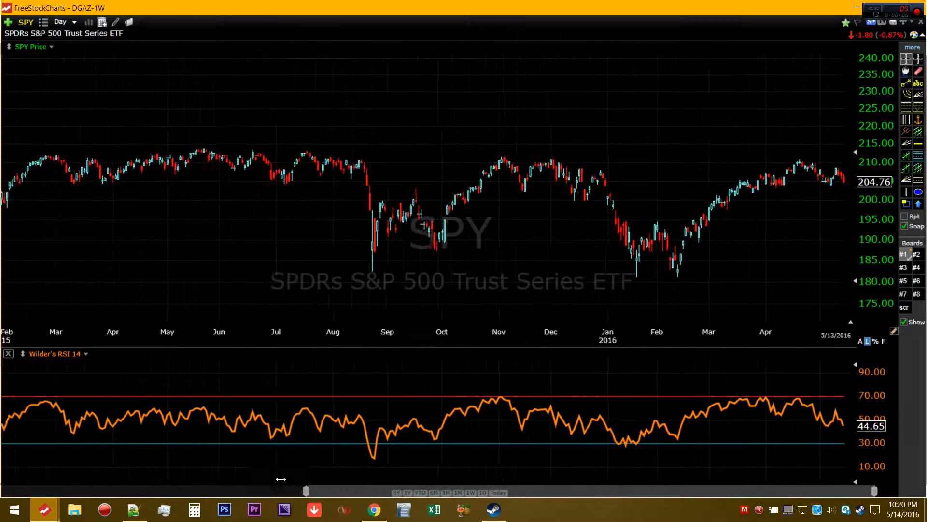
left_click_drag(281, 479, 79, 475)
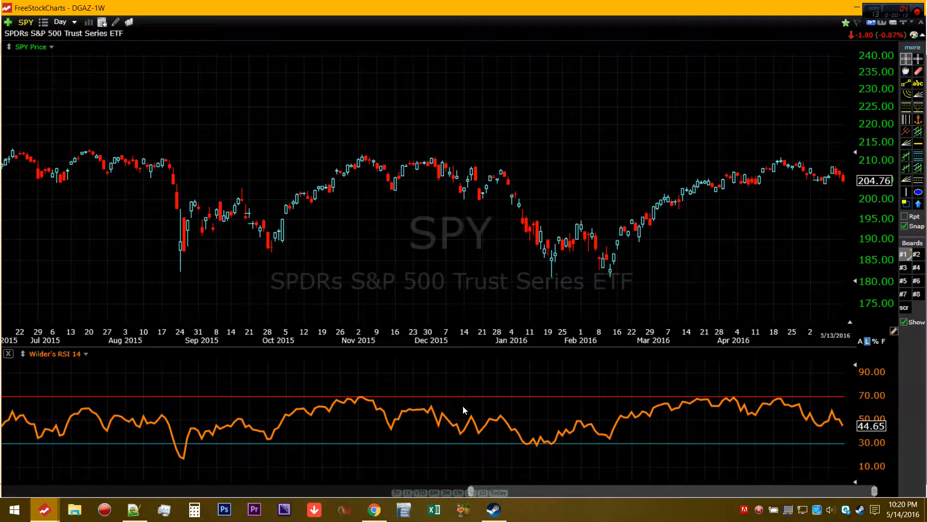
mouse_move(463, 404)
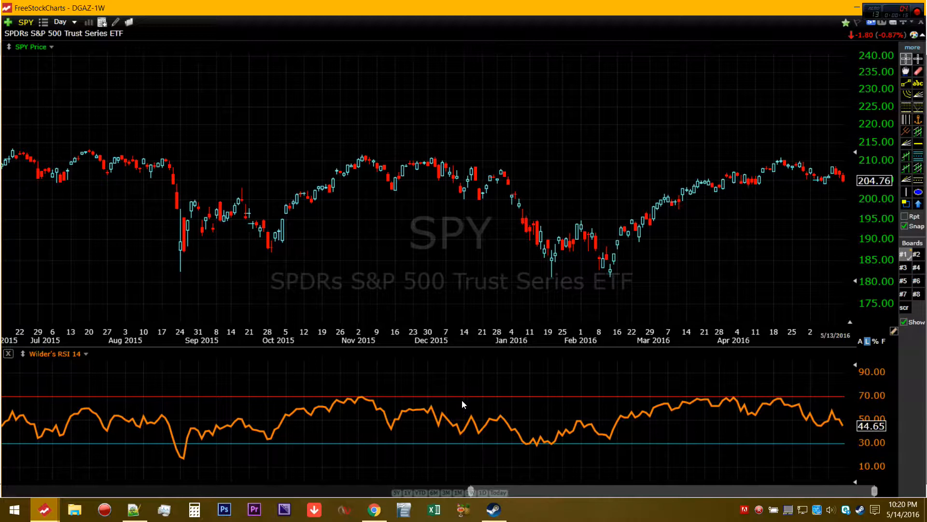
mouse_move(460, 407)
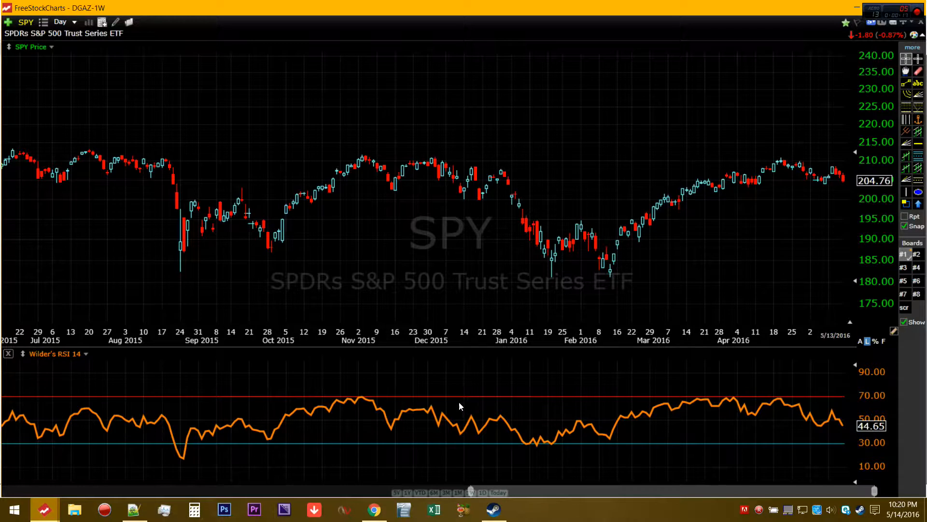
mouse_move(503, 426)
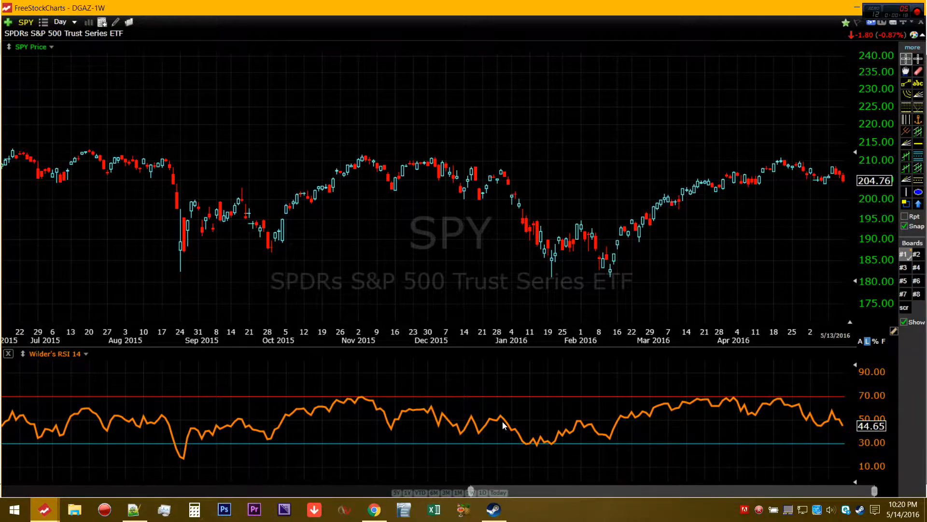
mouse_move(547, 452)
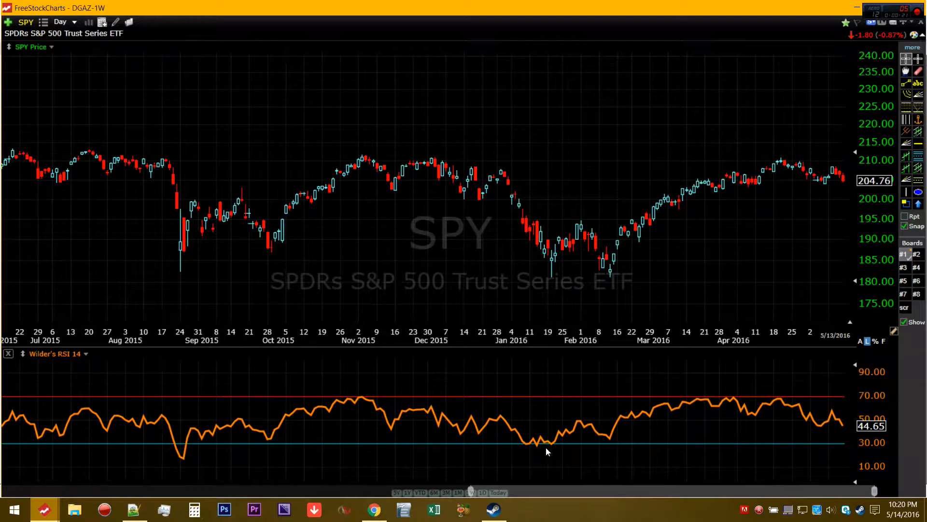
mouse_move(473, 487)
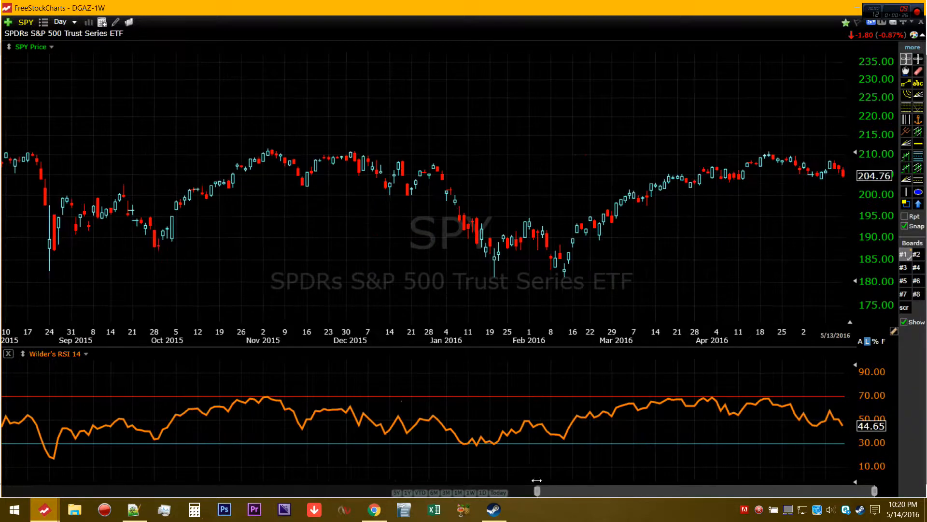
left_click(135, 509)
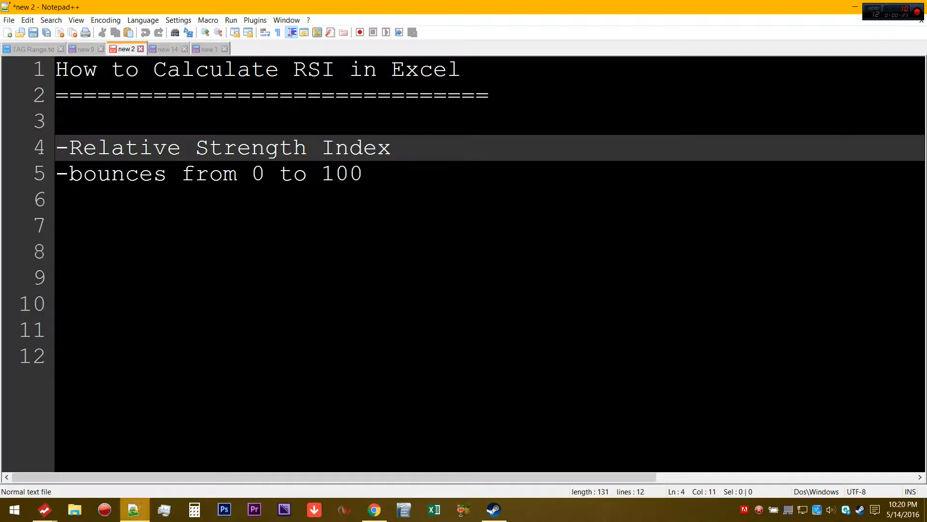
left_click_drag(83, 174, 363, 173)
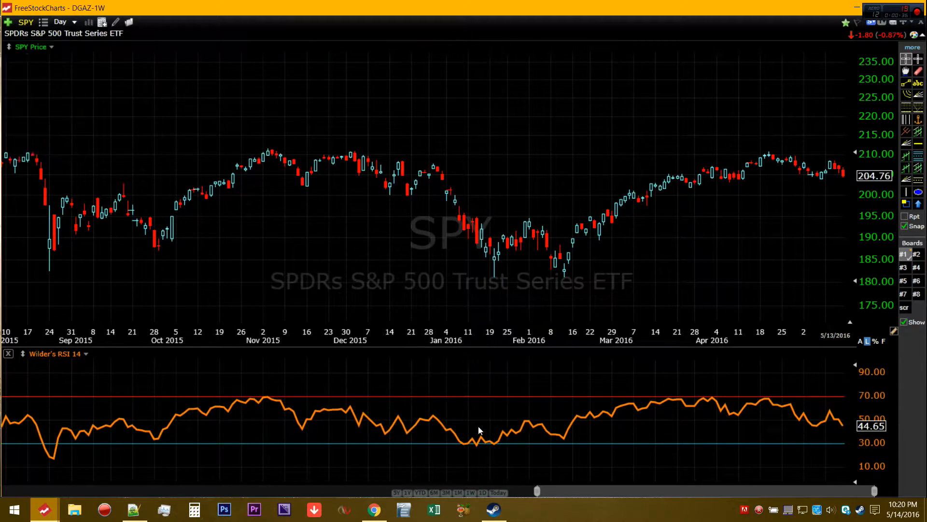
mouse_move(551, 397)
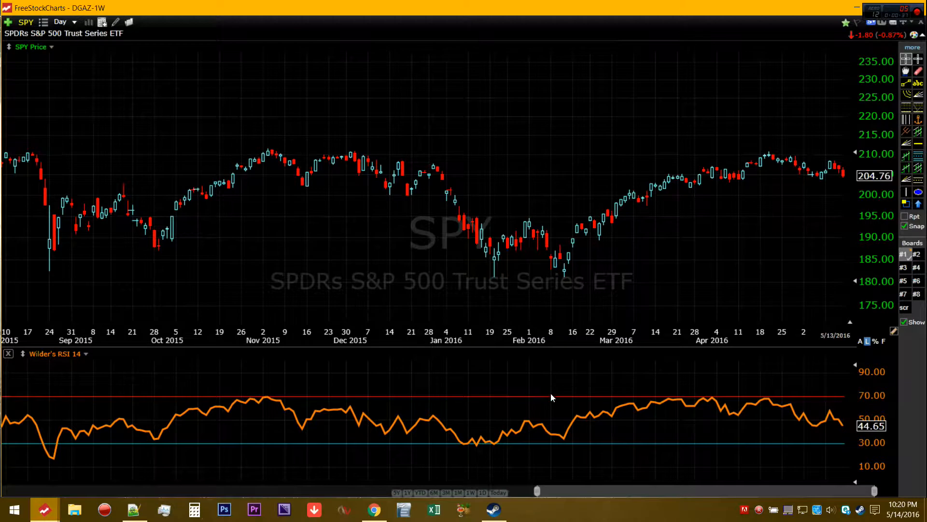
mouse_move(513, 468)
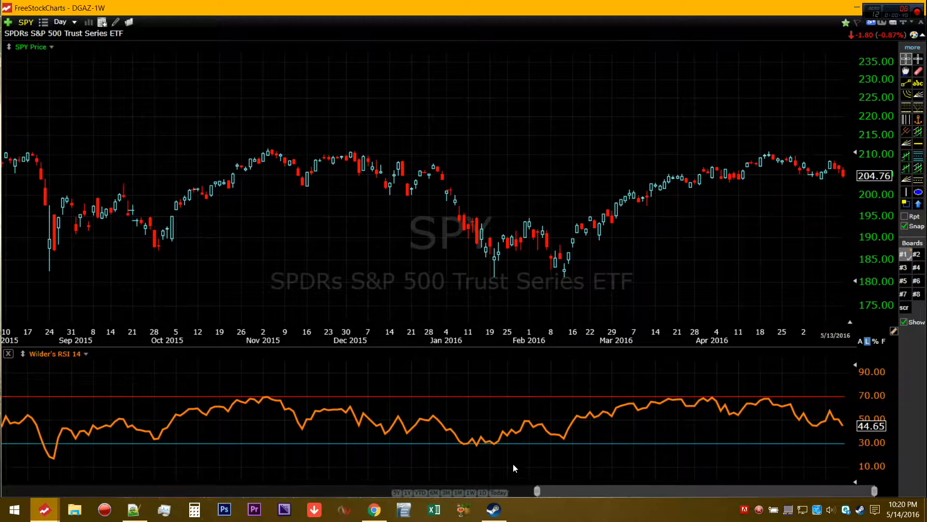
mouse_move(539, 436)
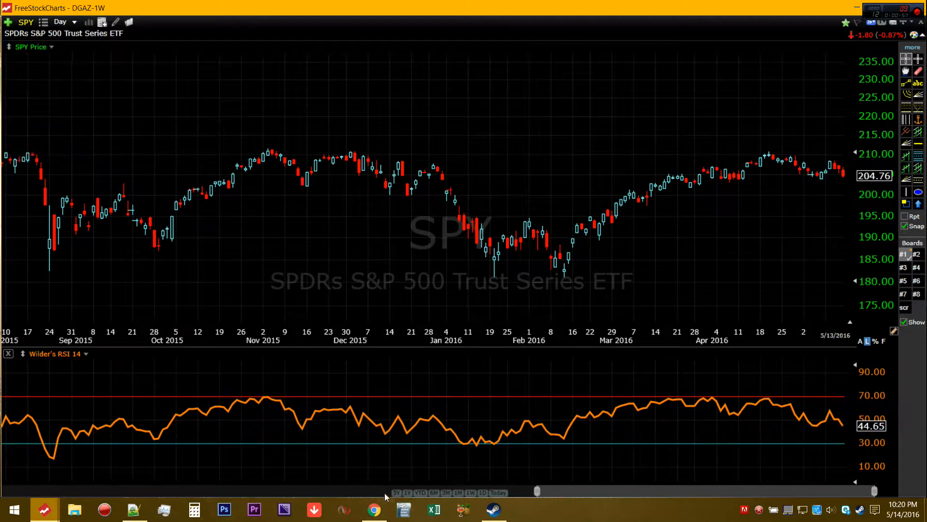
Step: Look up the SPY quote on Yahoo Finance
left_click(371, 508)
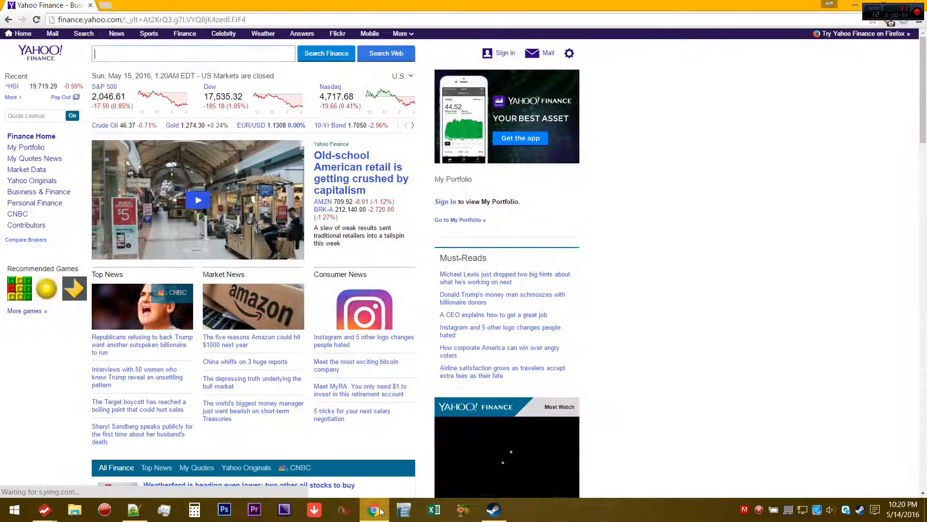
type("s-")
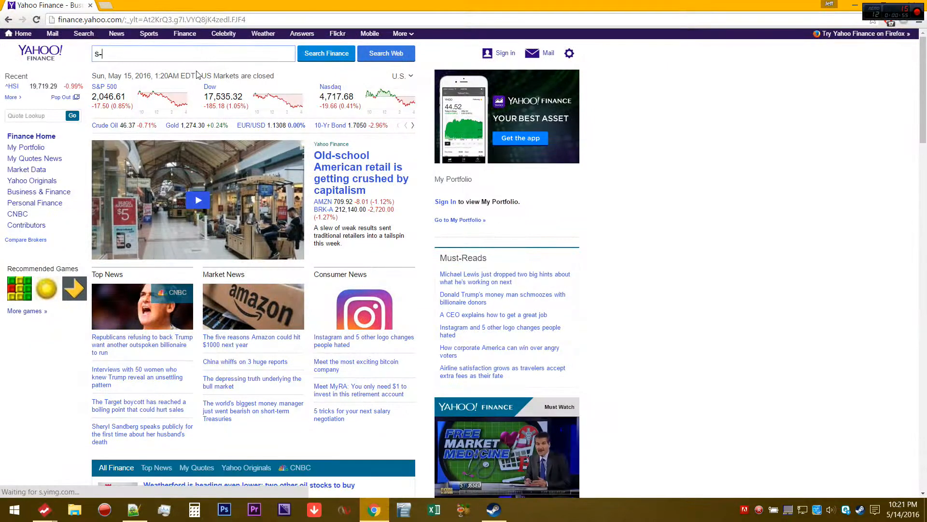
key("Backspace")
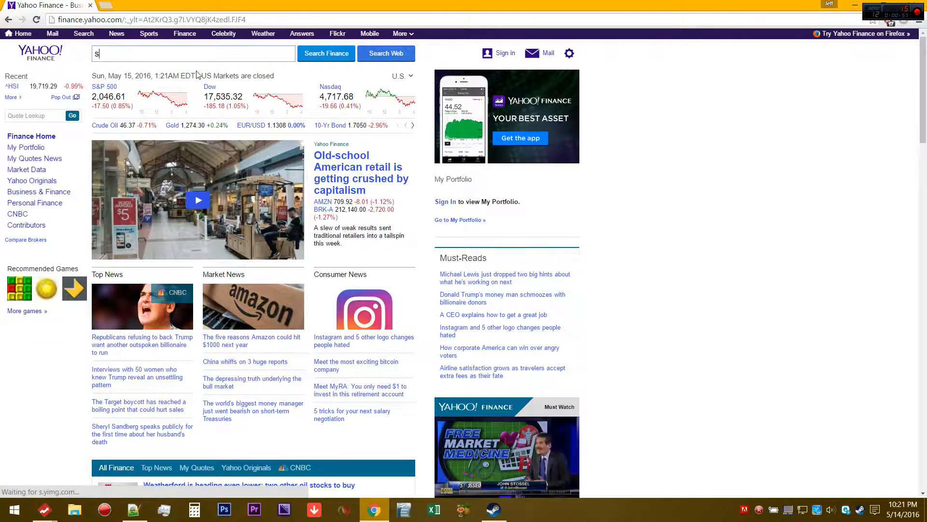
type("py")
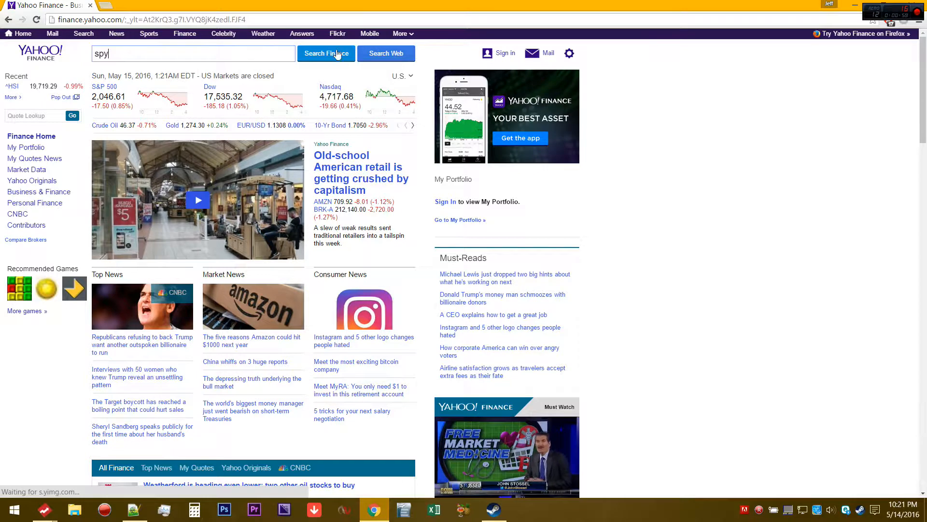
left_click(326, 53)
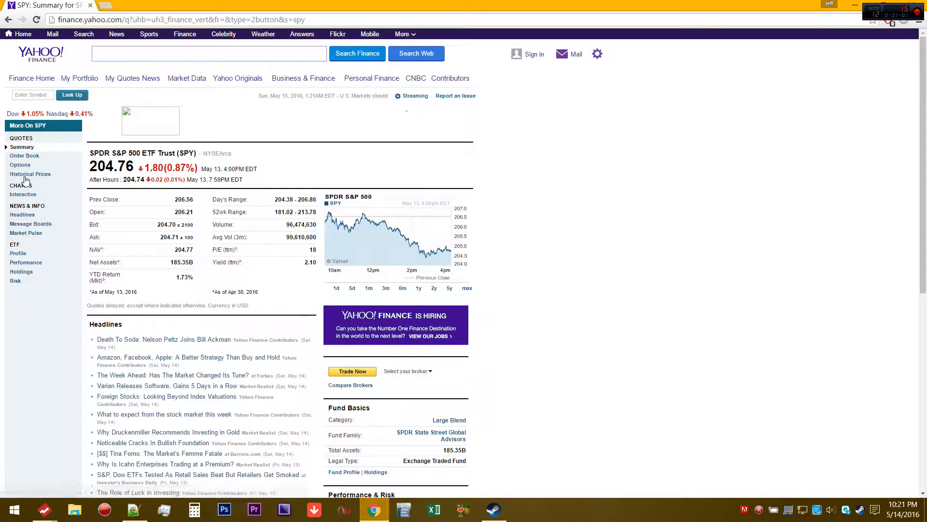
Step: Load SPY's full daily historical prices and download them as a spreadsheet
left_click(30, 174)
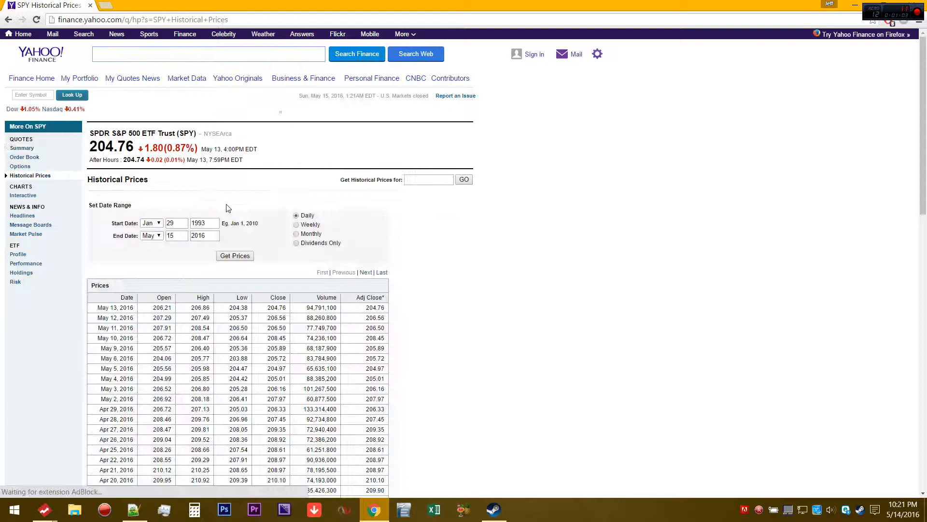
left_click(235, 255)
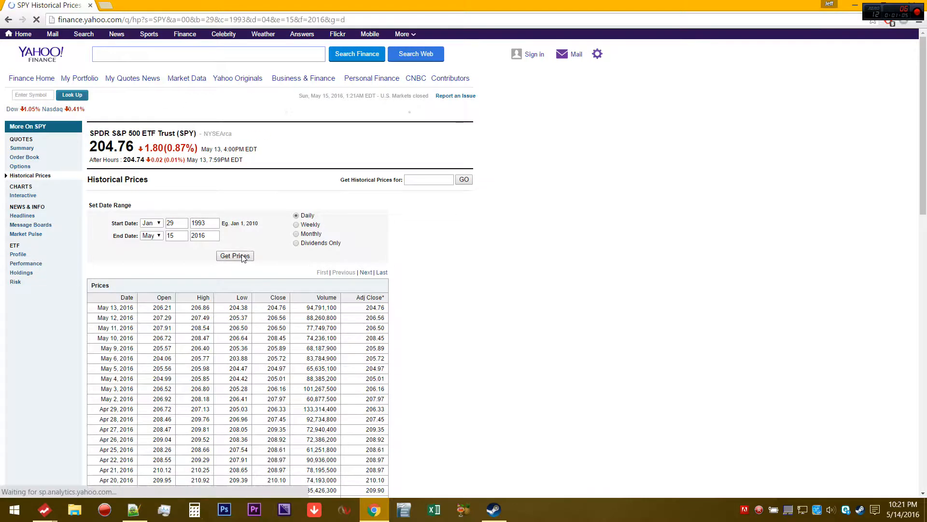
scroll("down", 3)
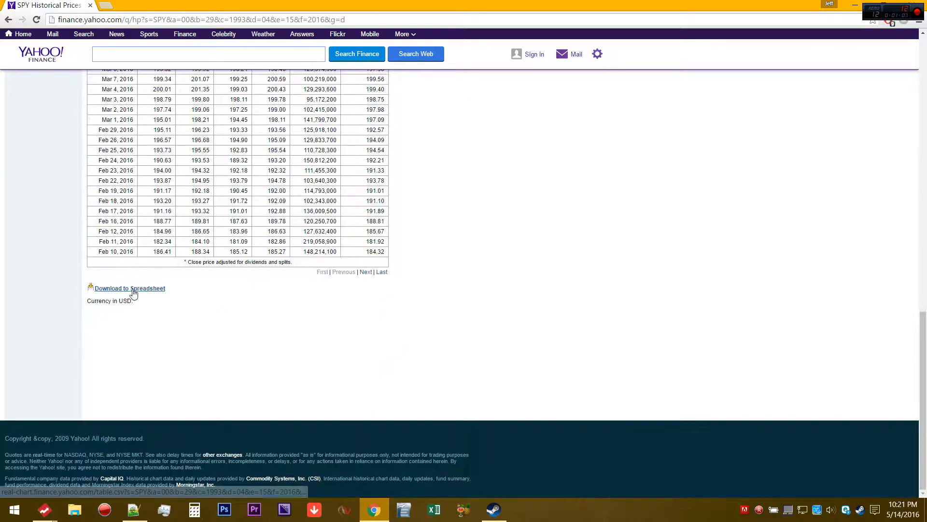
left_click(129, 288)
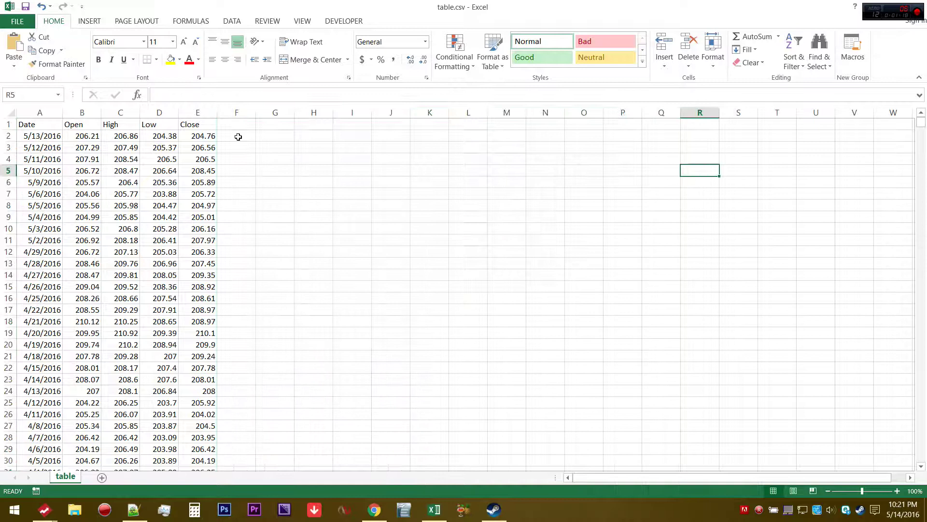
Step: Delete the Open, High, Low, Volume and Adj Close columns and sort dates oldest-first
left_click_drag(82, 113, 158, 113)
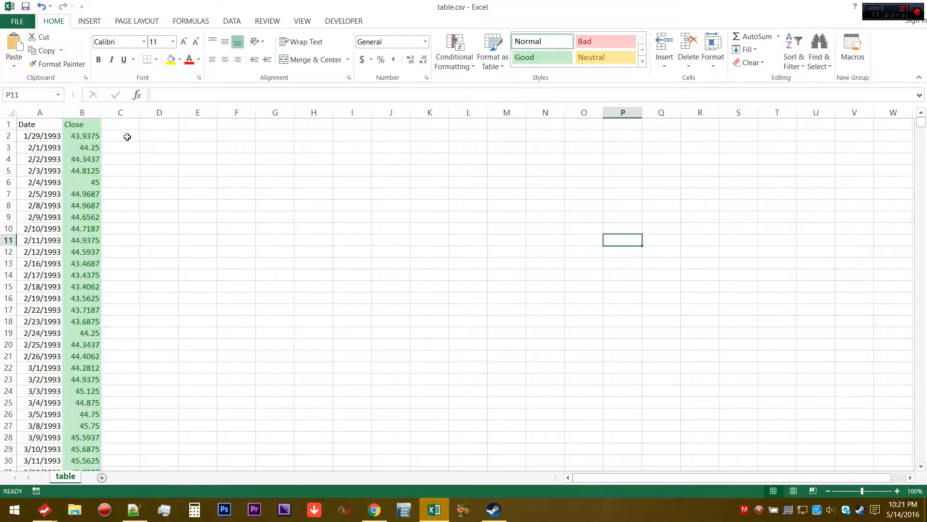
scroll("down", 3)
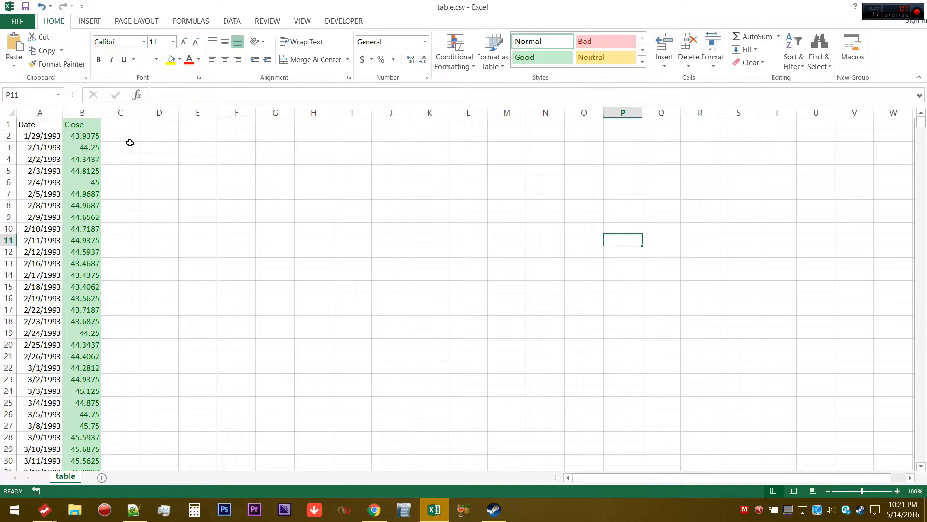
Step: Head column C 'Change' and enter =B3-B2 in C3
type("C")
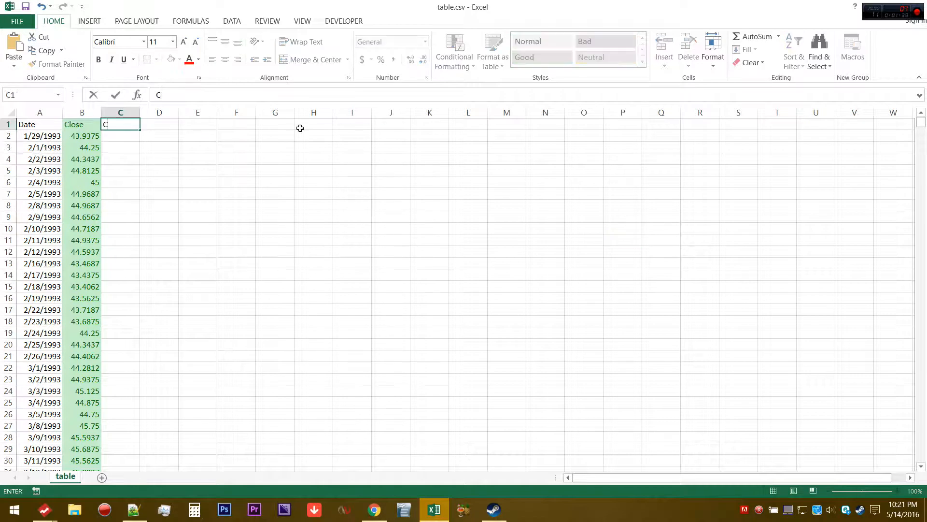
type("hange")
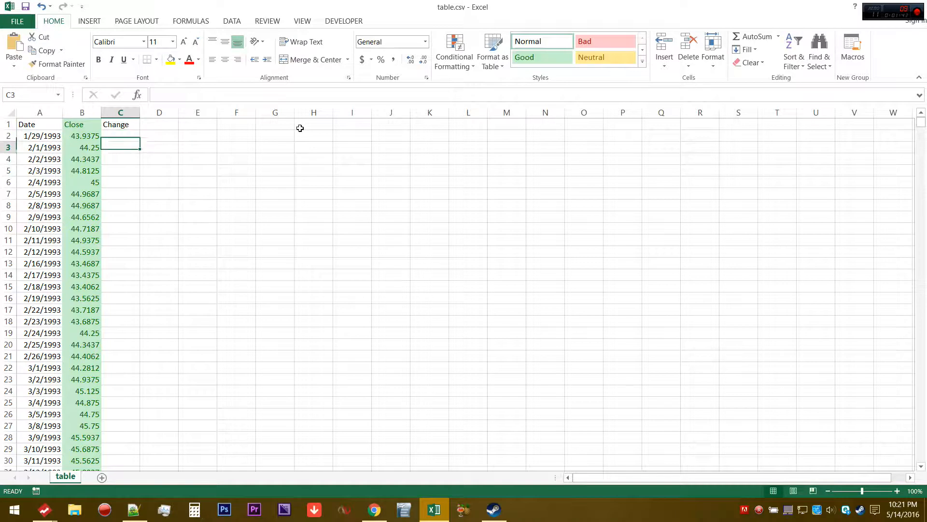
type("=")
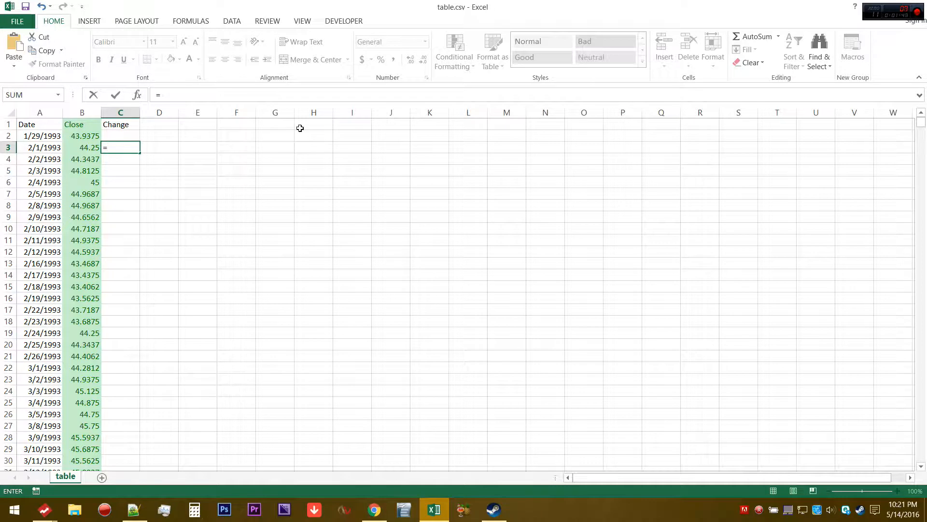
type("b3")
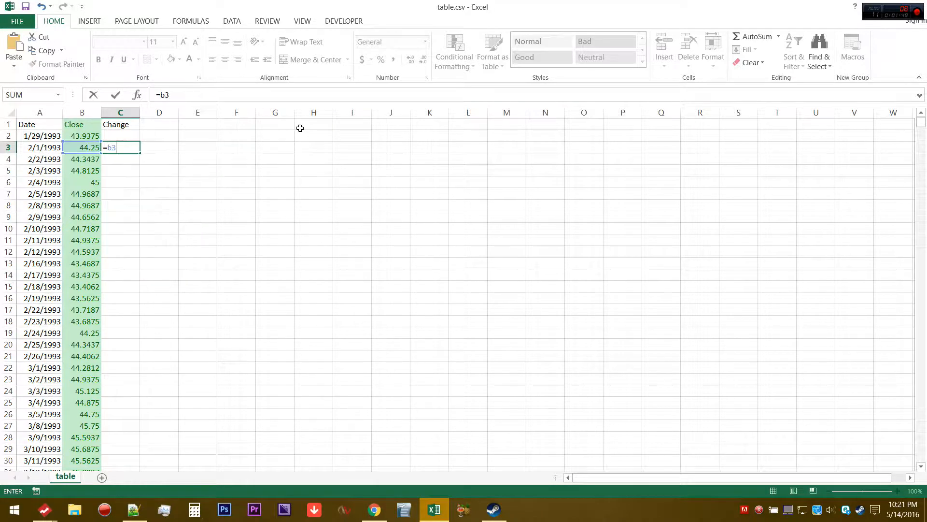
key("Enter")
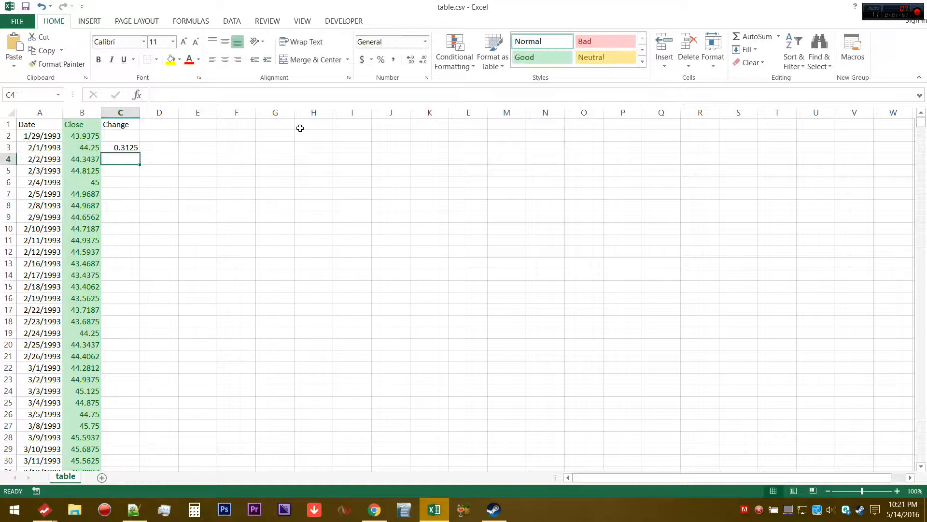
Step: Spot-check a lower row's Change value against the adjacent closes
left_click(81, 136)
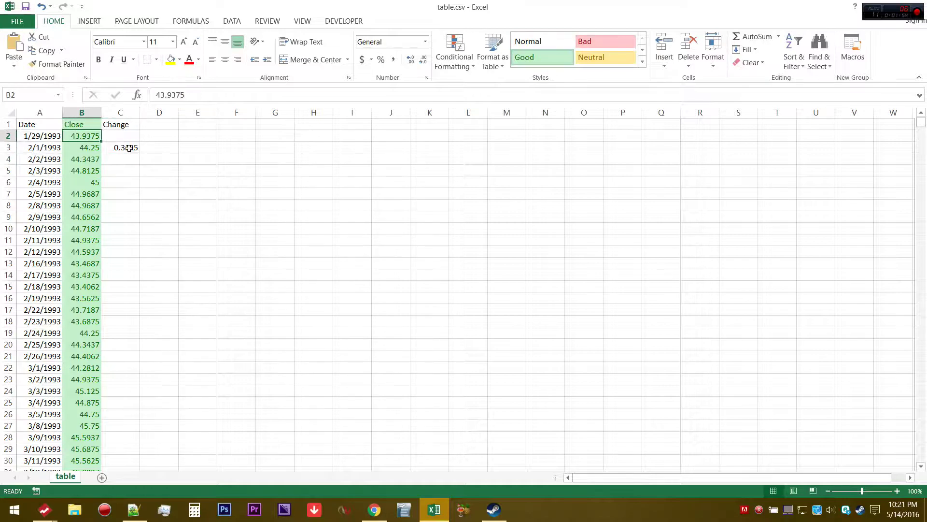
left_click(121, 147)
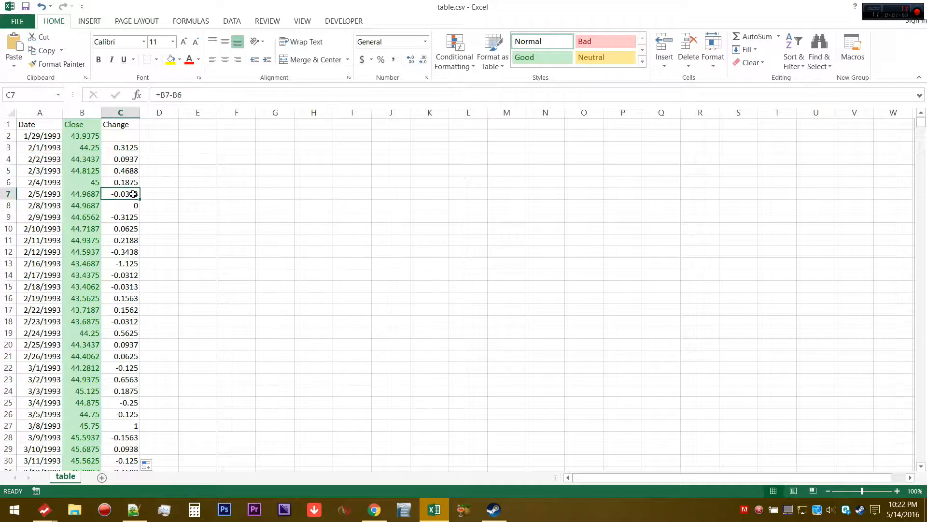
left_click(81, 193)
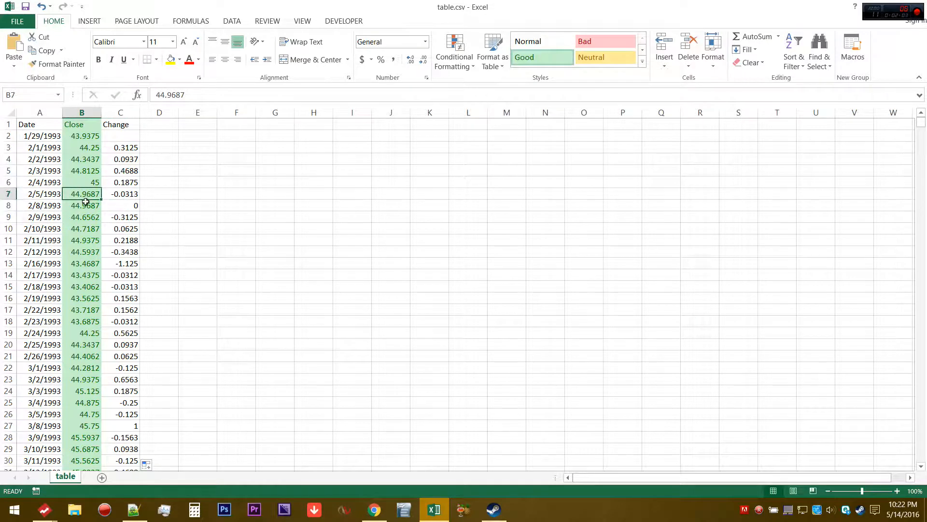
left_click(82, 205)
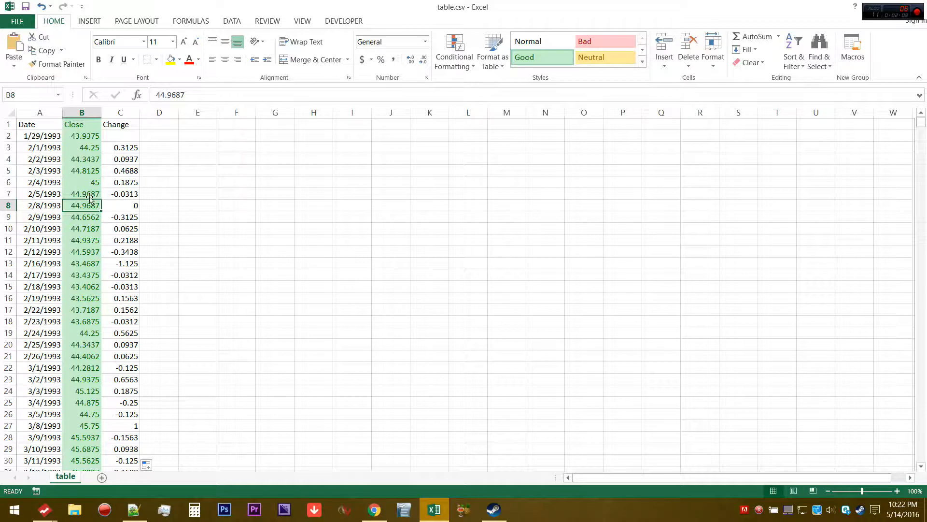
left_click(121, 206)
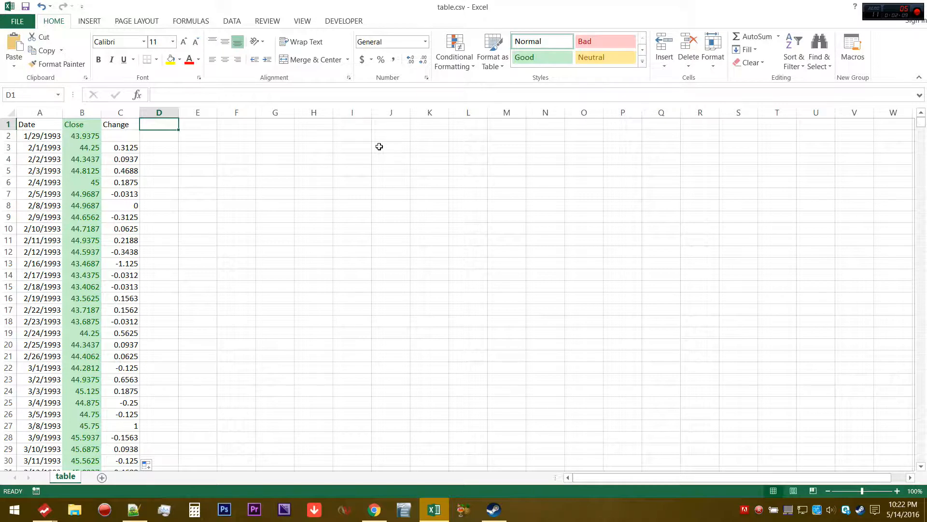
Step: Add 'Gain' and 'Loss' headings in D1 and E1
type("Gain")
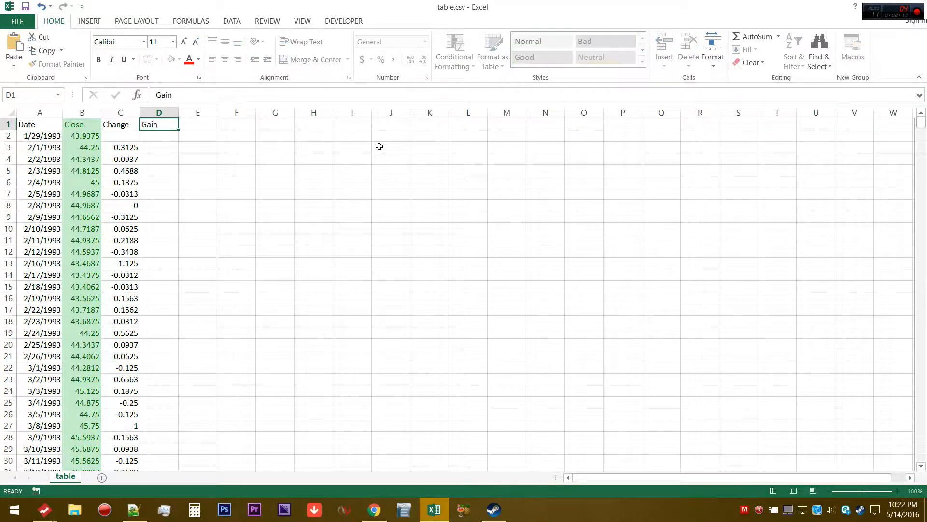
type("Loss")
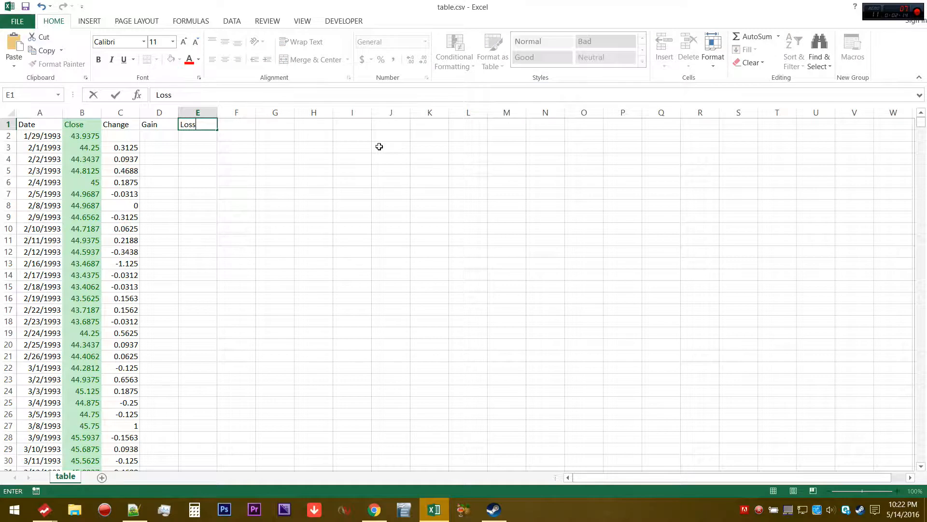
left_click(158, 141)
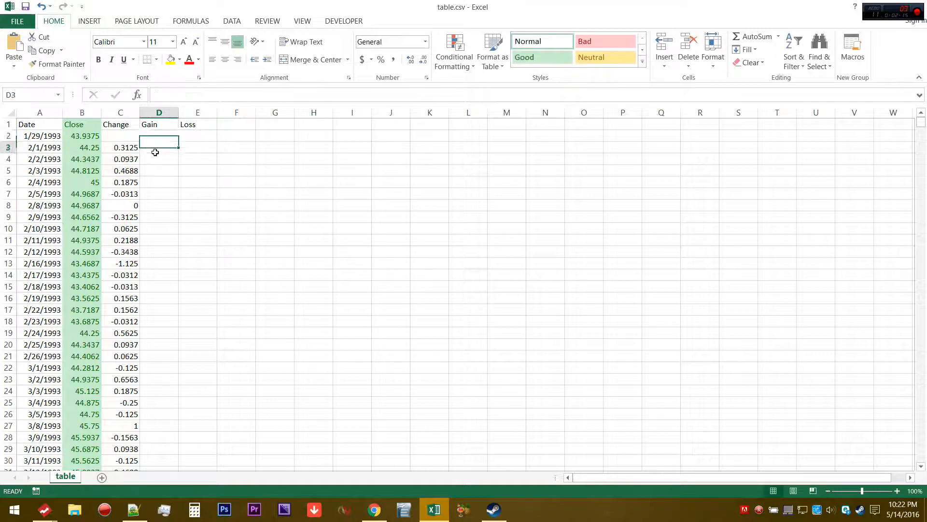
left_click(82, 148)
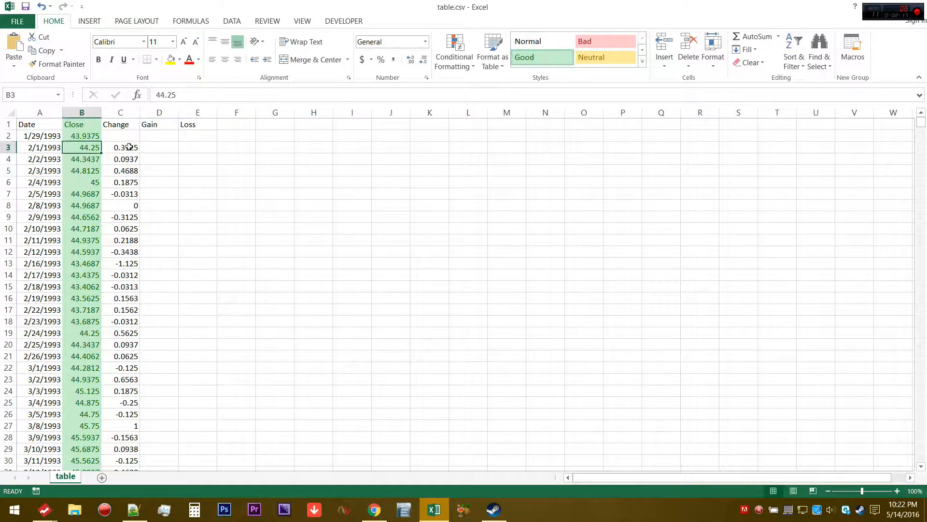
left_click(159, 147)
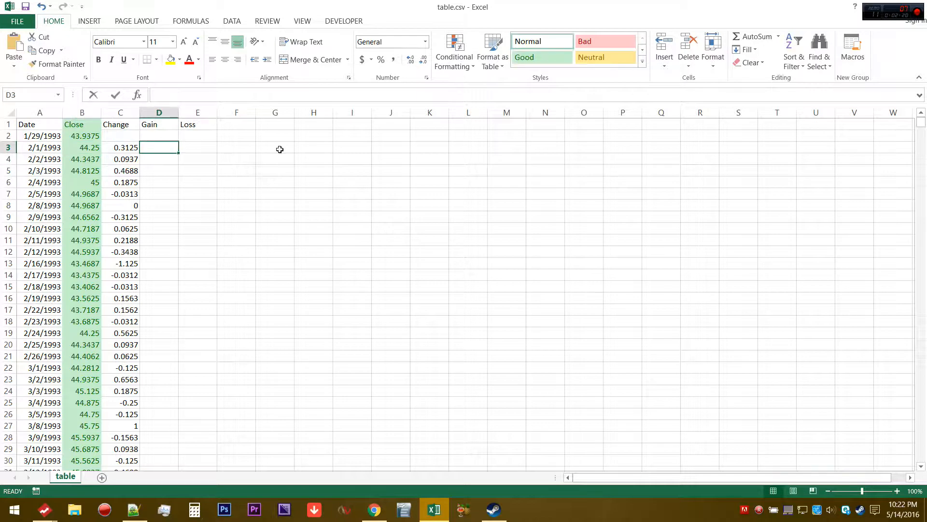
Step: Enter =IF(C3>0,C3,0) in D3 for the first Gain value
type("=if(")
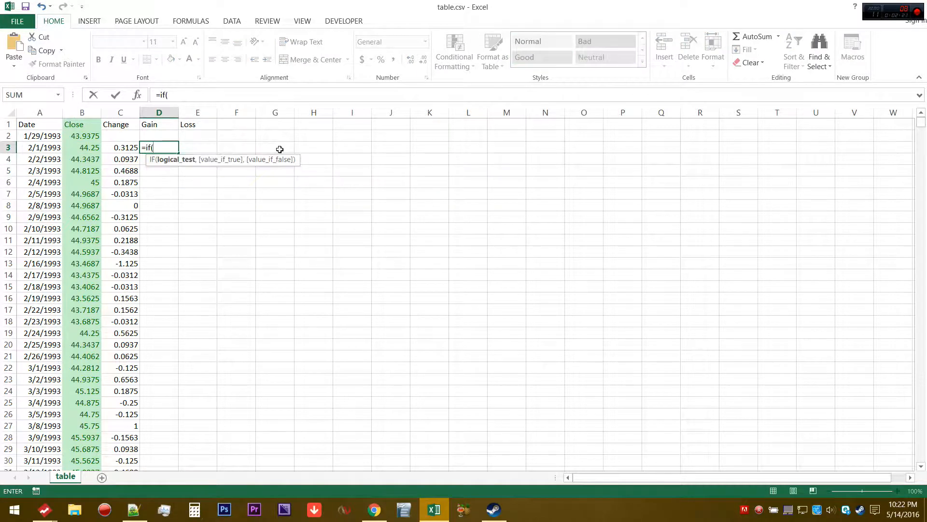
type("if")
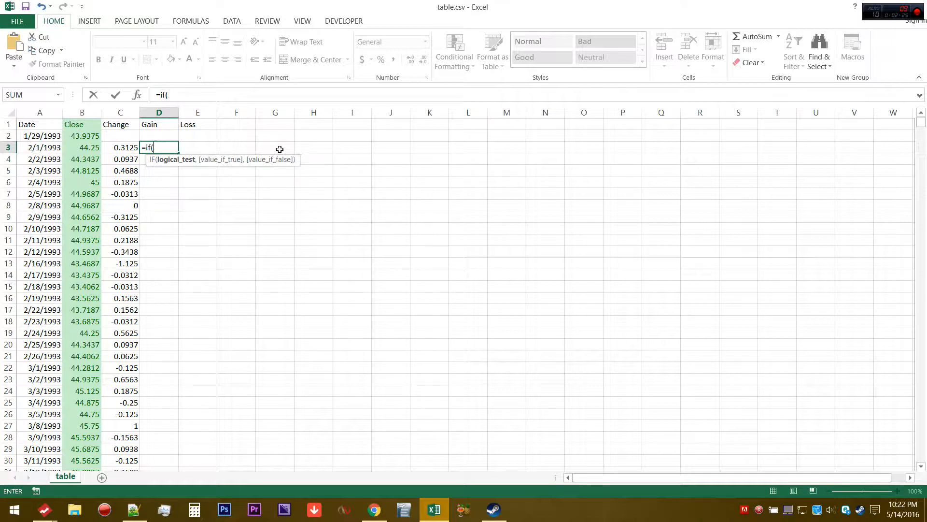
type("c")
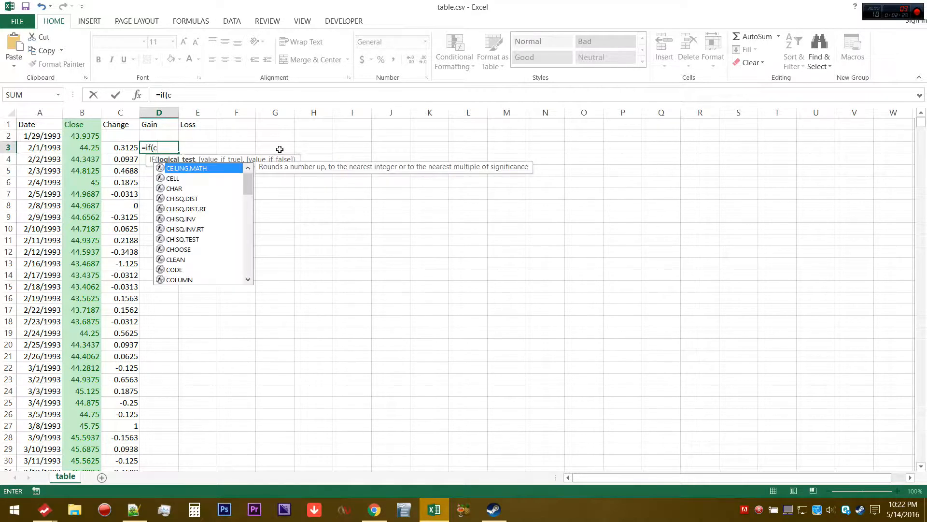
type("3")
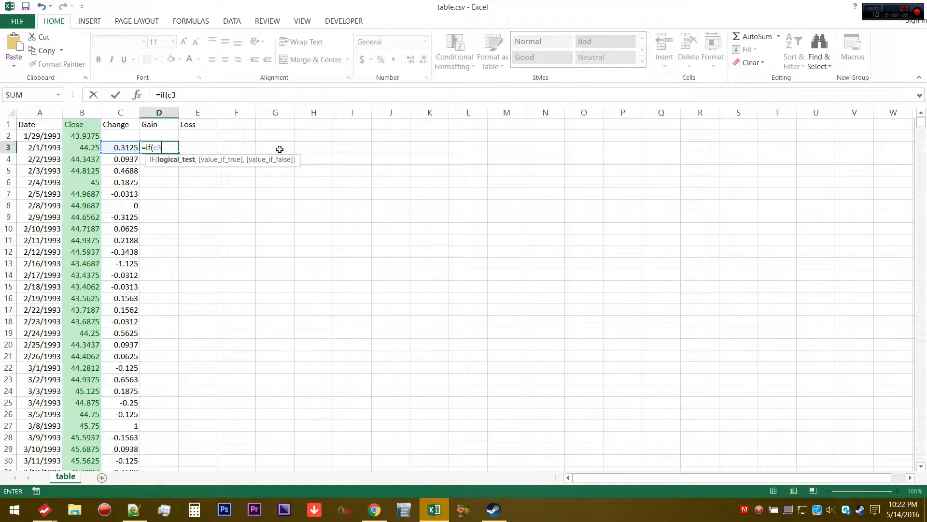
type(">0,")
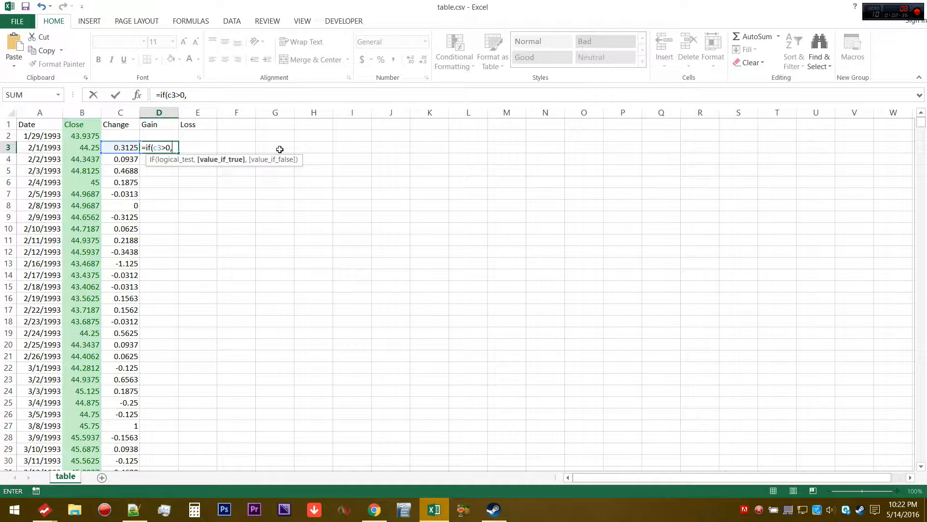
left_click(120, 136)
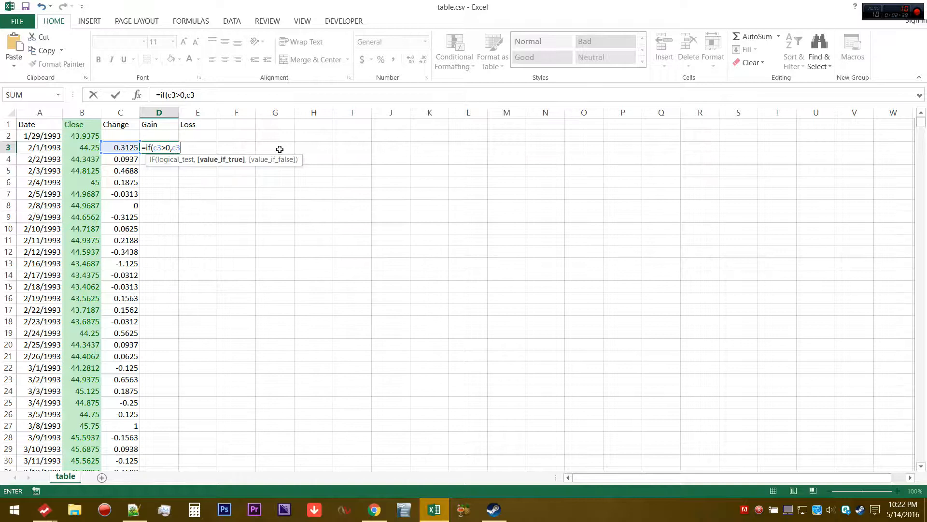
type(",)")
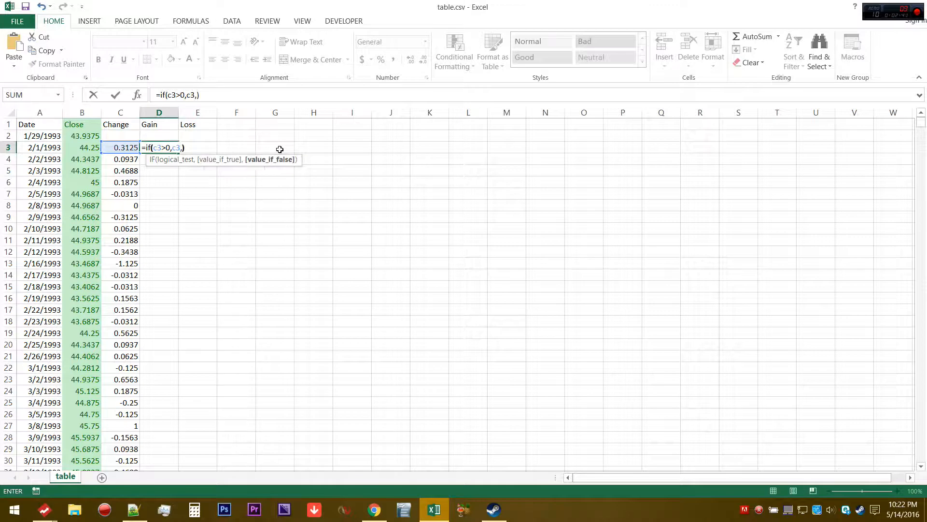
type("0")
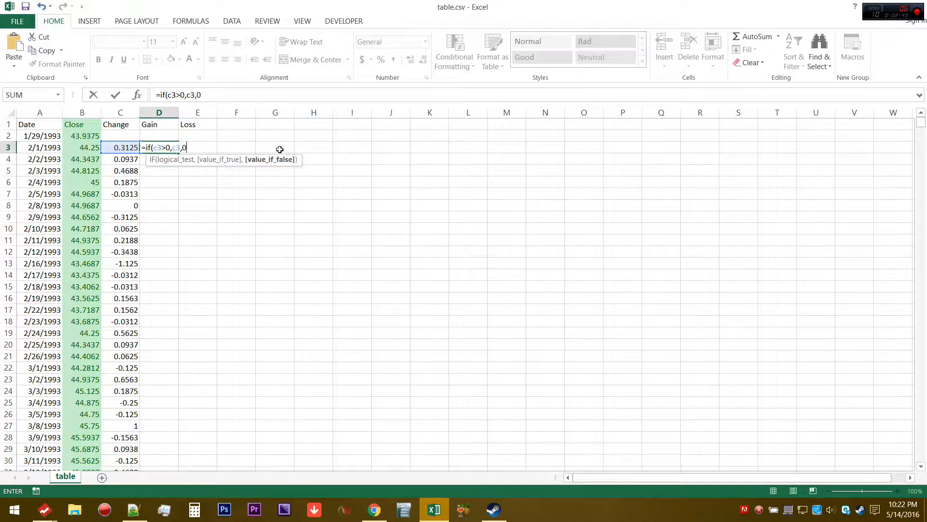
key("Enter")
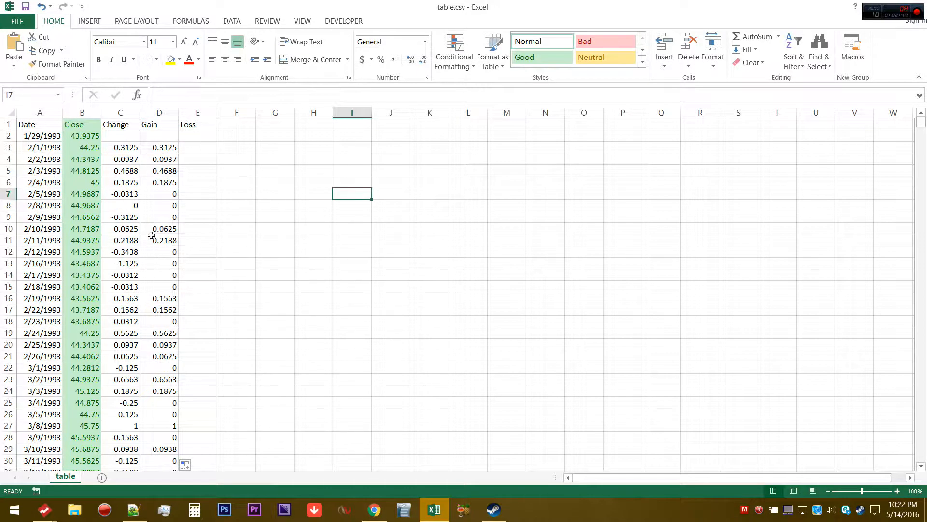
Step: Spot-check a lower row's change against its Gain value
left_click(121, 228)
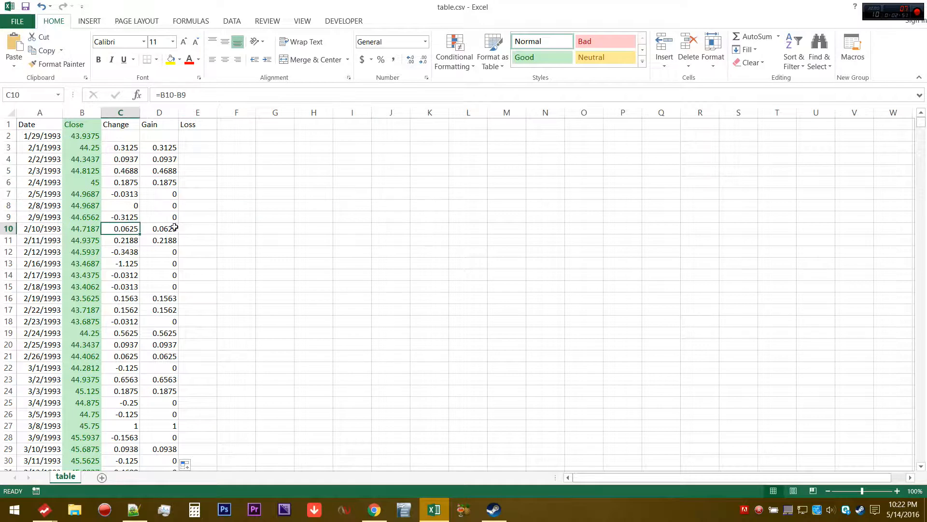
left_click(158, 228)
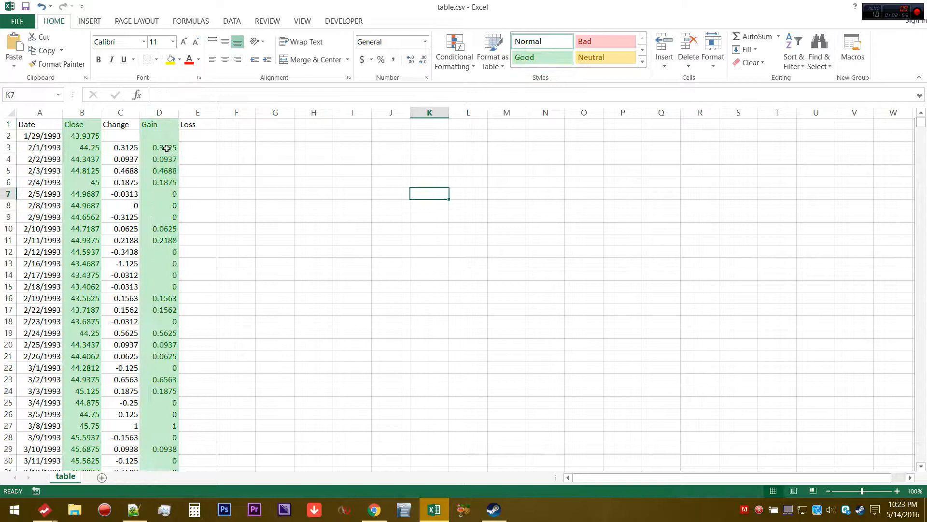
left_click(236, 159)
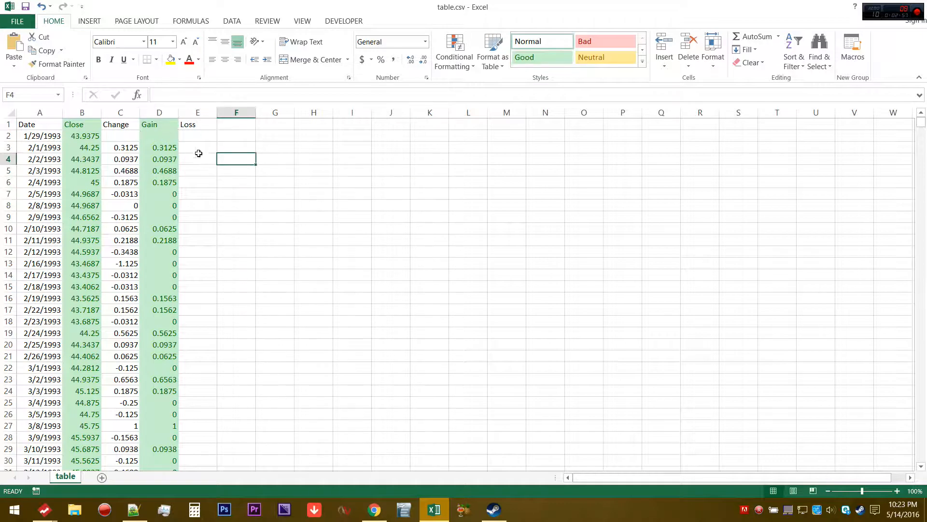
Step: Enter =IF(C3<0,ABS(C3),0) down the Loss column
type("=")
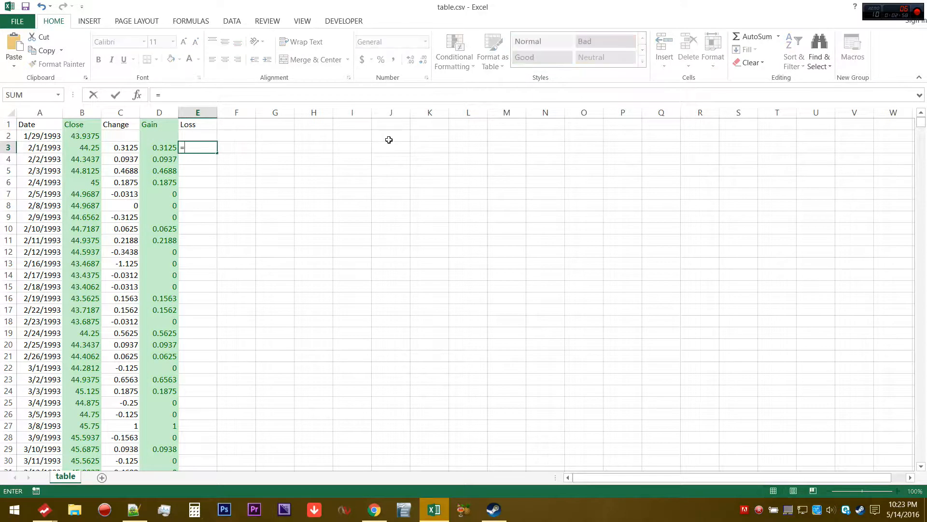
type("if")
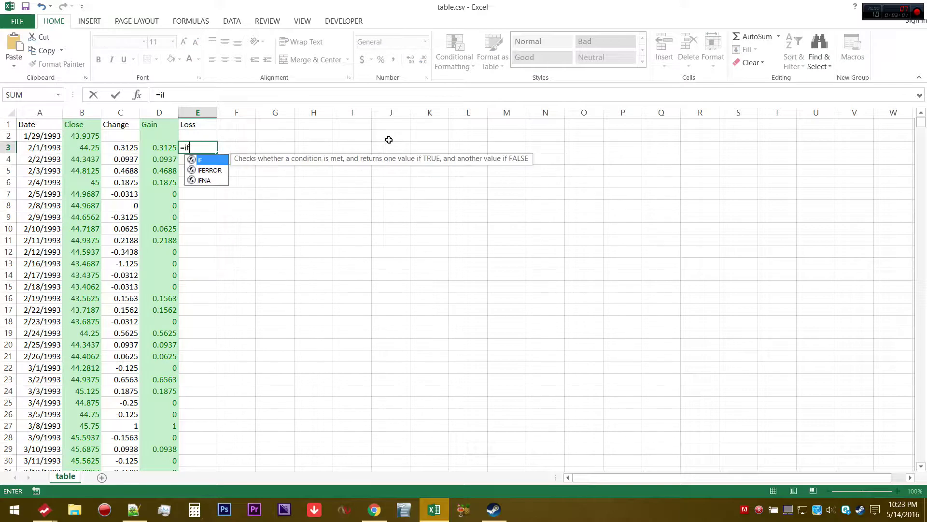
type("(")
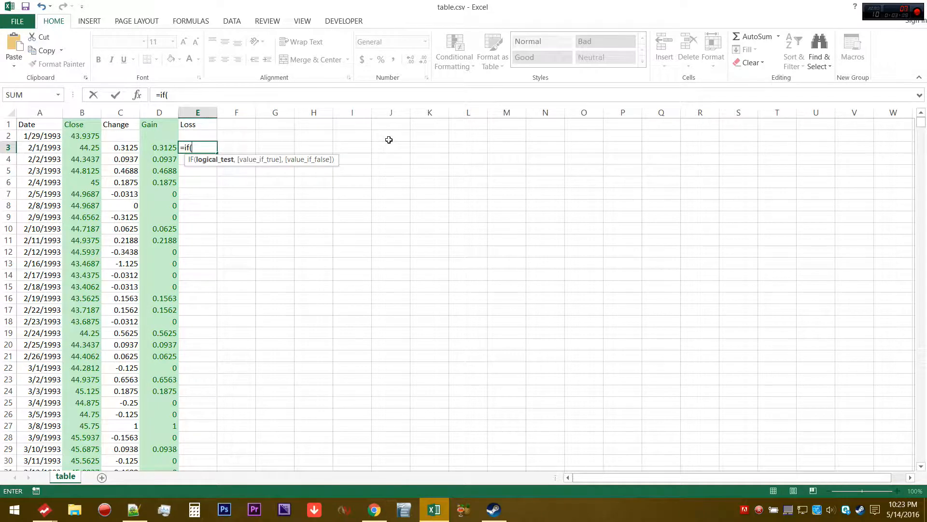
type("c")
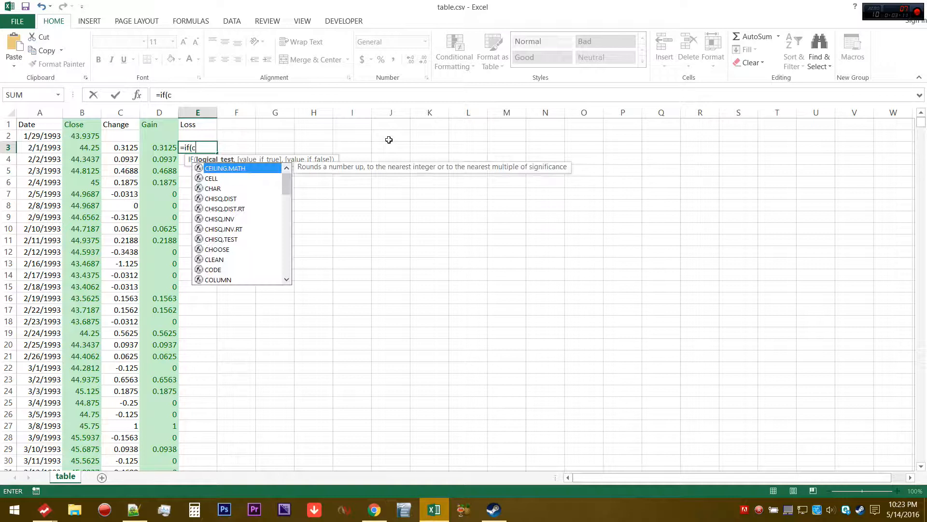
left_click(120, 147)
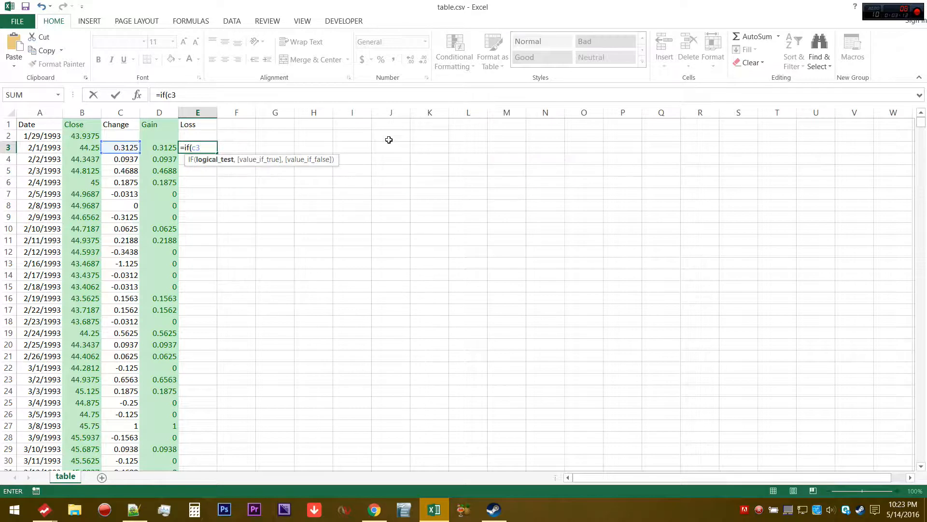
type("<")
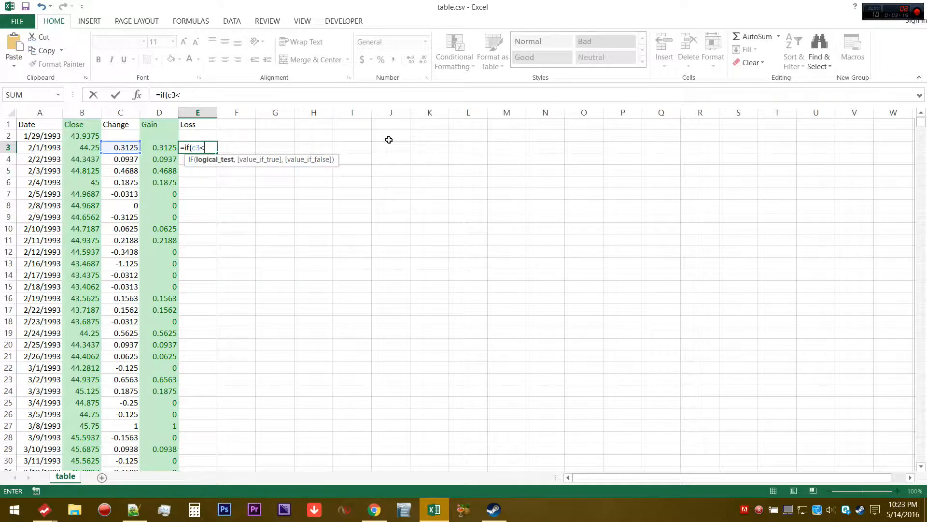
type("0")
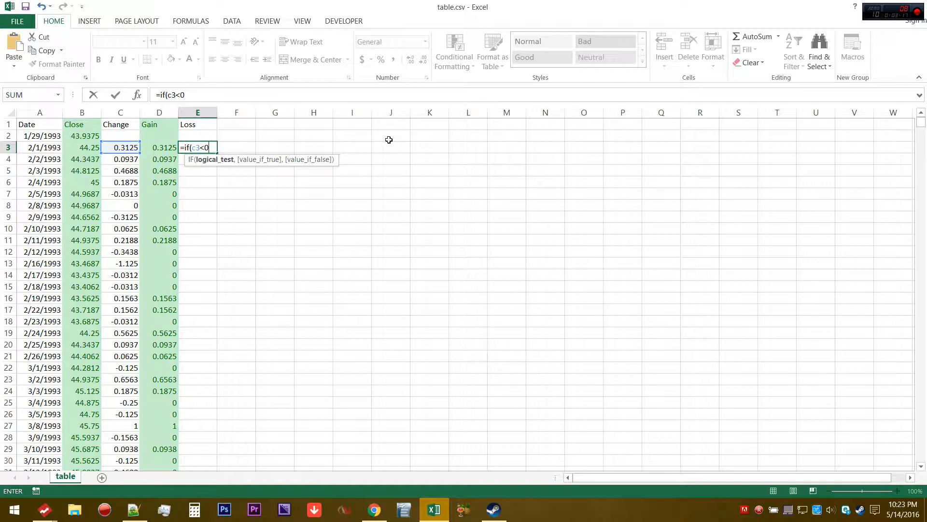
type(",ab")
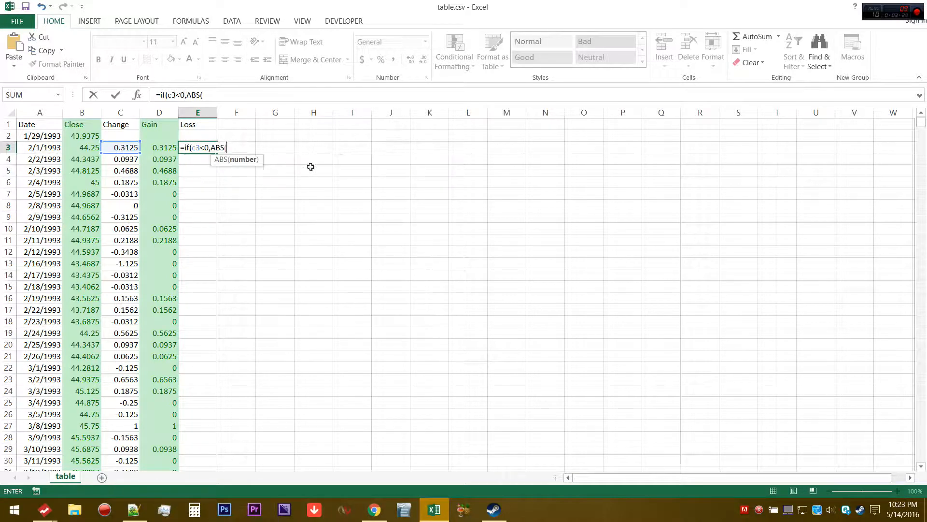
type("c3")
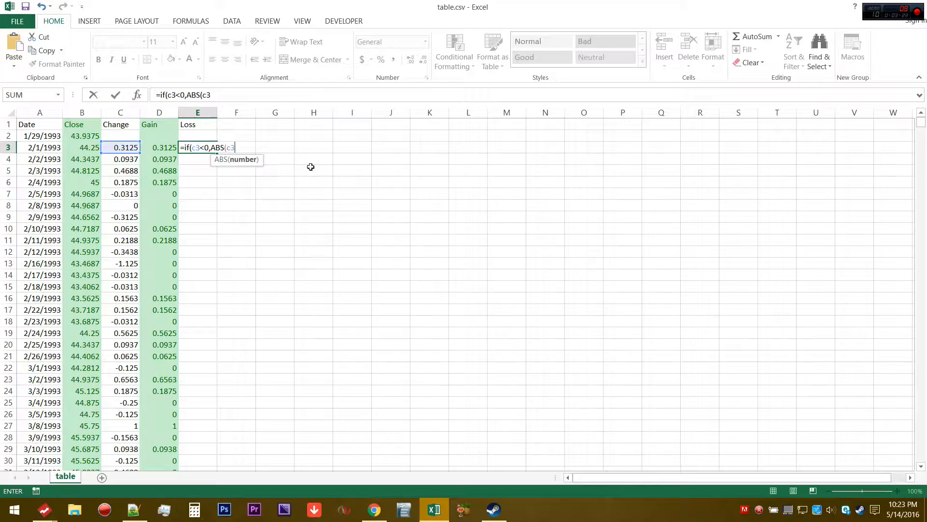
type("),")
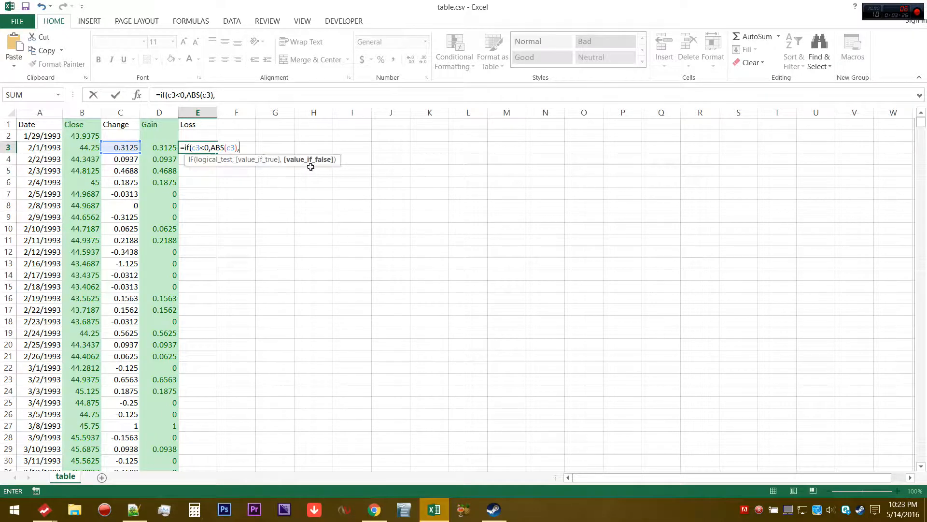
key("Enter")
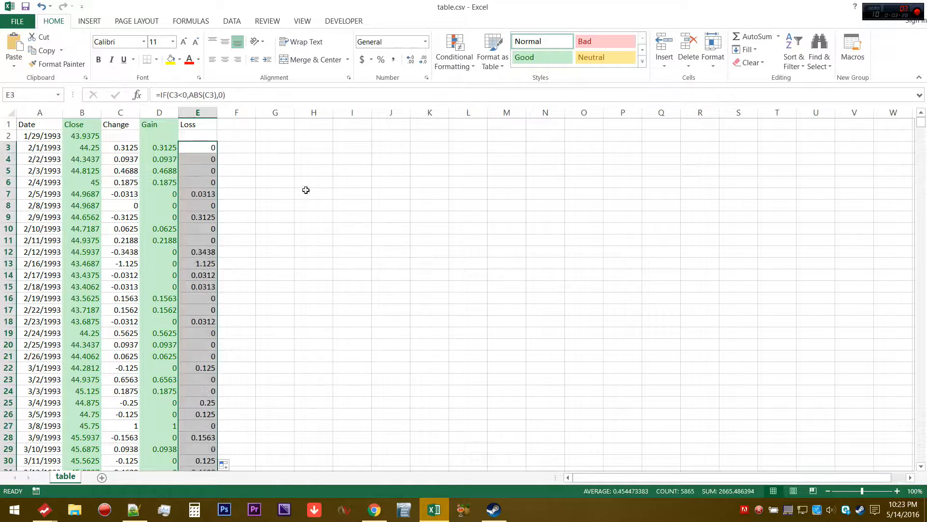
Step: Check the Loss formula in rows 7, 9, 12 and 15
left_click(198, 193)
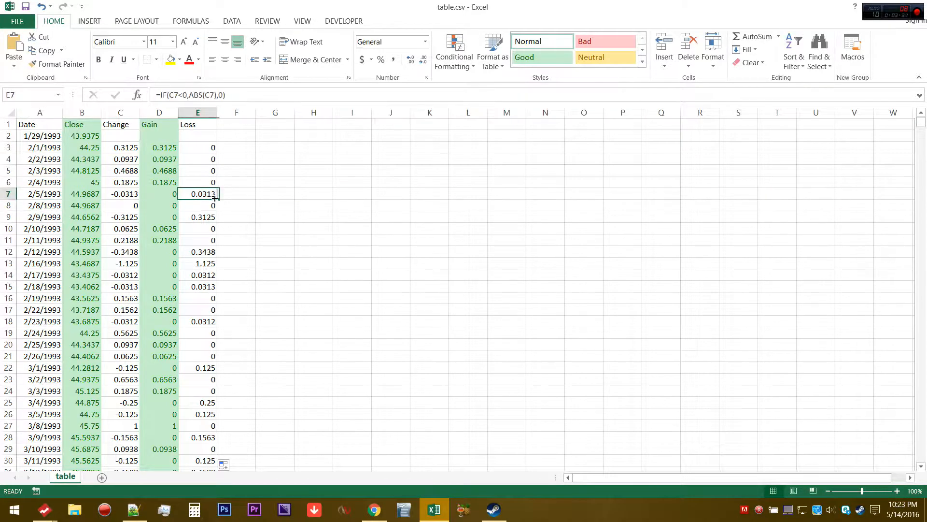
left_click(198, 217)
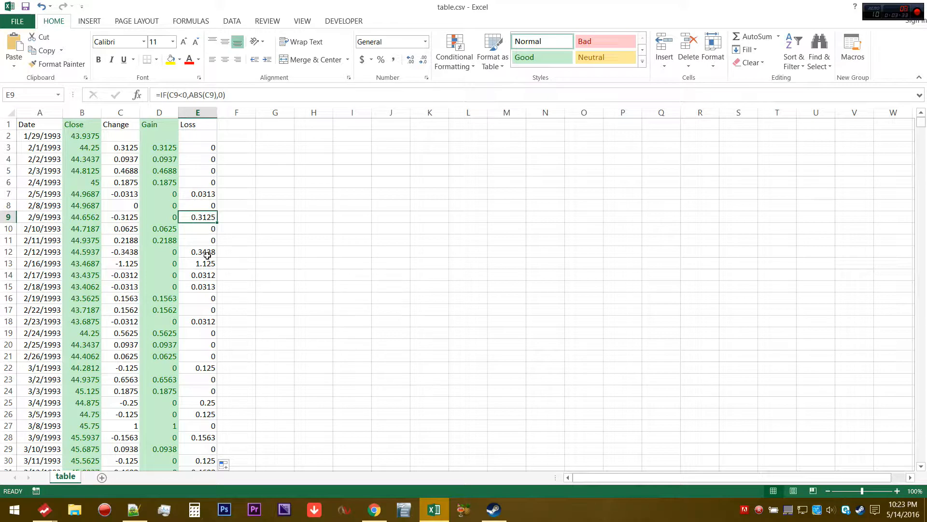
left_click(197, 252)
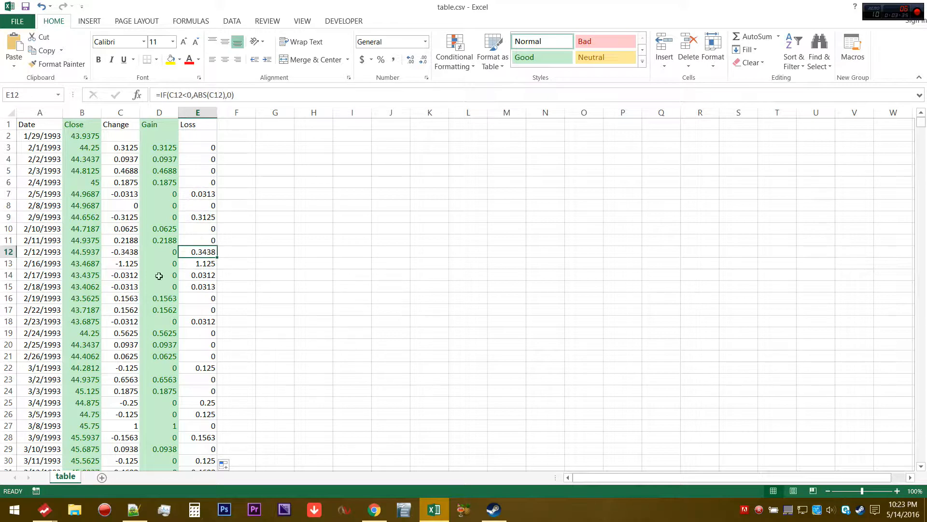
left_click(197, 287)
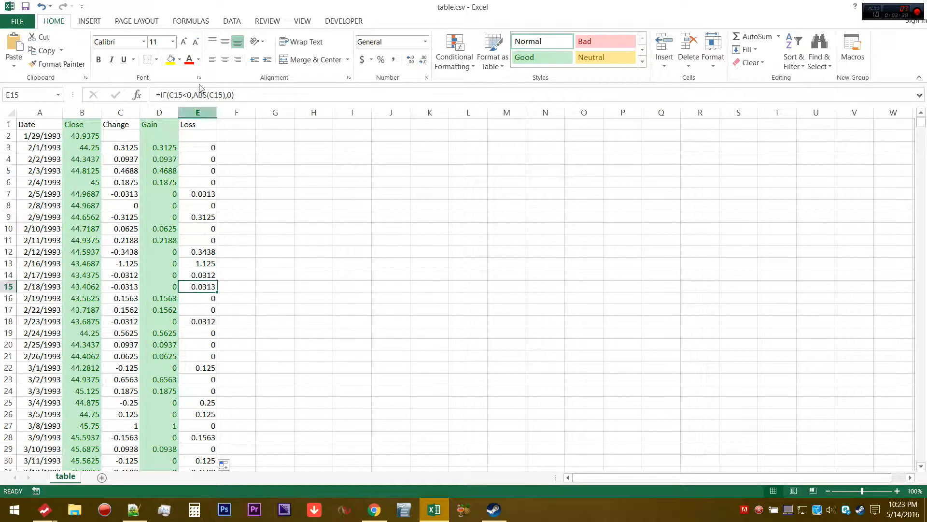
Step: Apply the red Bad cell style to the whole Loss column
left_click(197, 112)
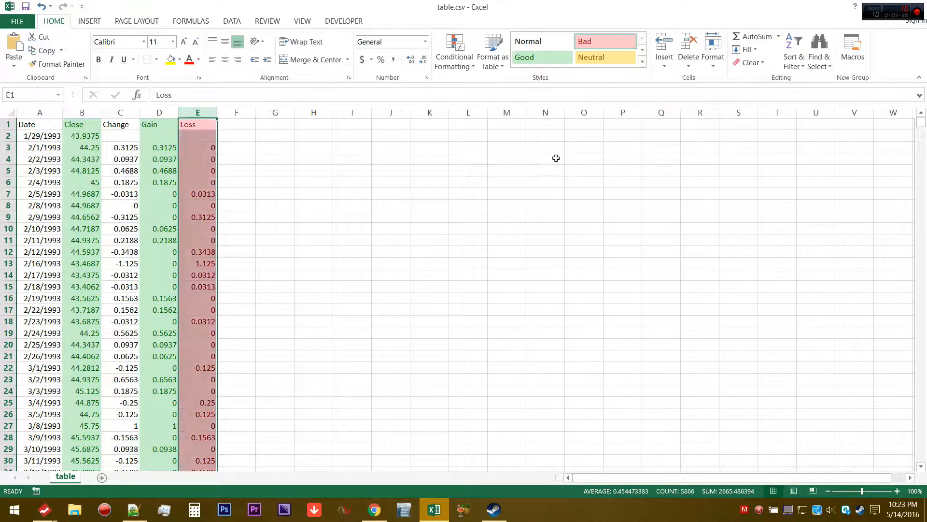
left_click(545, 158)
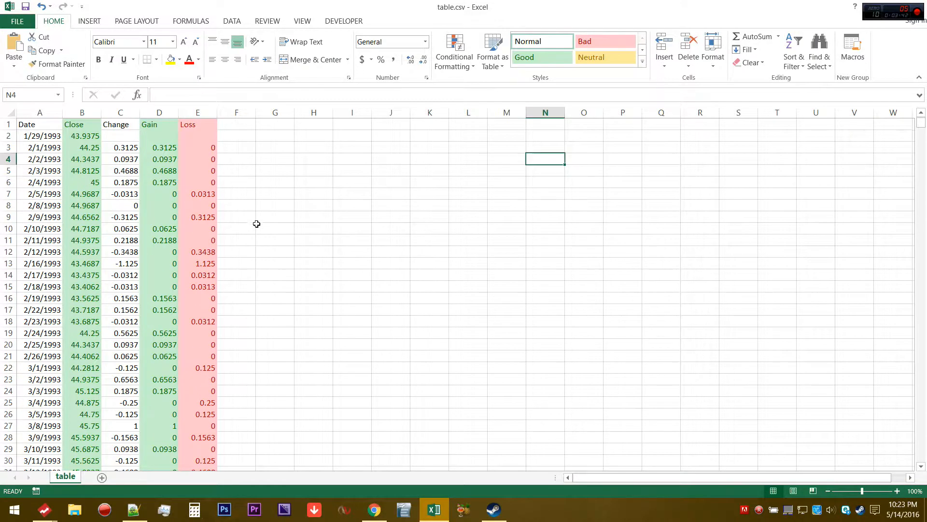
mouse_move(341, 146)
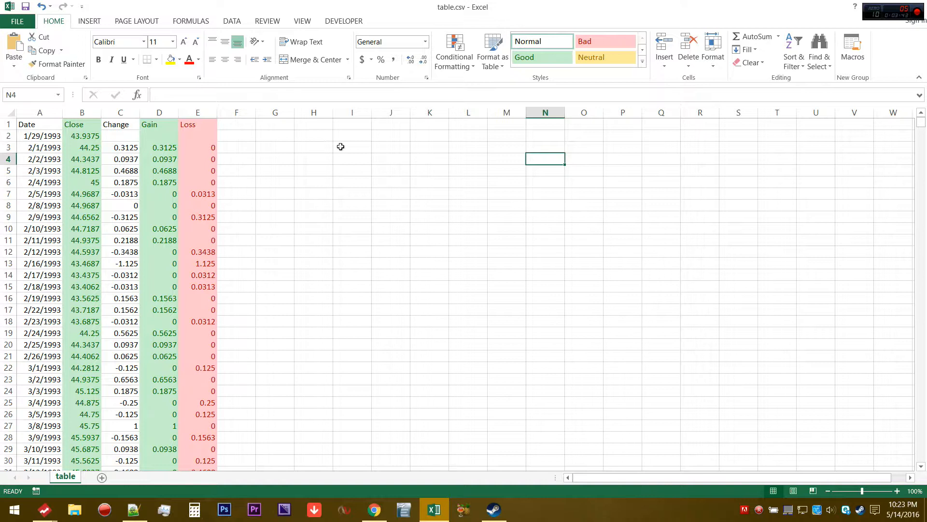
left_click(236, 124)
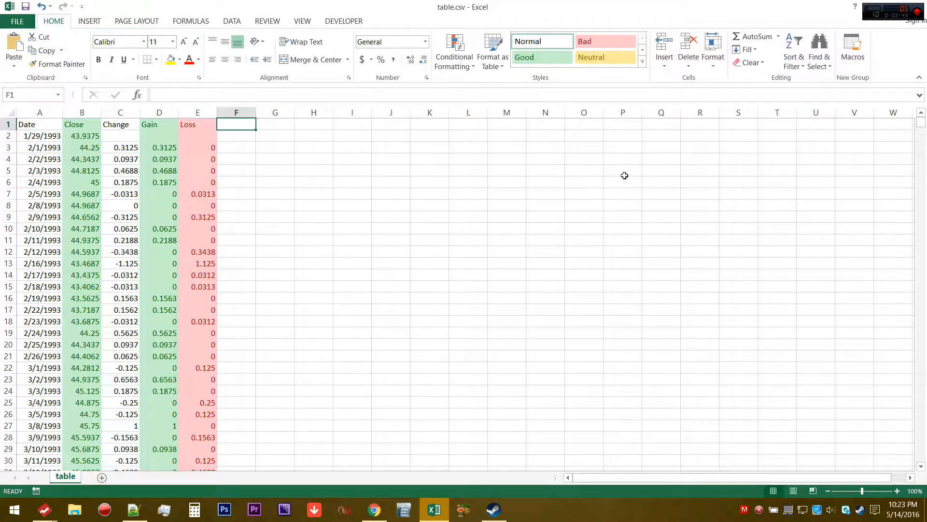
Step: Type 'Avg Gain' in F1 and 'Avg Loss' in G1
type("Avg Gain")
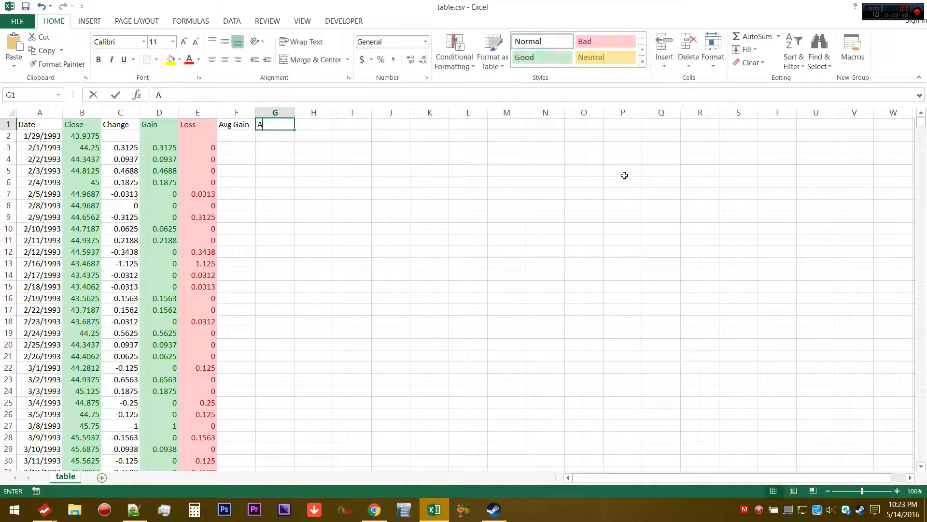
type("vg Loss")
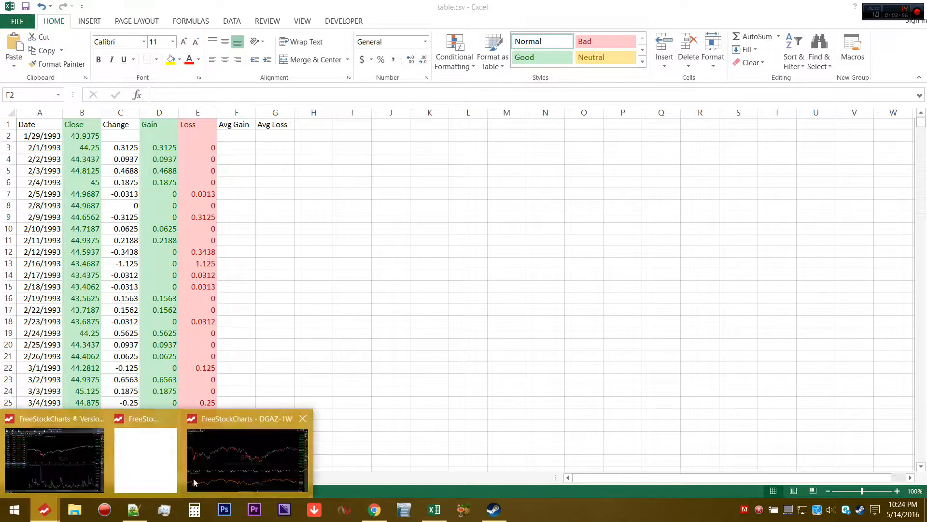
Step: Scroll along the SPY Wilder's RSI 14 line in FreeStockCharts, then return to Excel
left_click(247, 460)
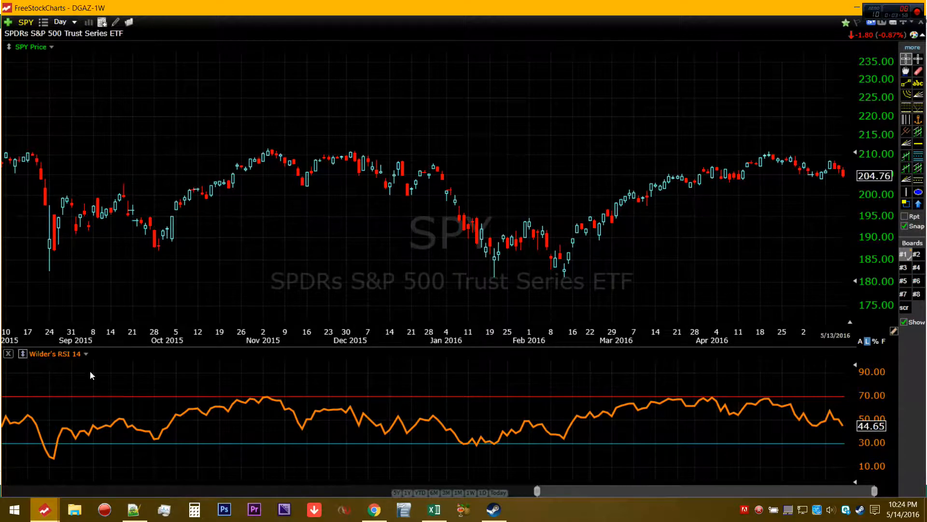
mouse_move(695, 404)
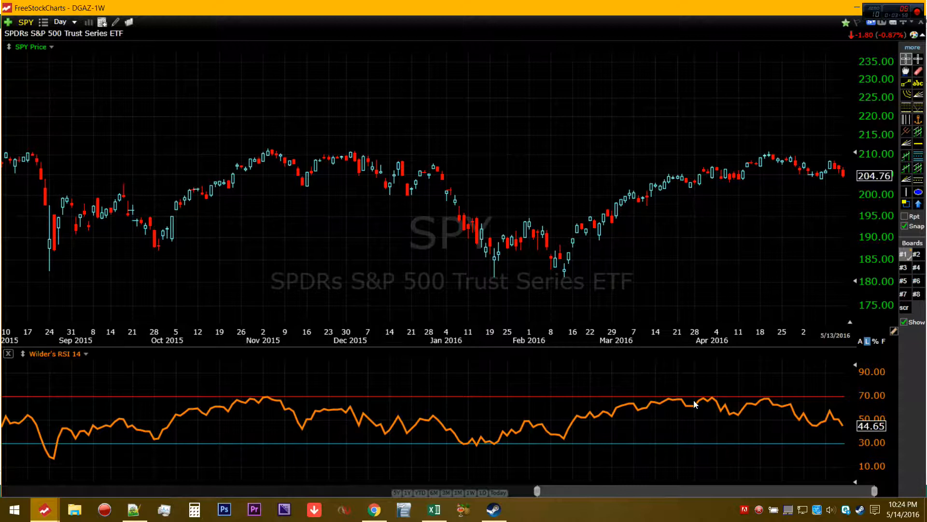
mouse_move(558, 500)
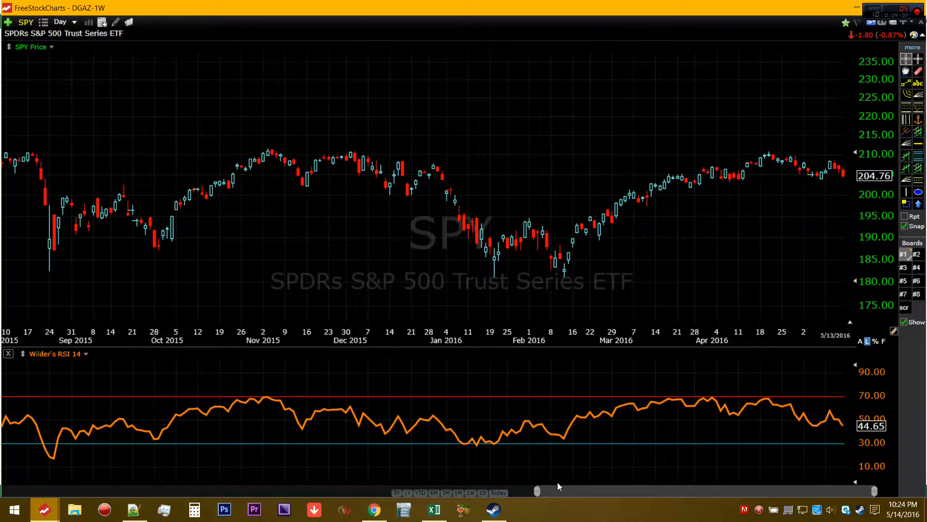
mouse_move(523, 496)
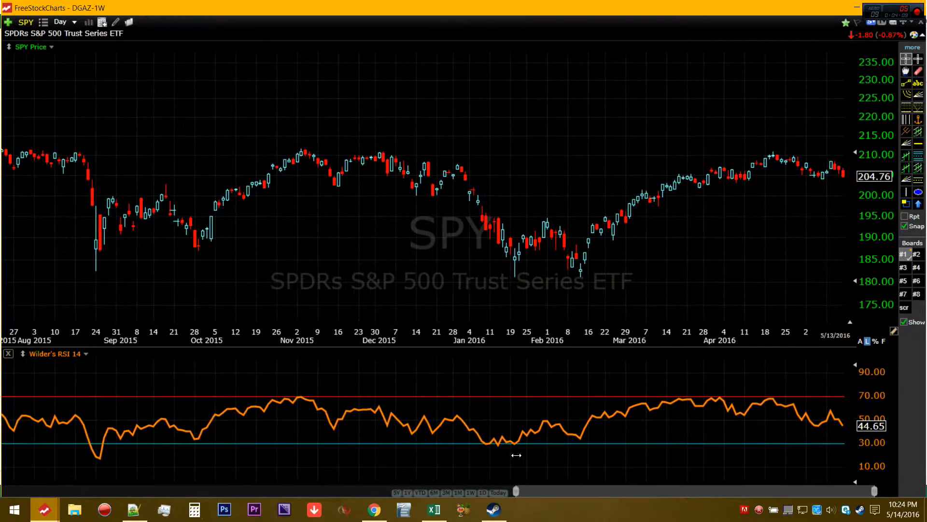
left_click_drag(516, 490, 554, 490)
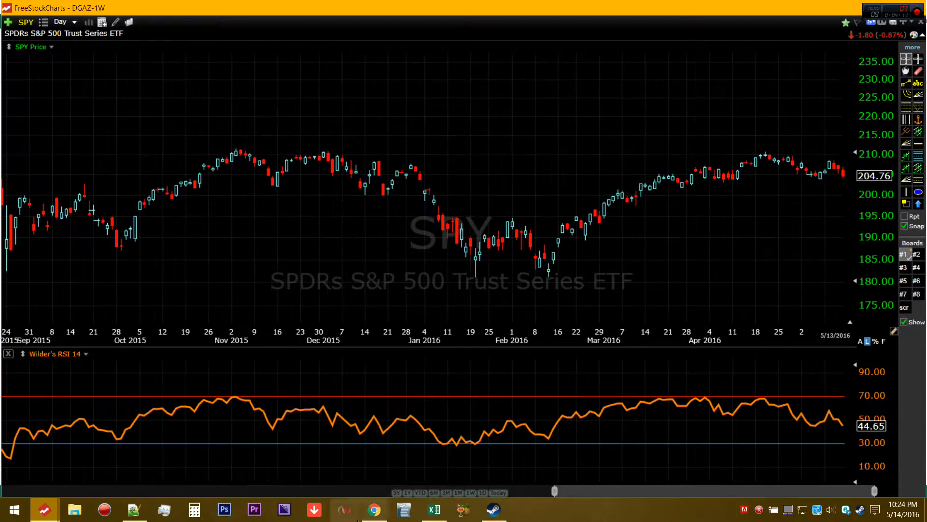
left_click(434, 508)
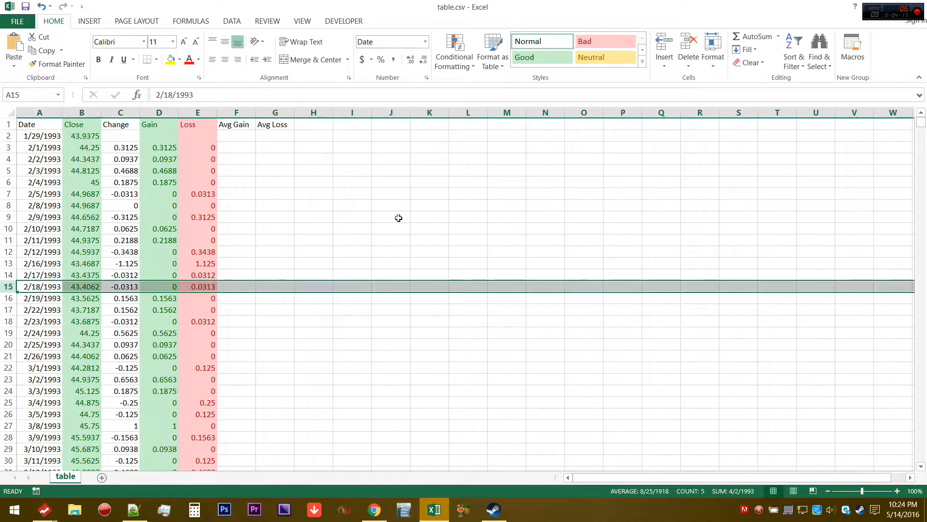
mouse_move(354, 209)
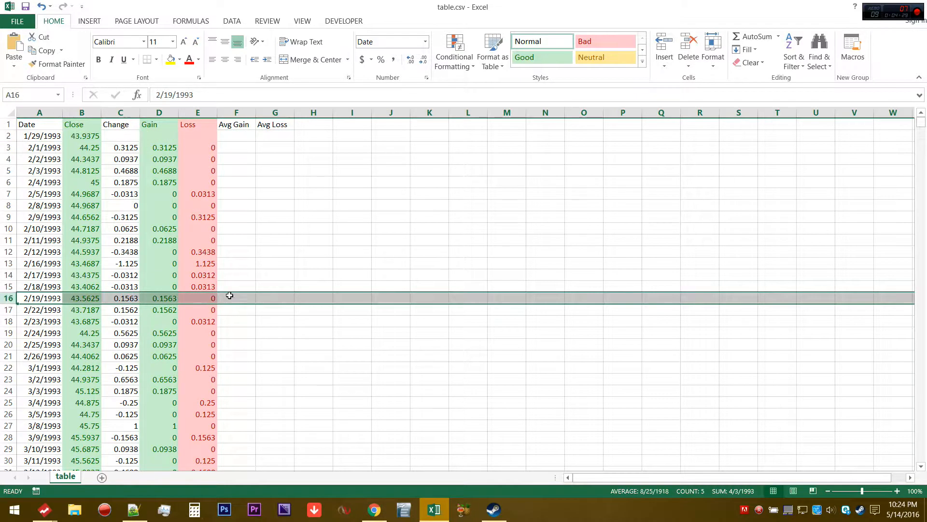
Step: Enter =AVERAGE(D3:D16) in F16 for the first average gain
type("=f")
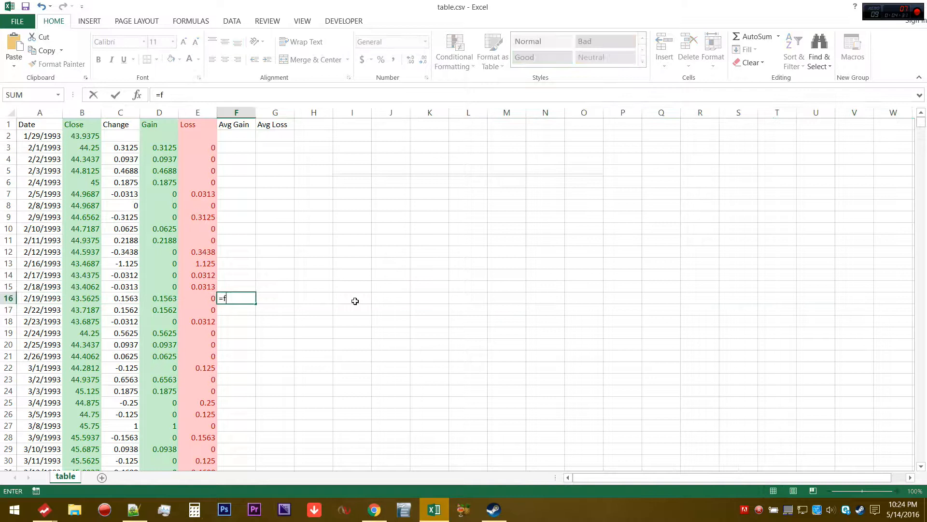
key("Backspace")
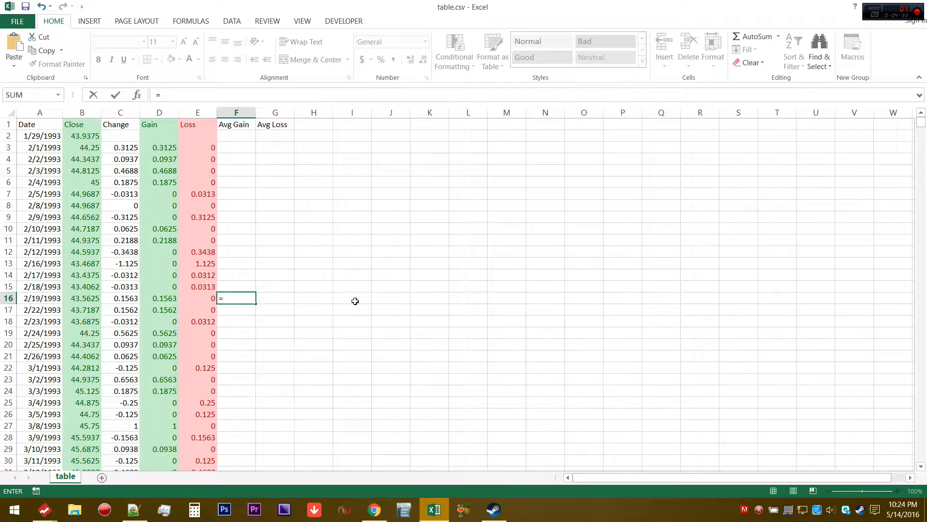
type("av")
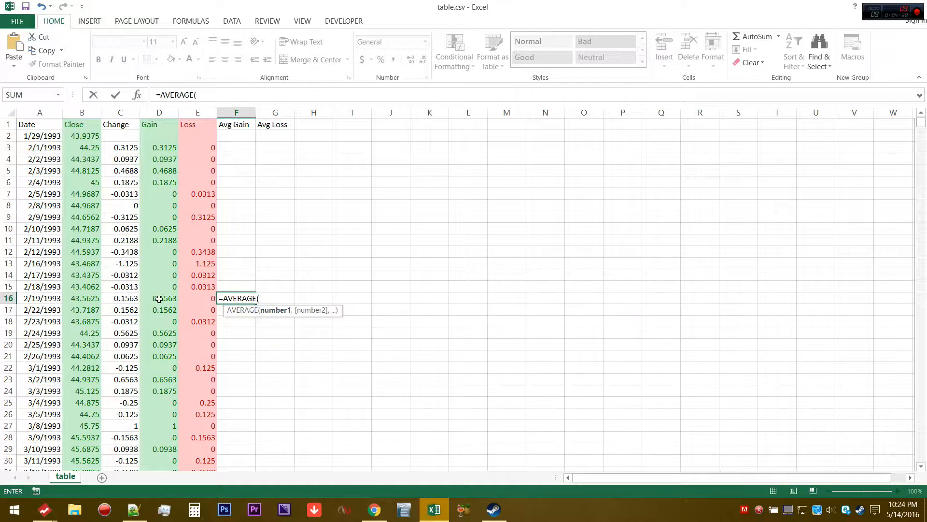
left_click_drag(159, 193, 159, 298)
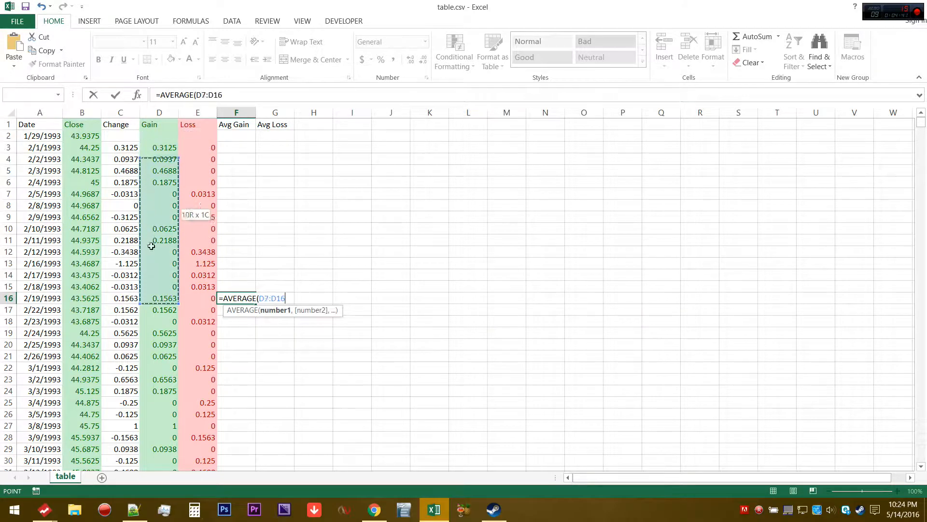
left_click(159, 298)
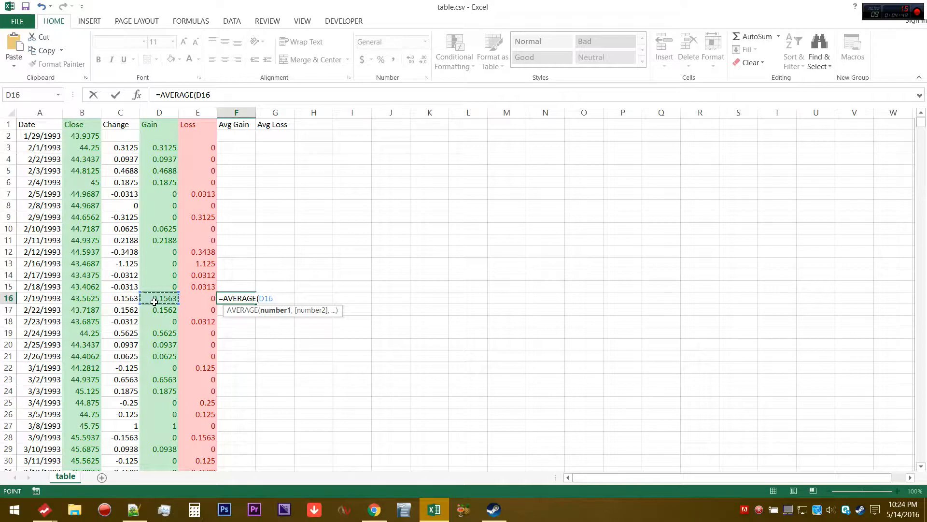
left_click_drag(159, 298, 159, 263)
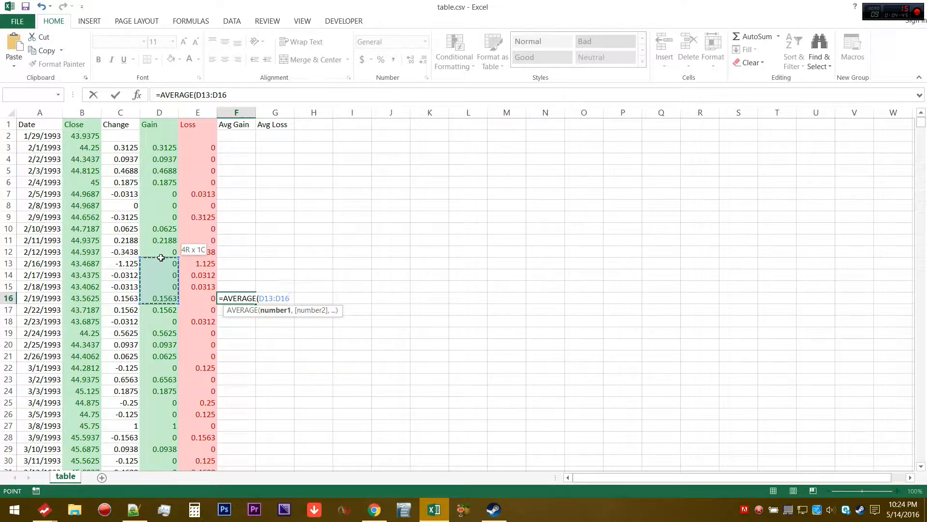
left_click_drag(159, 264, 158, 216)
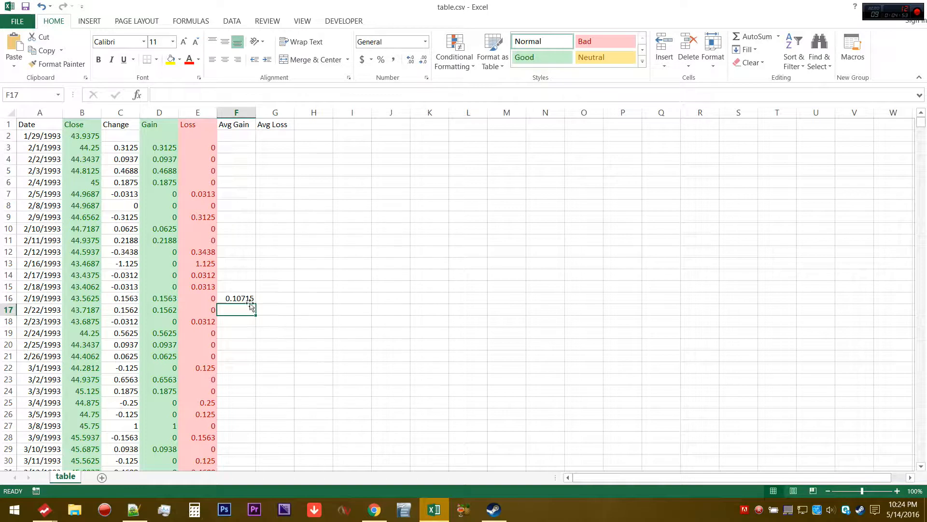
Step: Copy the average to G16 as =AVERAGE(E3:E16), giving 0.133936
left_click(272, 298)
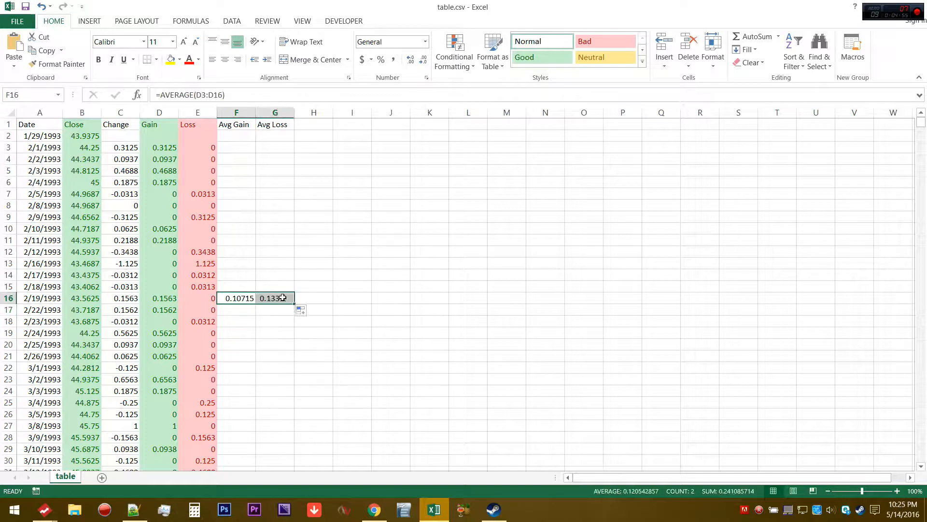
double_click(274, 297)
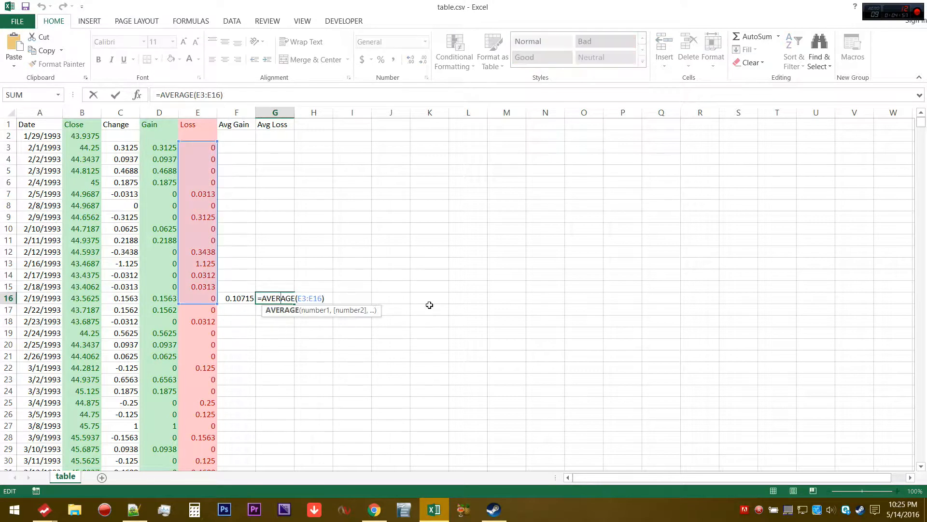
key("Enter")
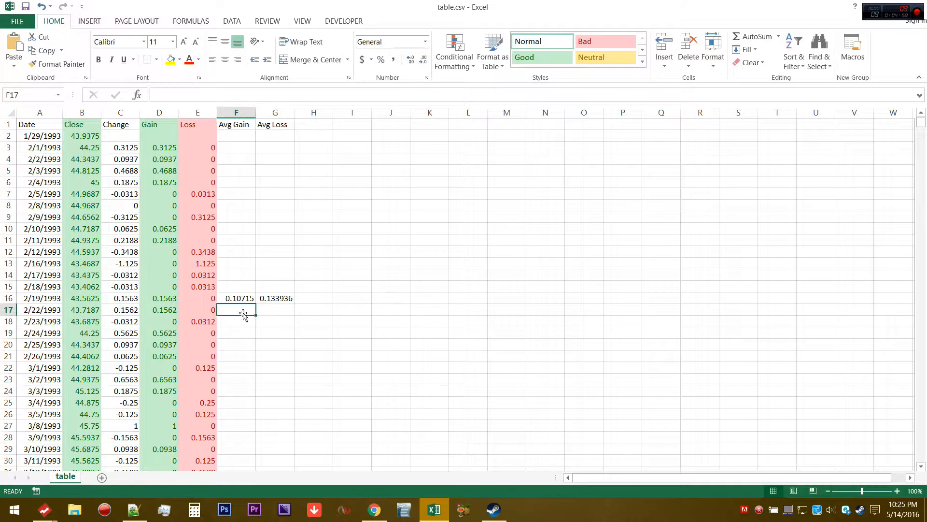
mouse_move(721, 387)
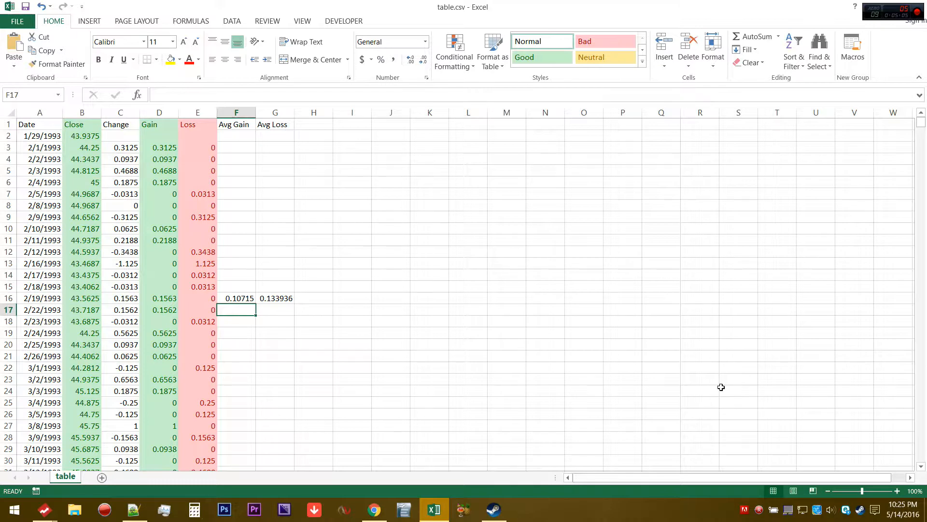
Step: Enter =(13*F16+D17)/14 in F17 and fill it down, starting at 0.110654
type("=")
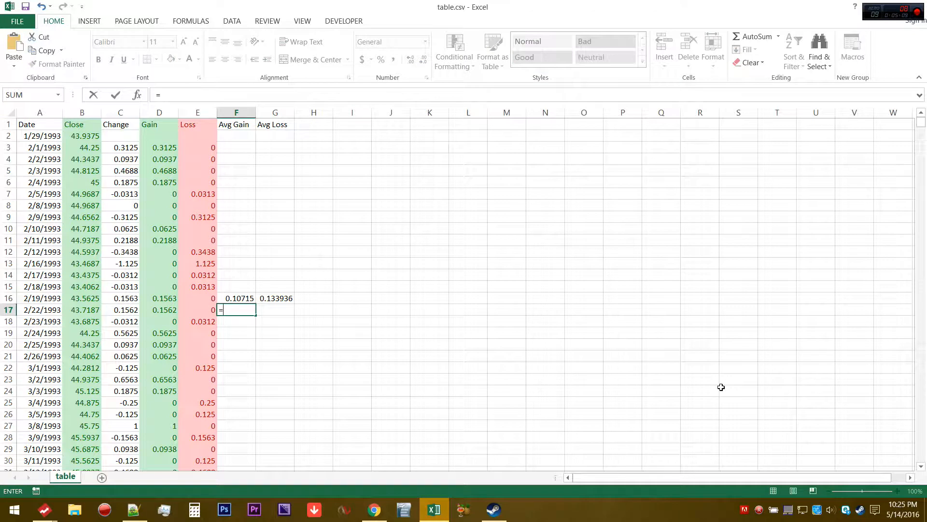
type("(13")
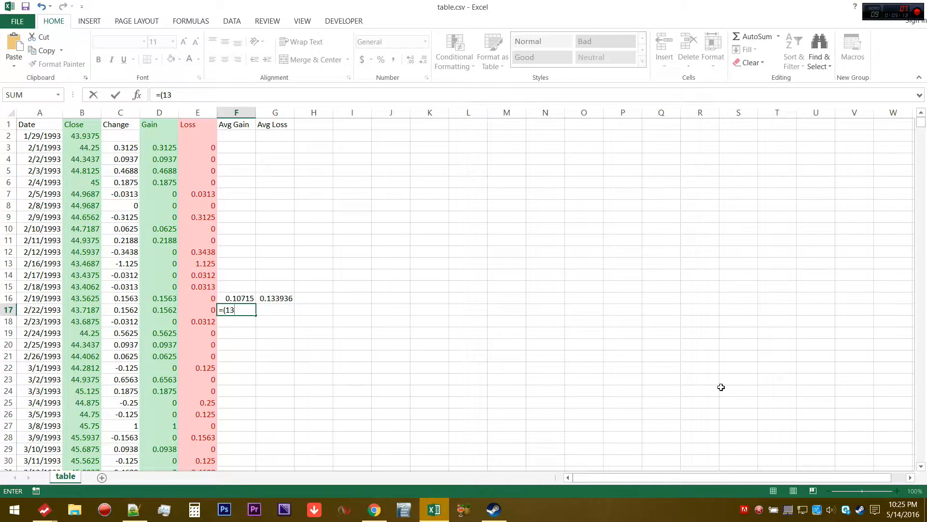
type("*")
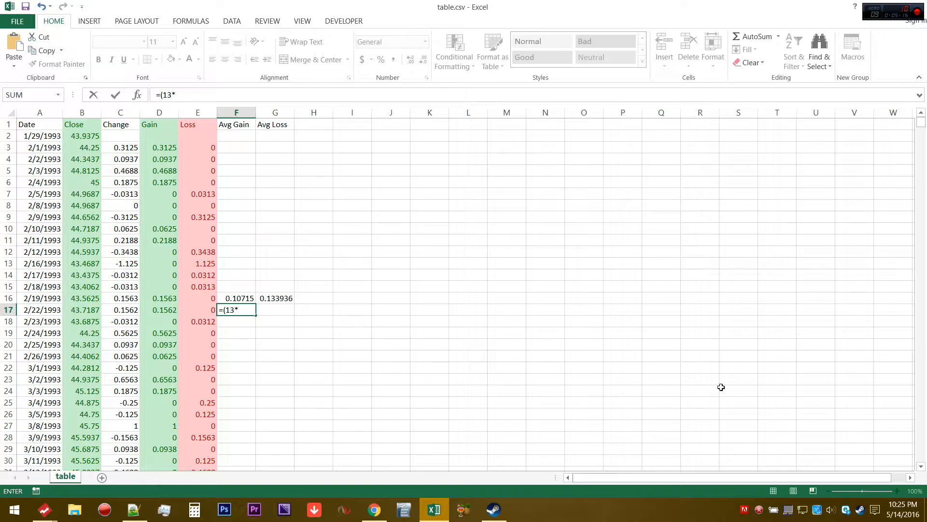
type("f16+")
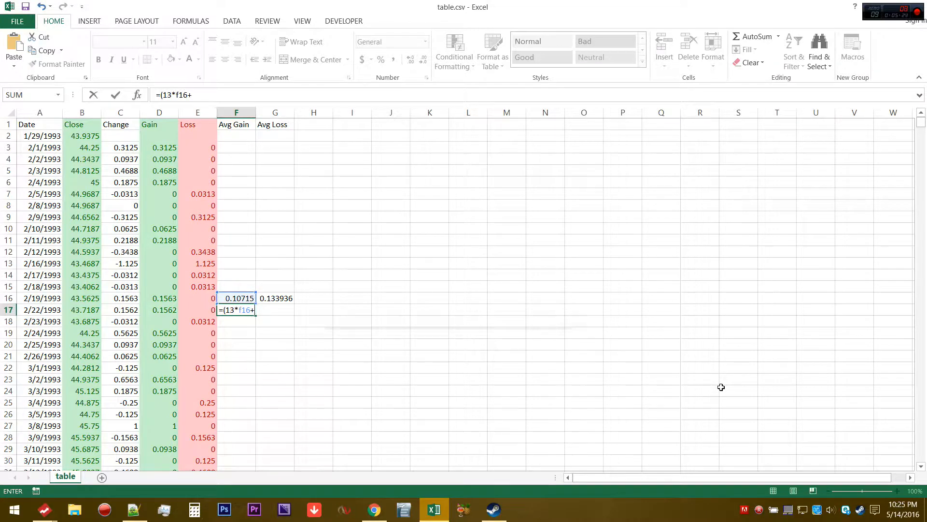
type("d1")
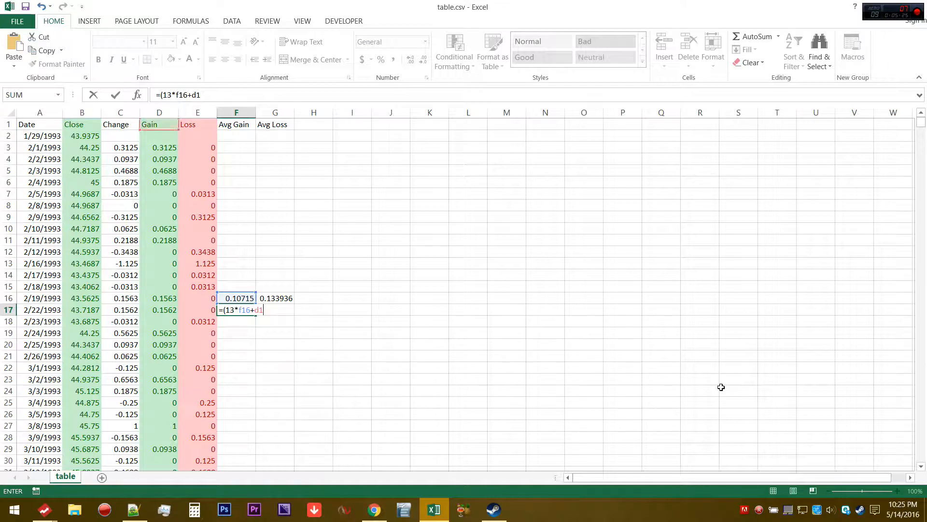
left_click(159, 309)
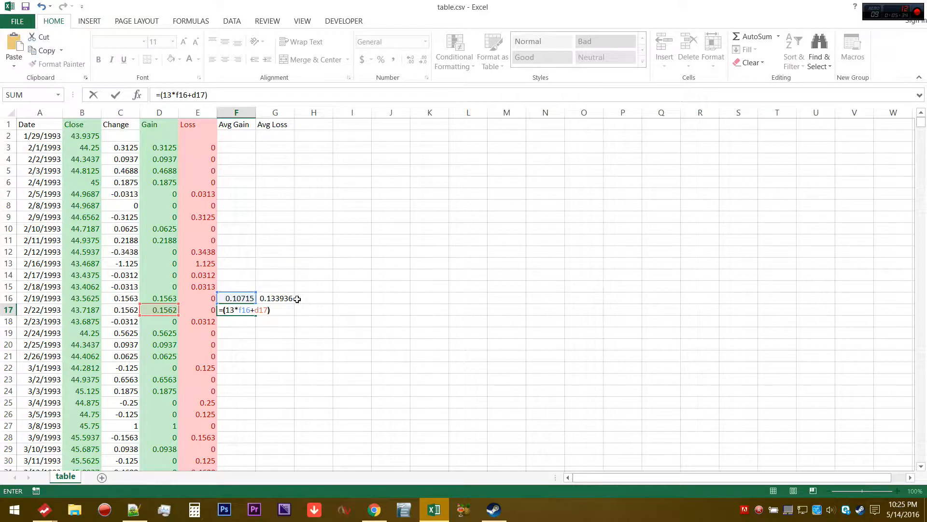
key("Enter")
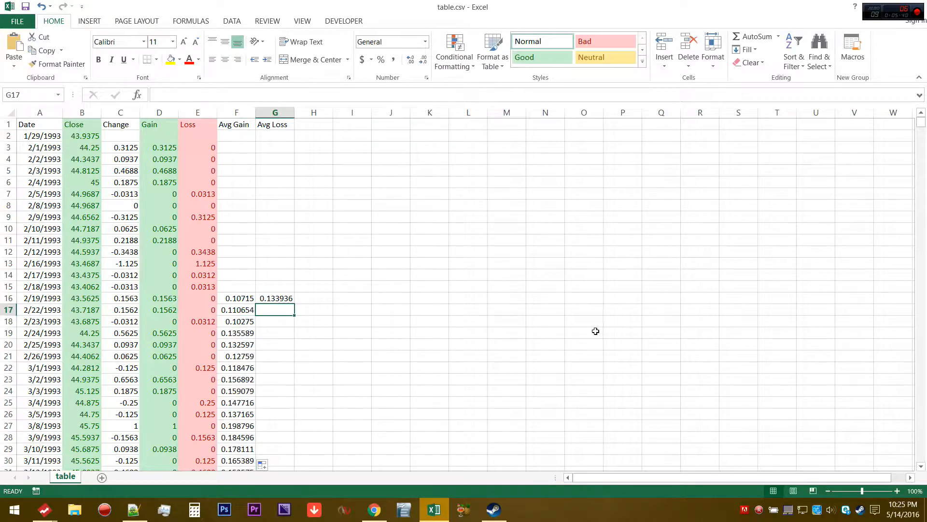
Step: Enter =(13*G16+E17)/14 in G17 and fill it down, starting at 0.124369
type("=")
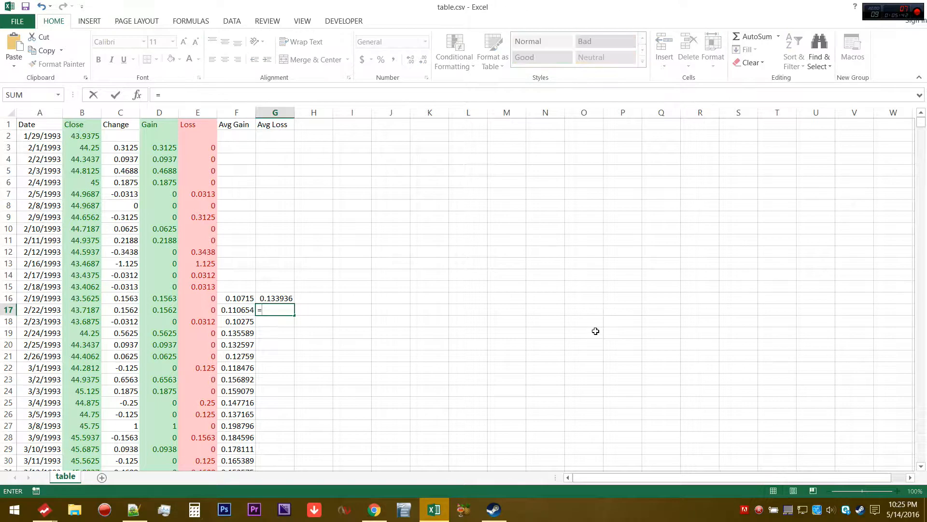
type("(13")
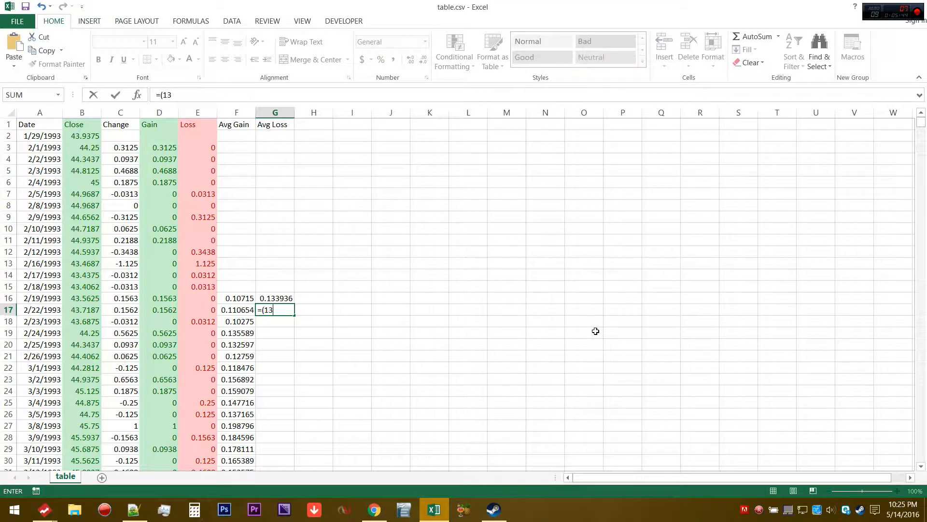
type("*g16")
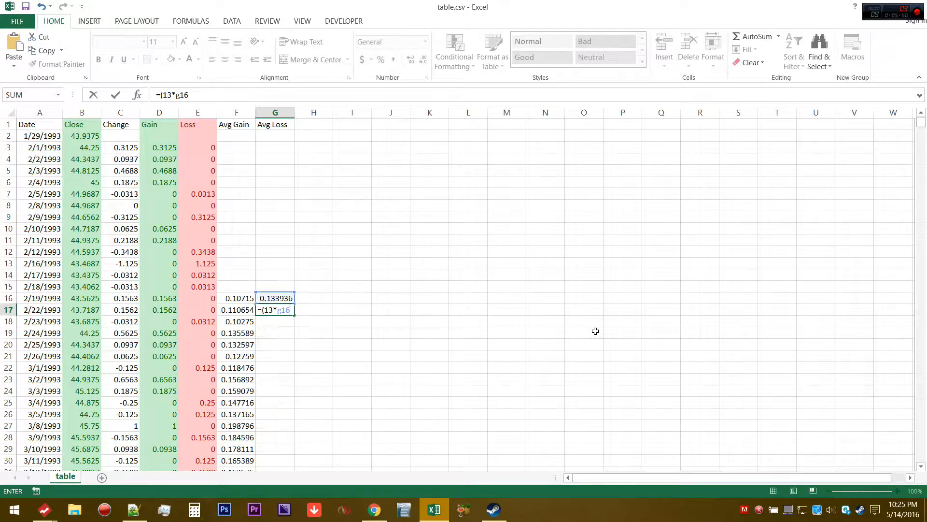
type("+")
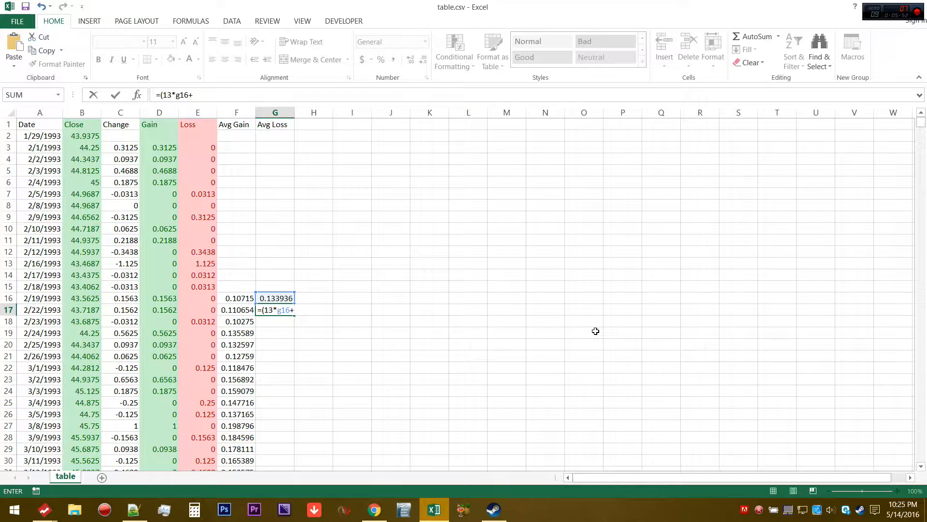
left_click(196, 309)
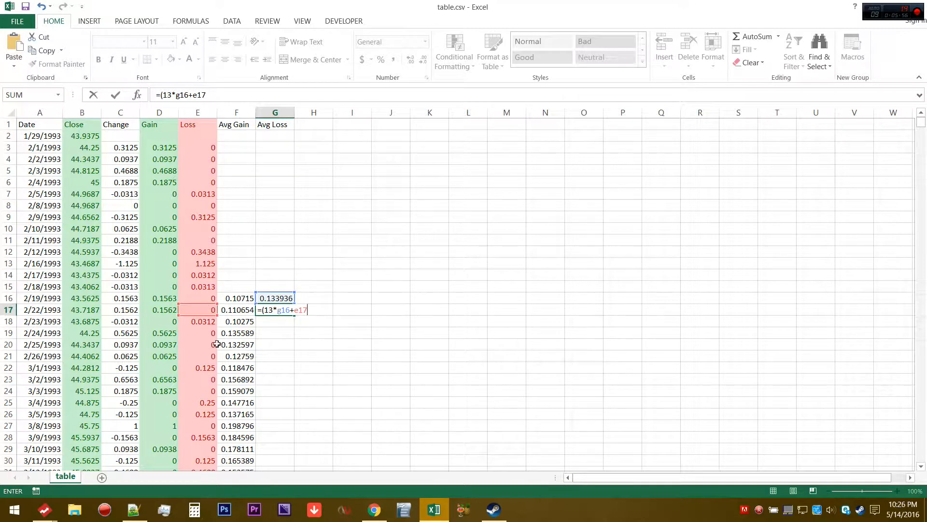
mouse_move(376, 309)
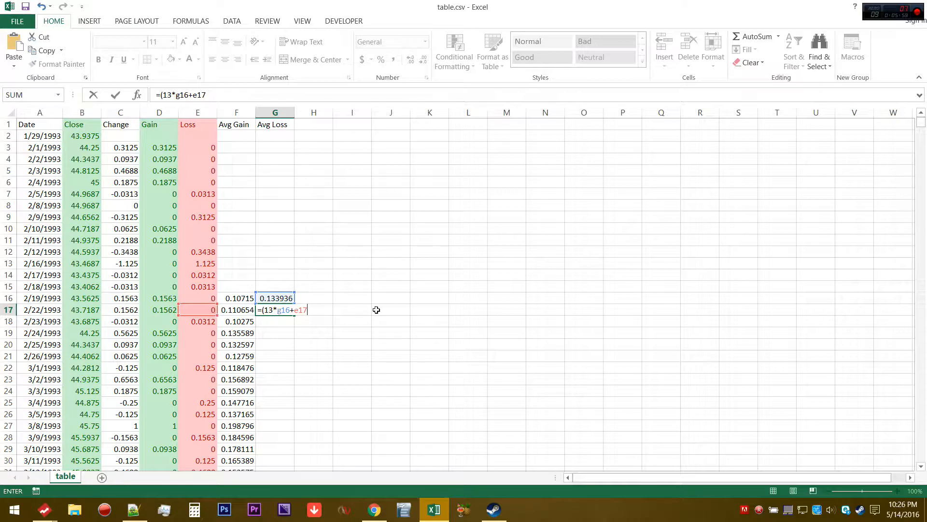
type(")")
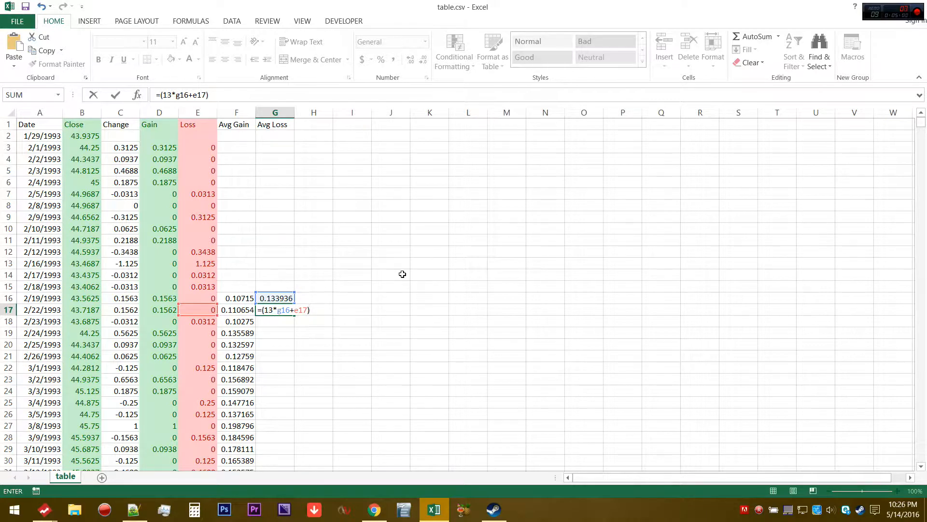
type("/14")
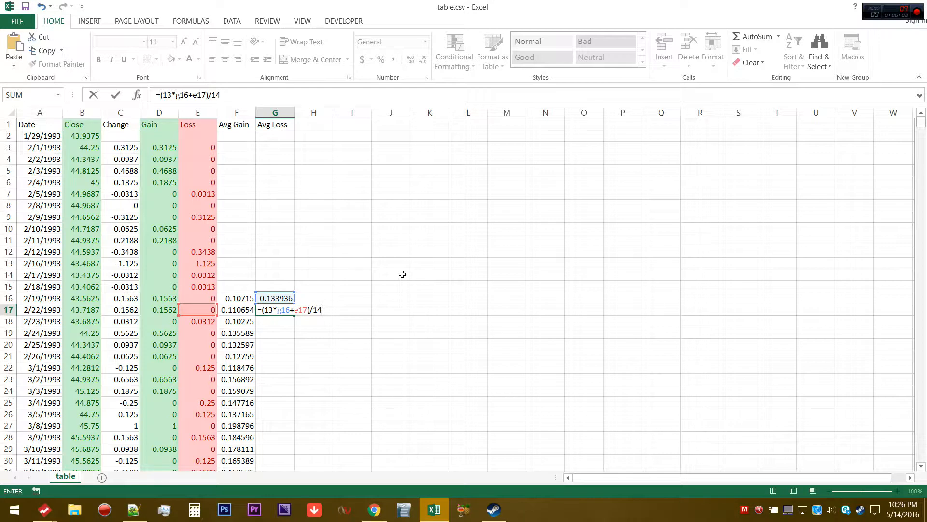
key("Enter")
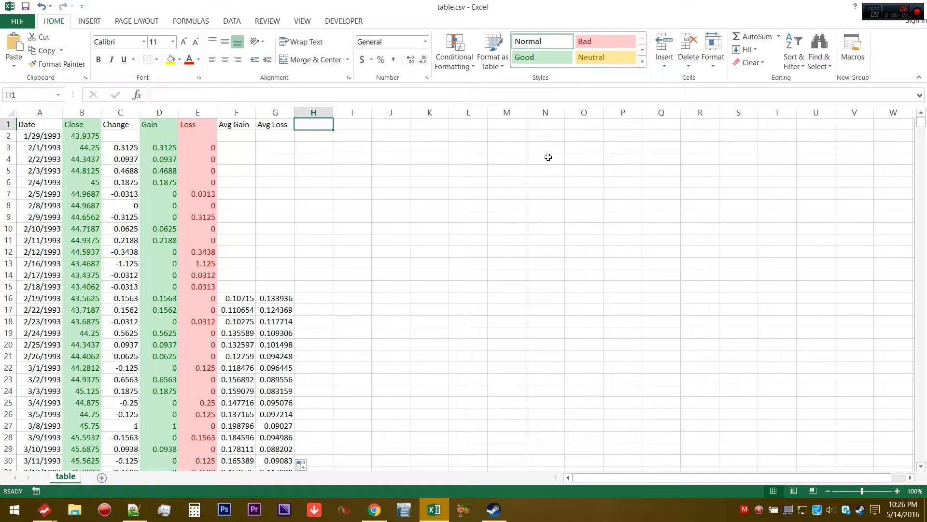
Step: Head column H 'RS' and enter =F16/G16 in H16
type("RS")
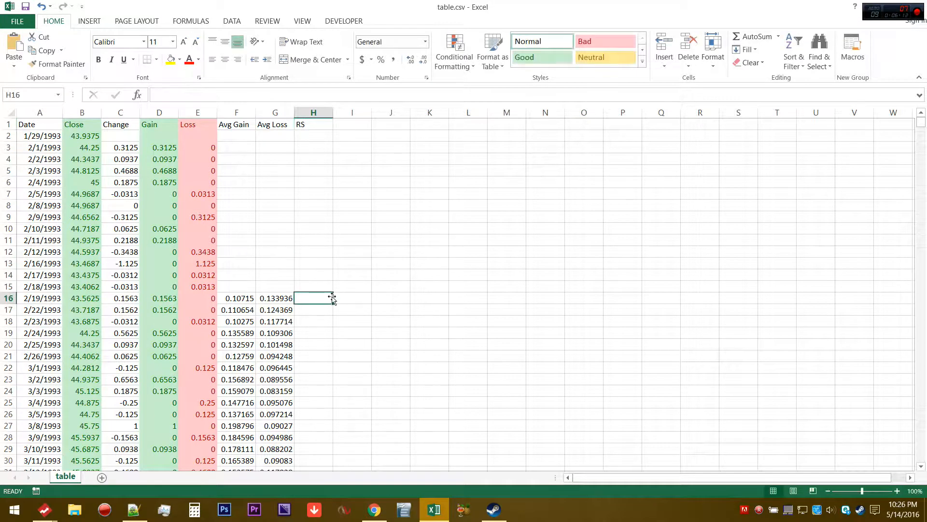
type("=")
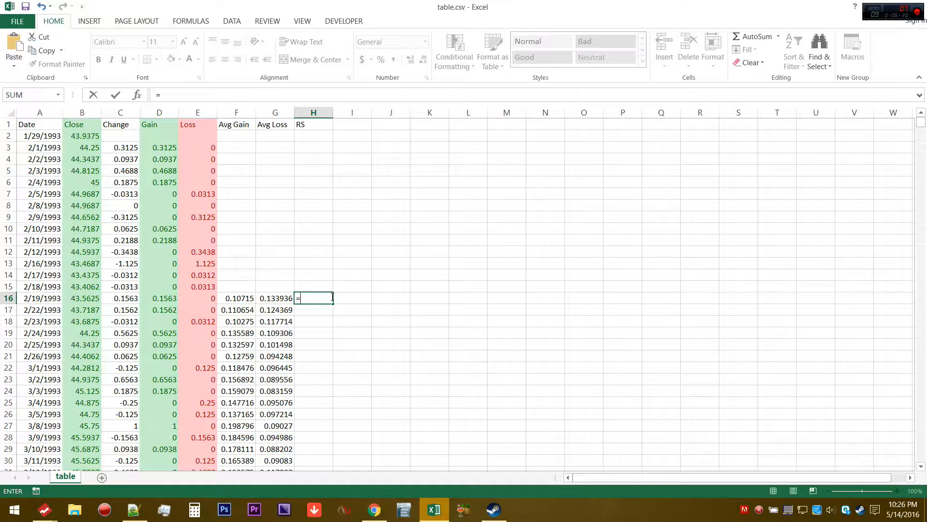
type("f16/")
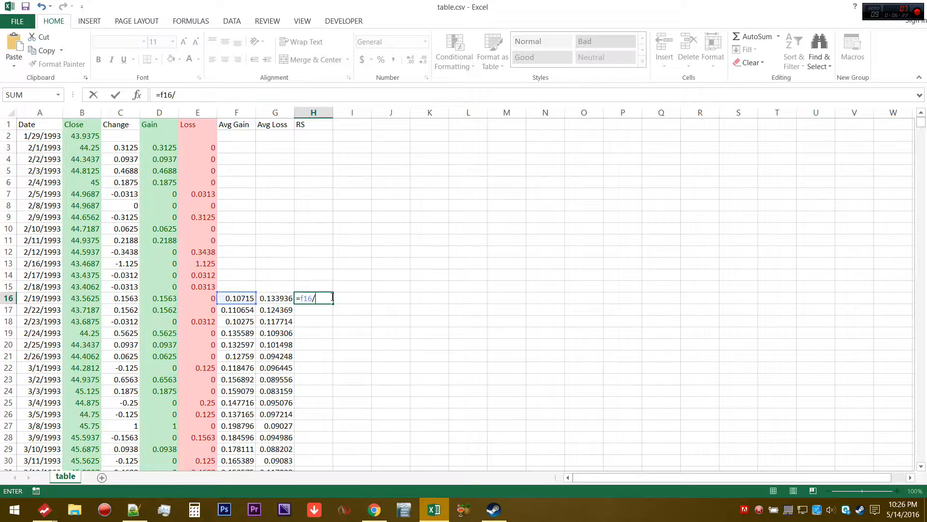
key("Enter")
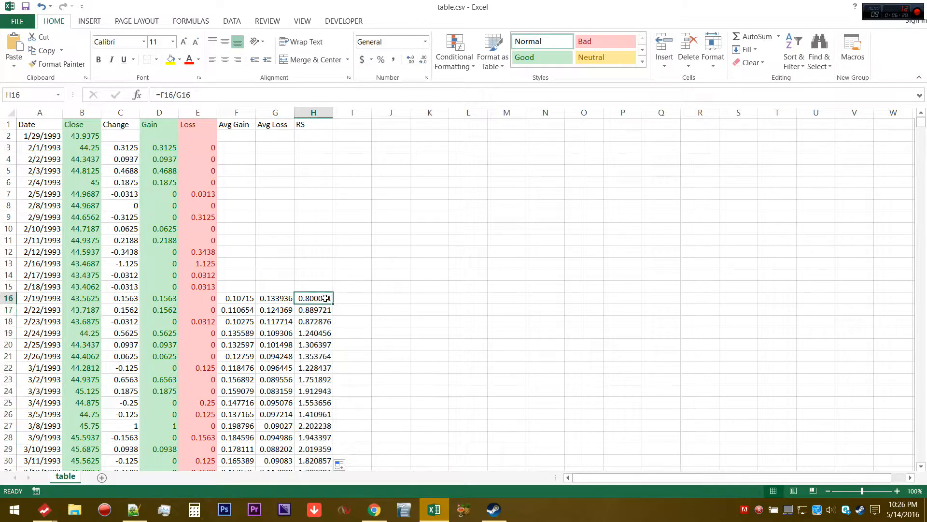
mouse_move(310, 321)
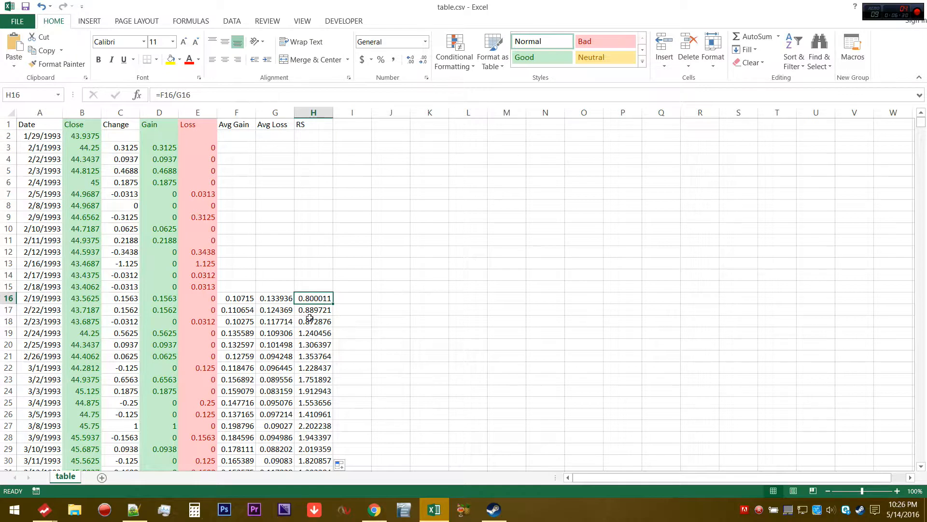
Step: Check the Avg Gain, Avg Loss and RS formulas in rows 16 and 24, then shade column I
left_click(275, 298)
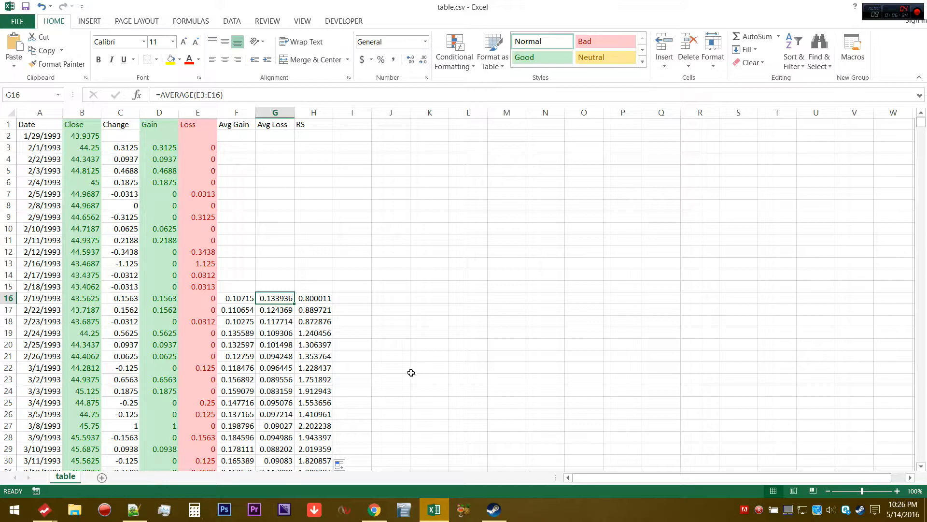
left_click(236, 298)
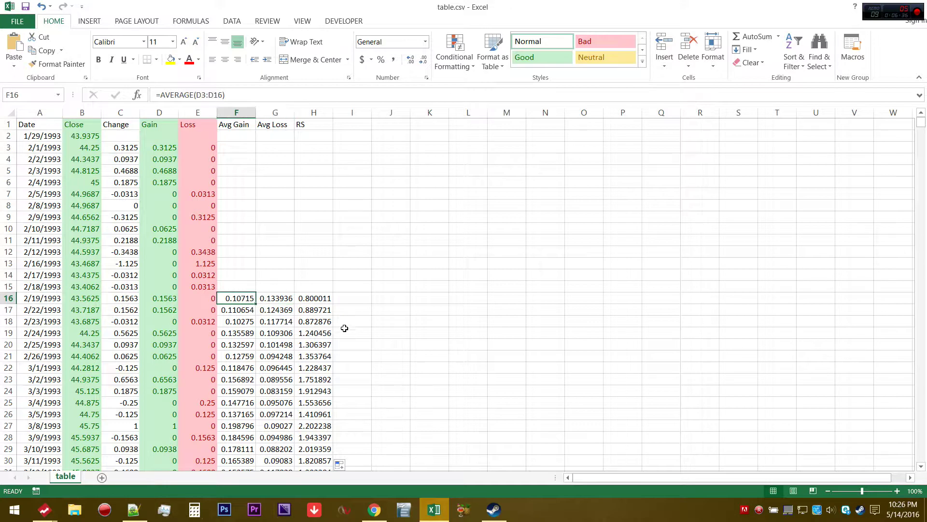
left_click(314, 391)
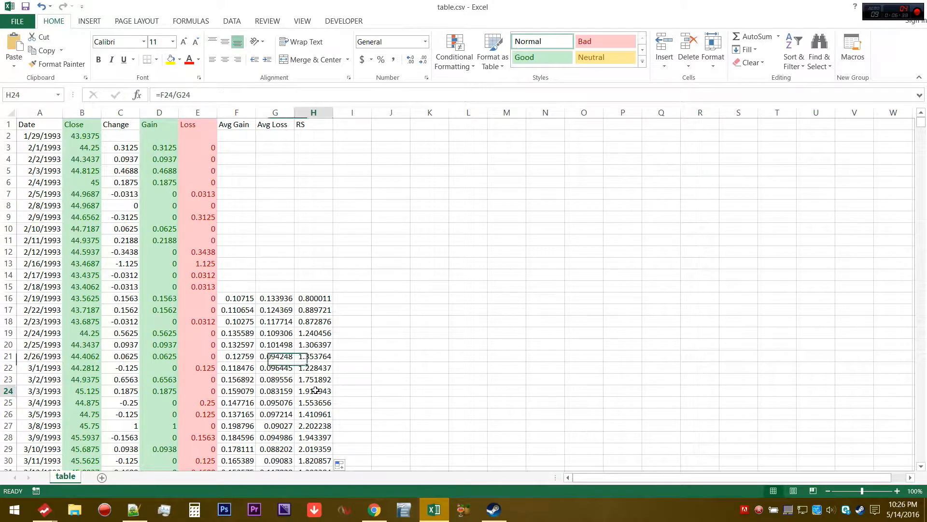
left_click(276, 391)
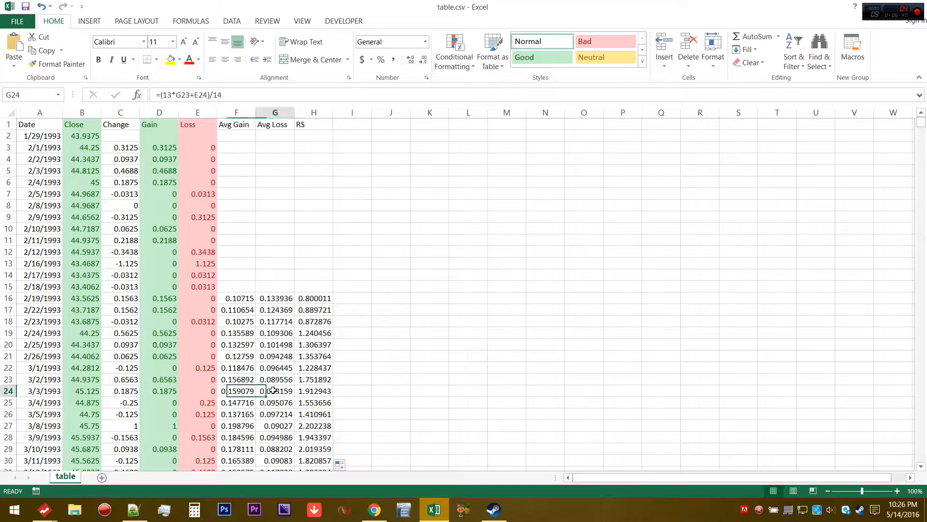
left_click(313, 390)
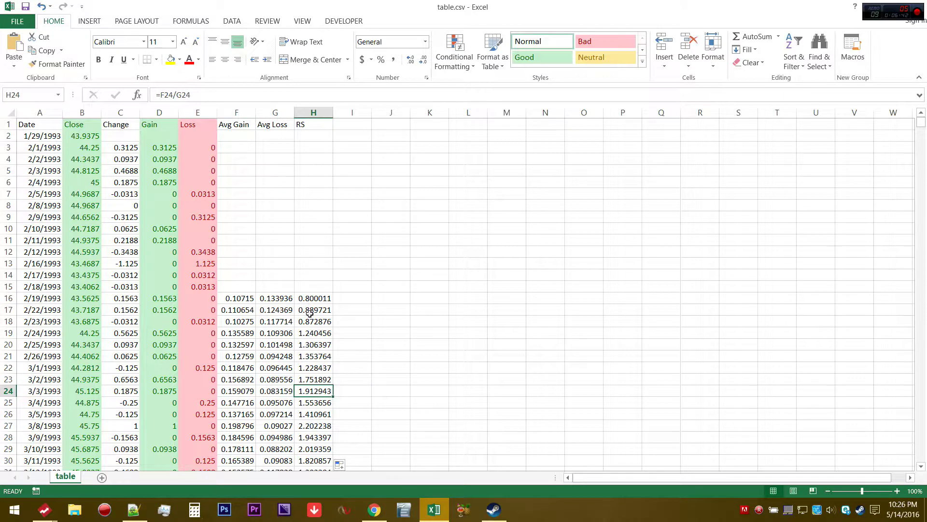
left_click(314, 298)
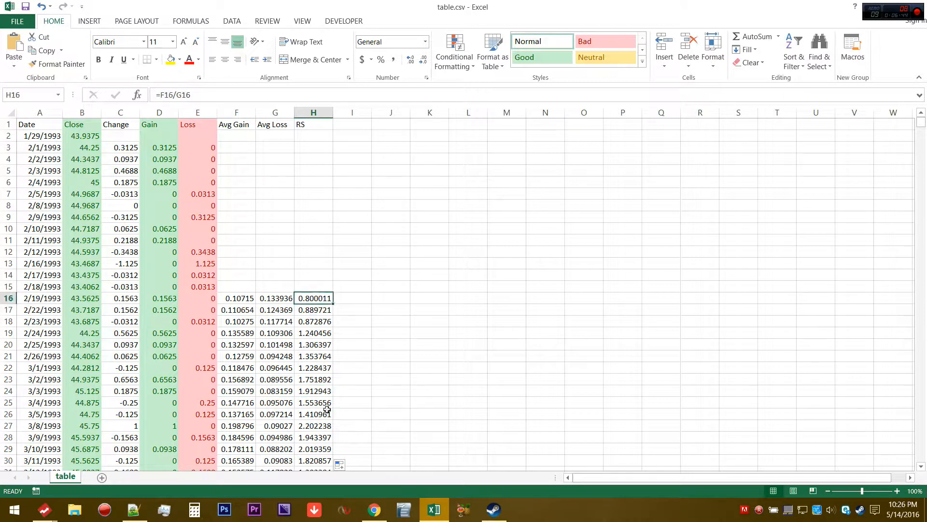
left_click(352, 124)
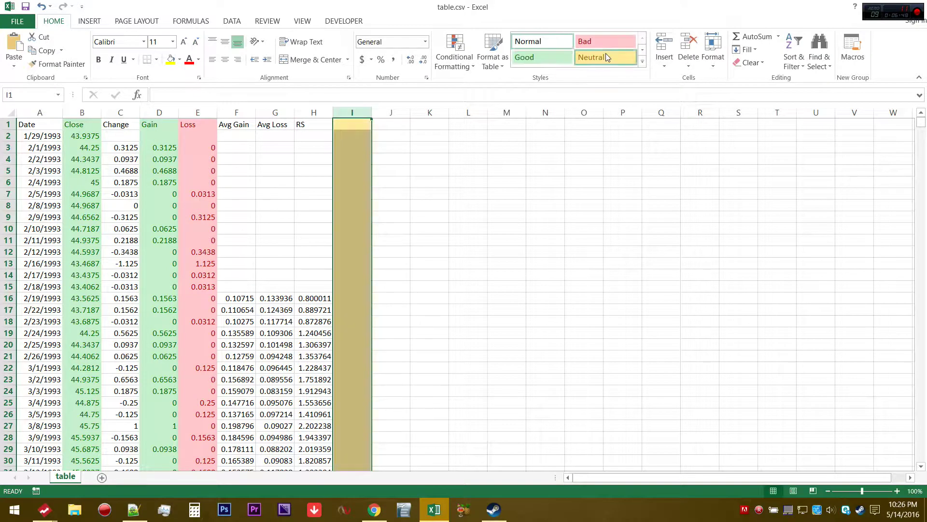
Step: Head column I 'RSI' and enter =100-(100/(H16+1)) in I16
type("RSI")
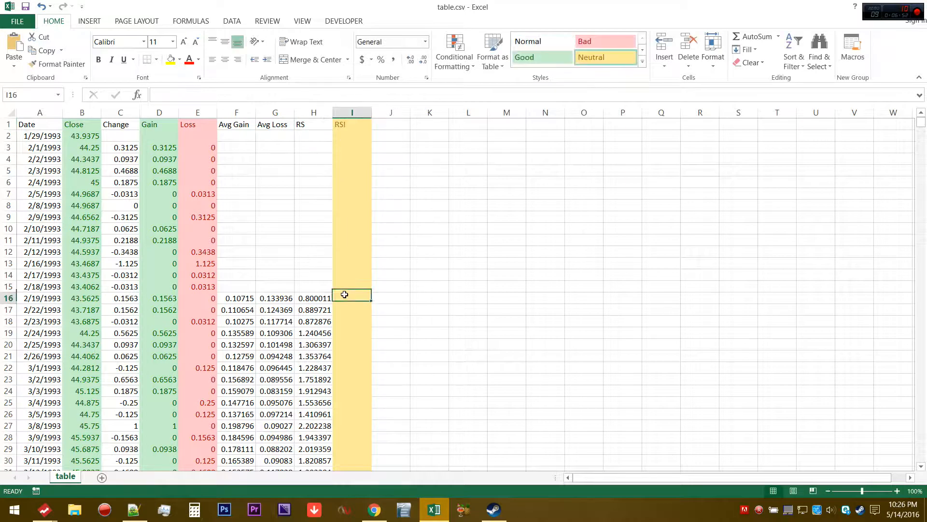
scroll("down", 3)
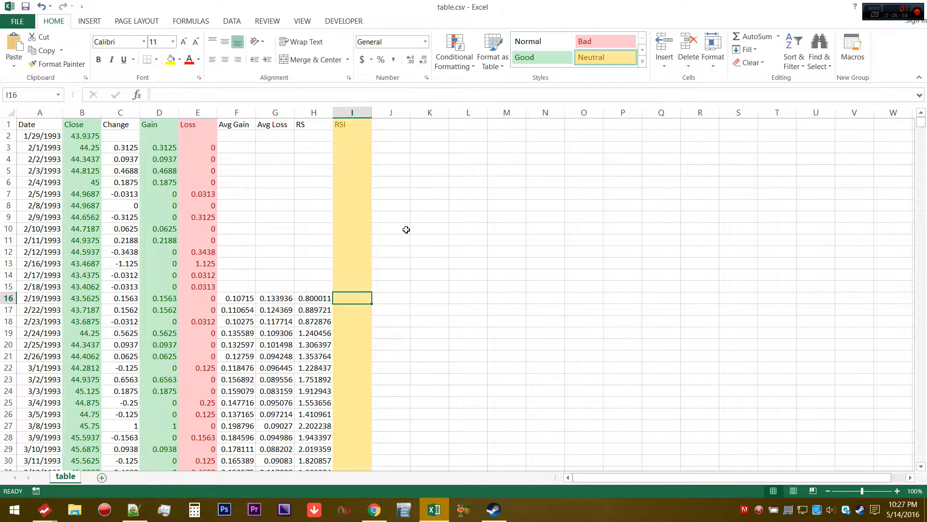
scroll("down", 3)
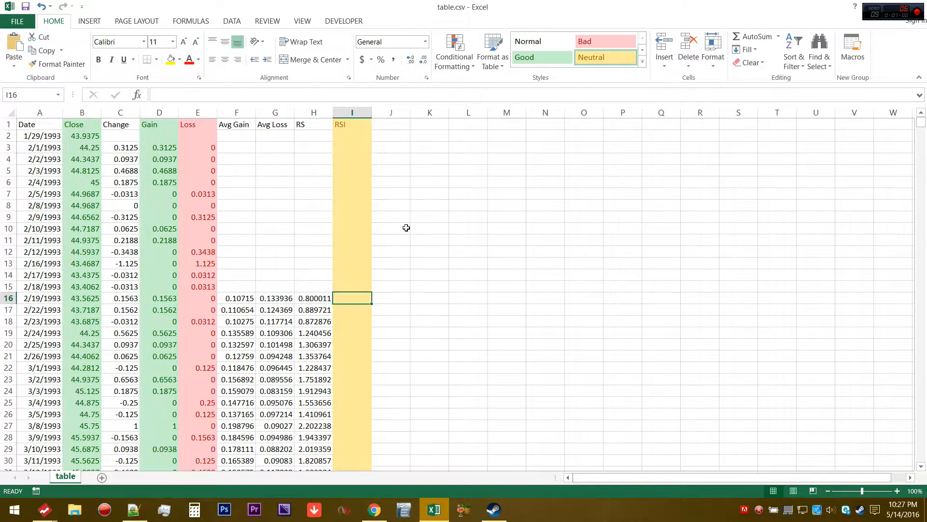
type("=")
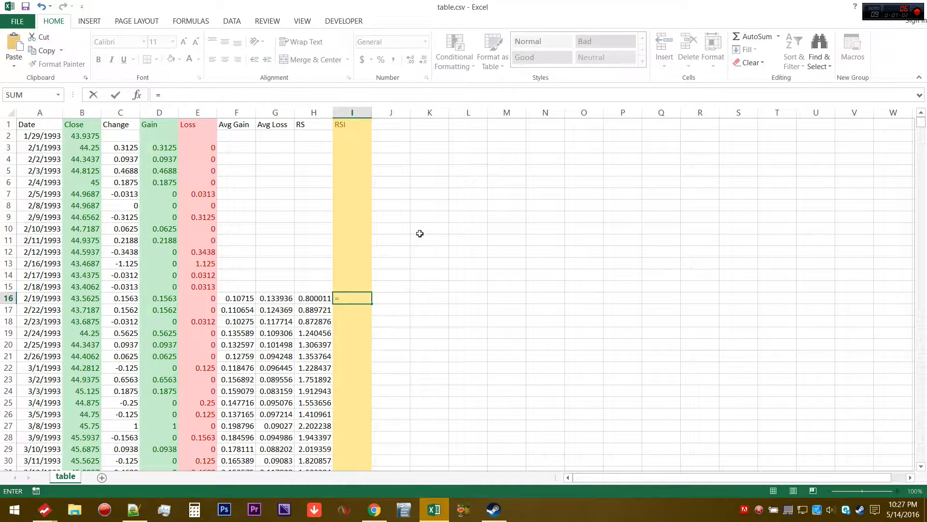
type("100")
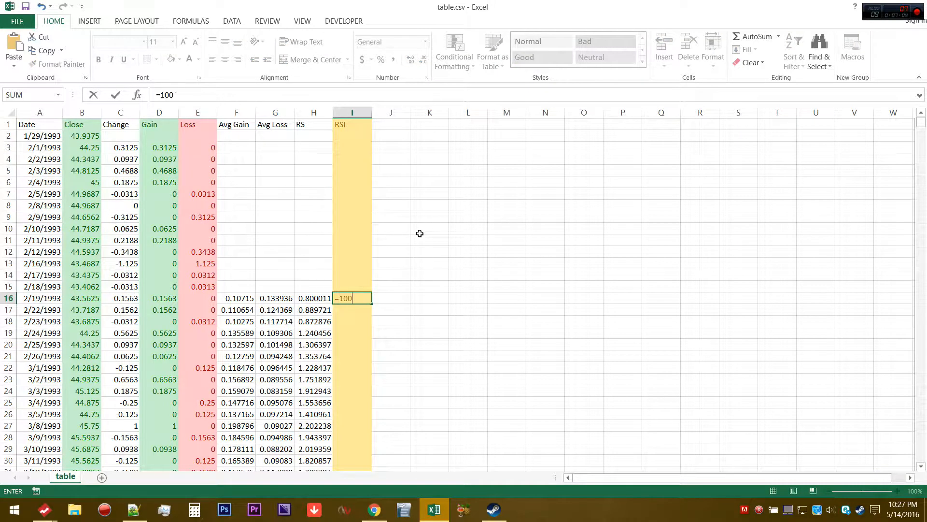
type("/")
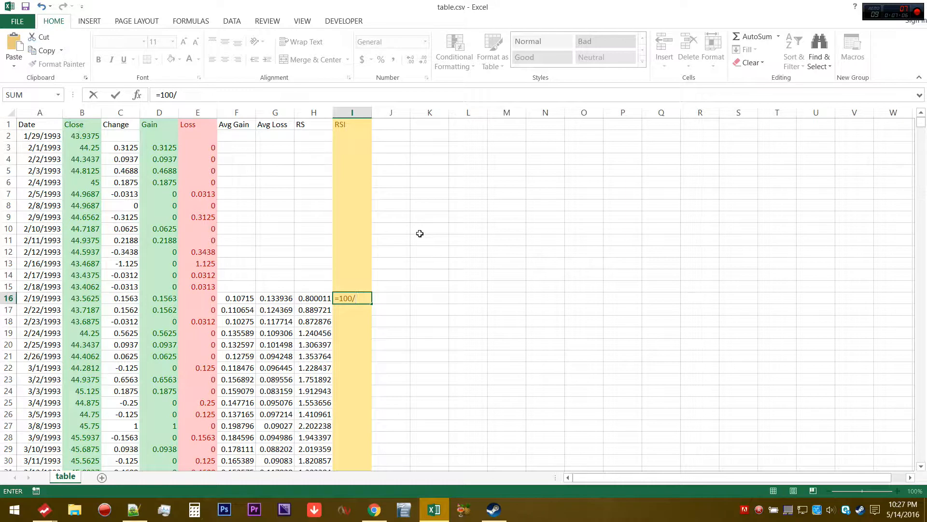
type("-")
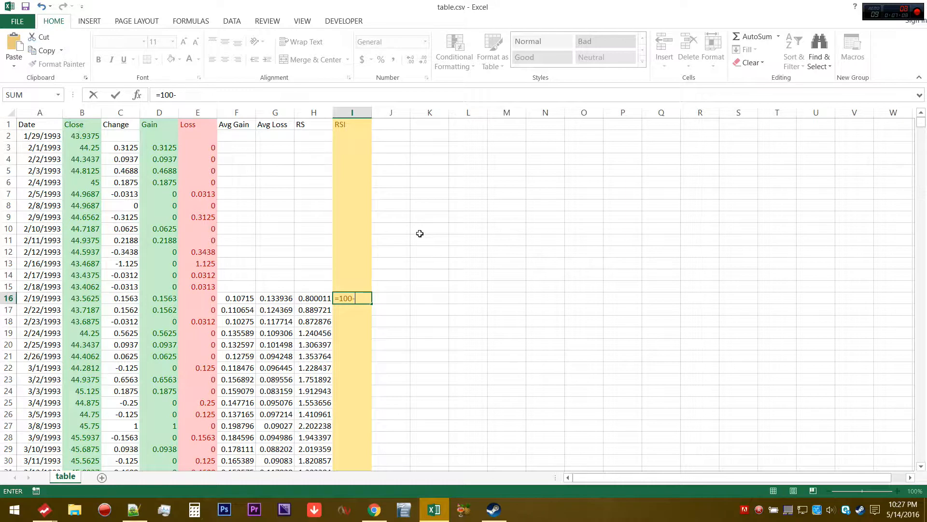
type("(1")
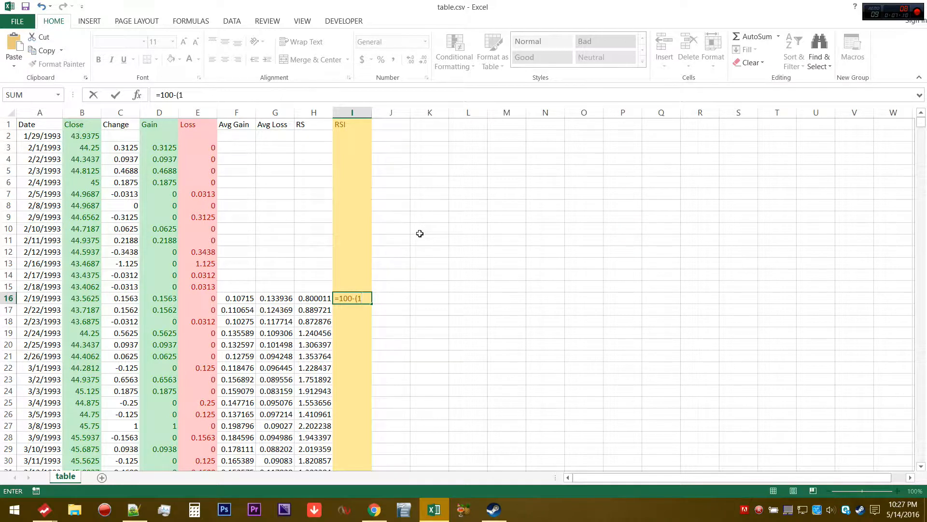
type("00/(")
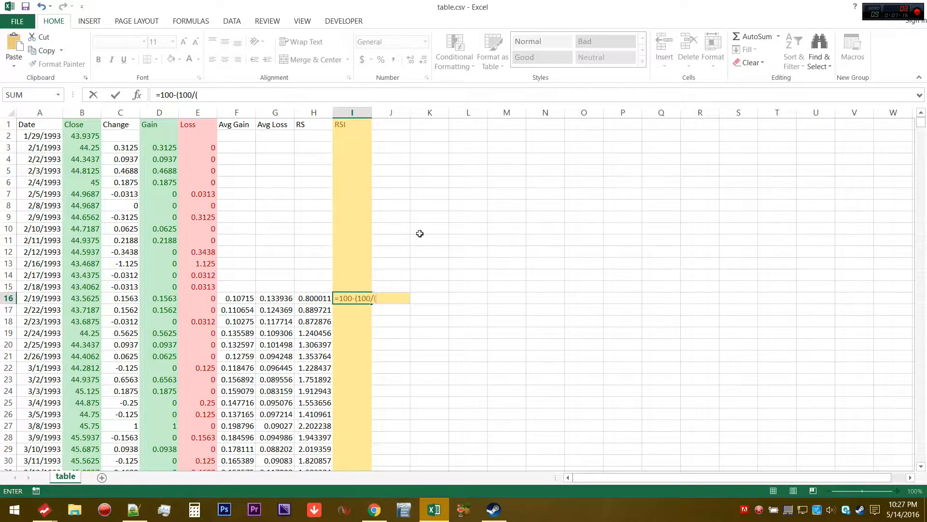
type("h16")
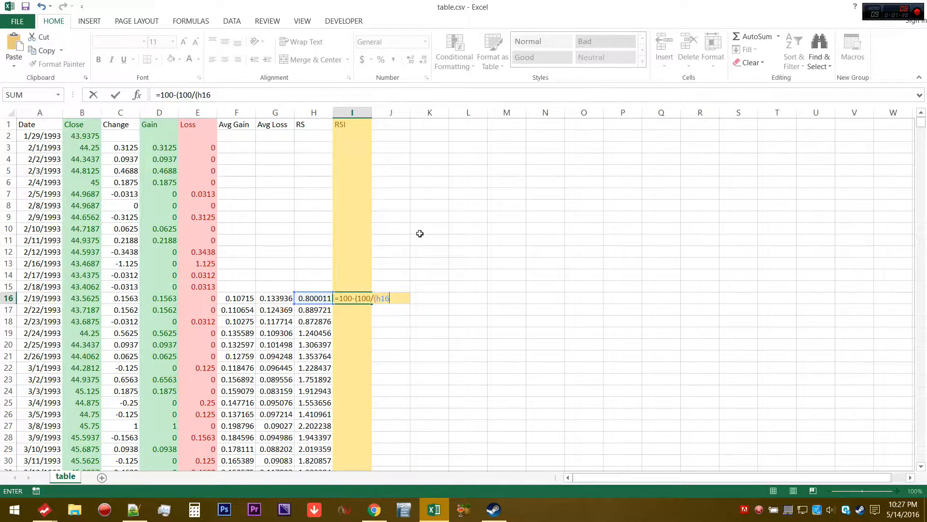
type("+1)")
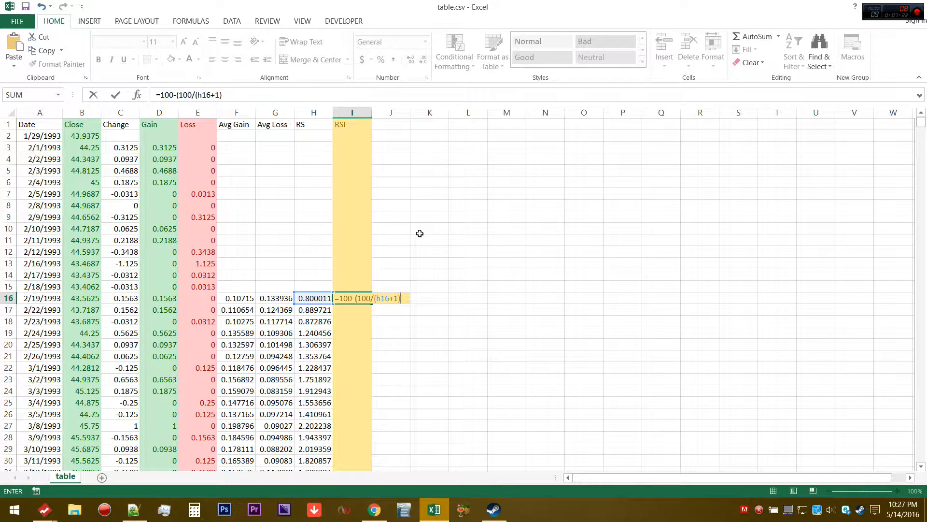
type(")")
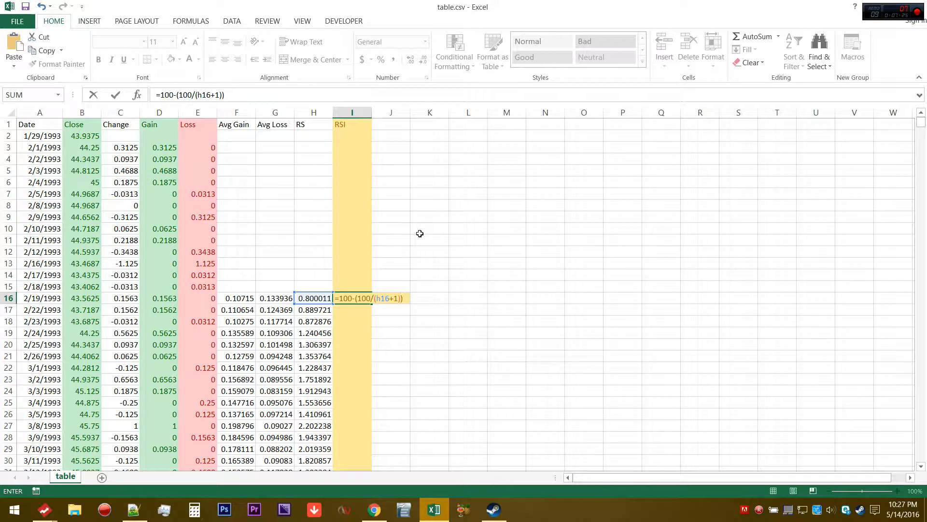
key("Enter")
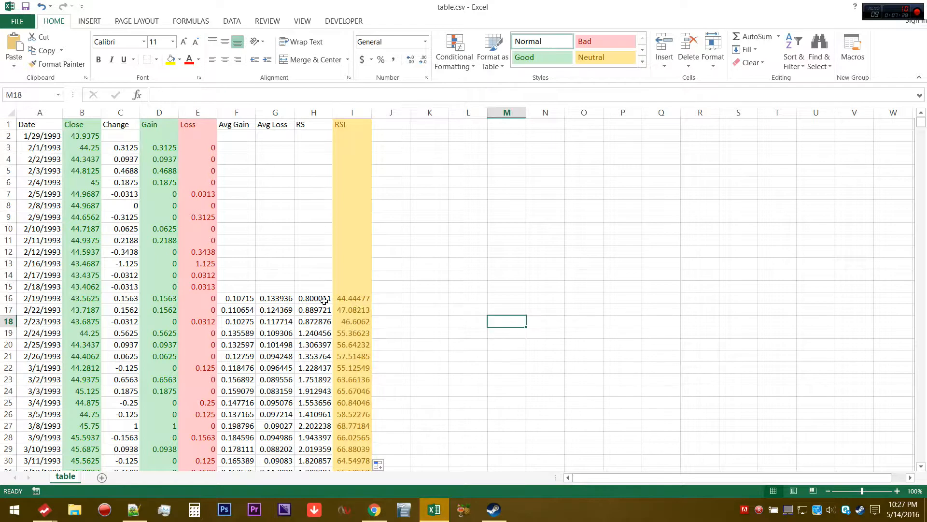
Step: Replace the first RS value in H16 with test placeholders such as 99999
left_click(314, 298)
type(".")
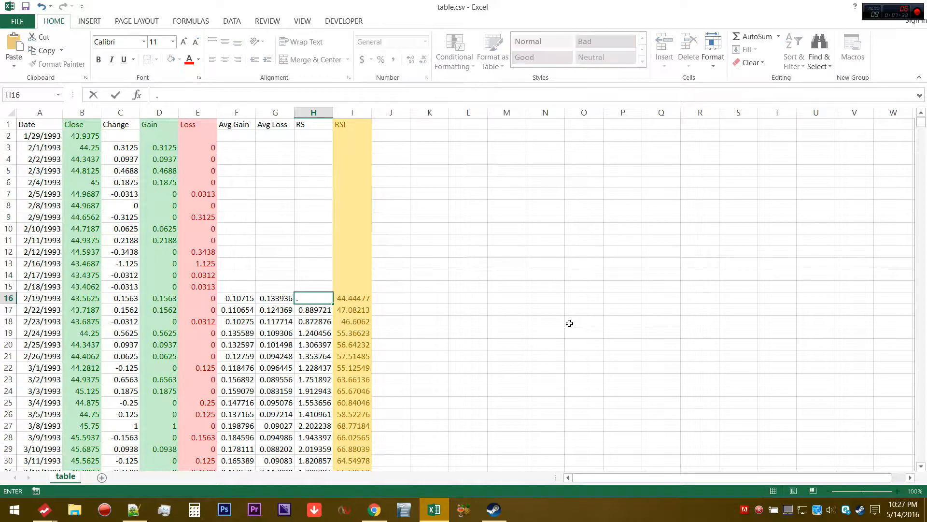
type("0000")
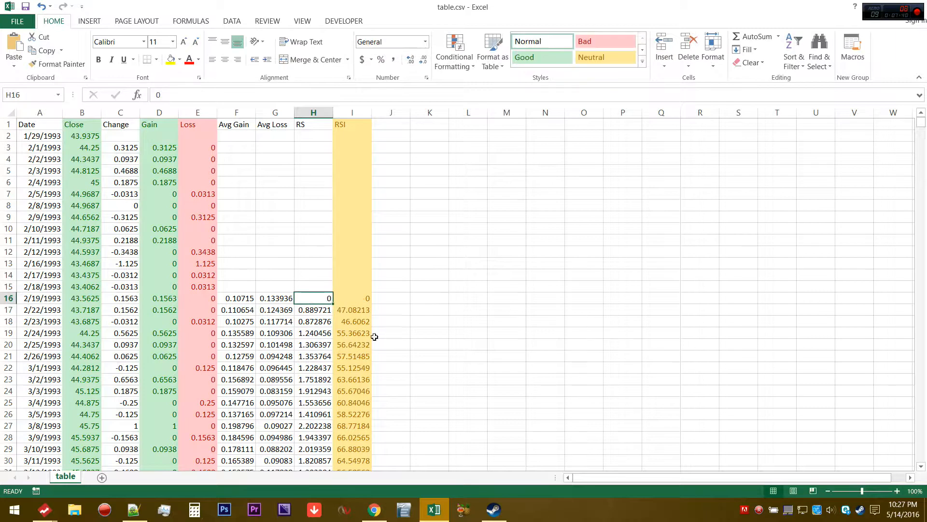
mouse_move(446, 273)
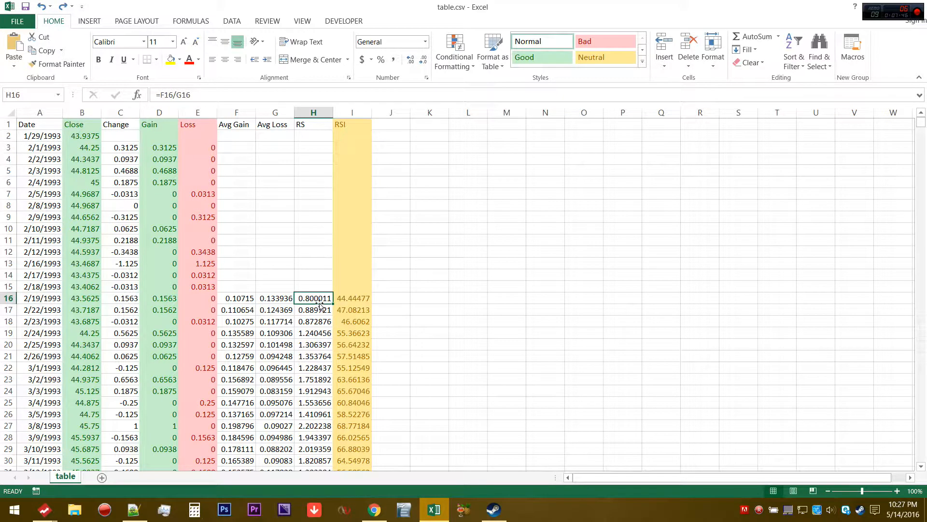
type("99999999")
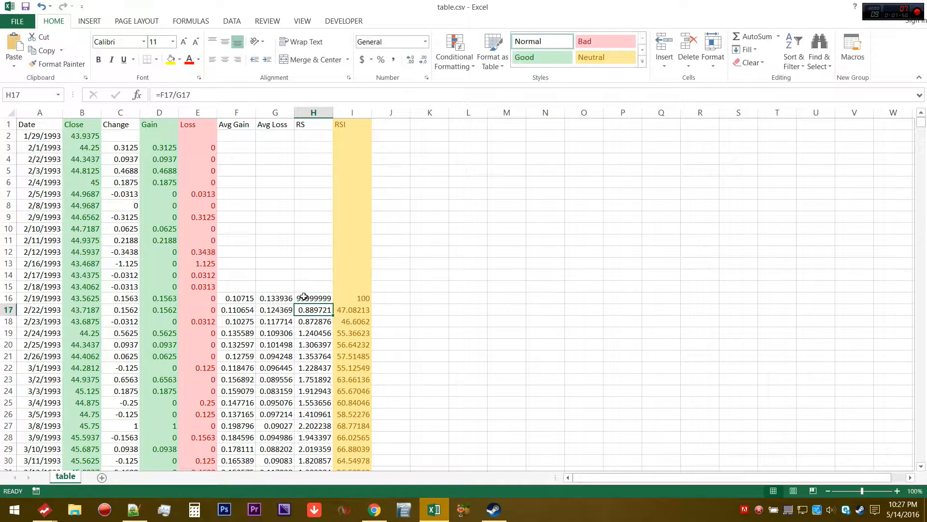
left_click(313, 298)
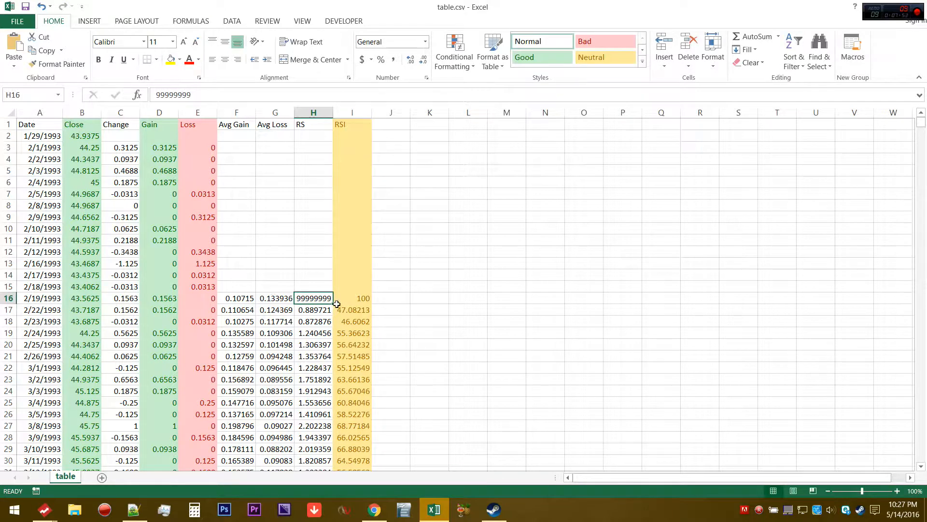
left_click(312, 310)
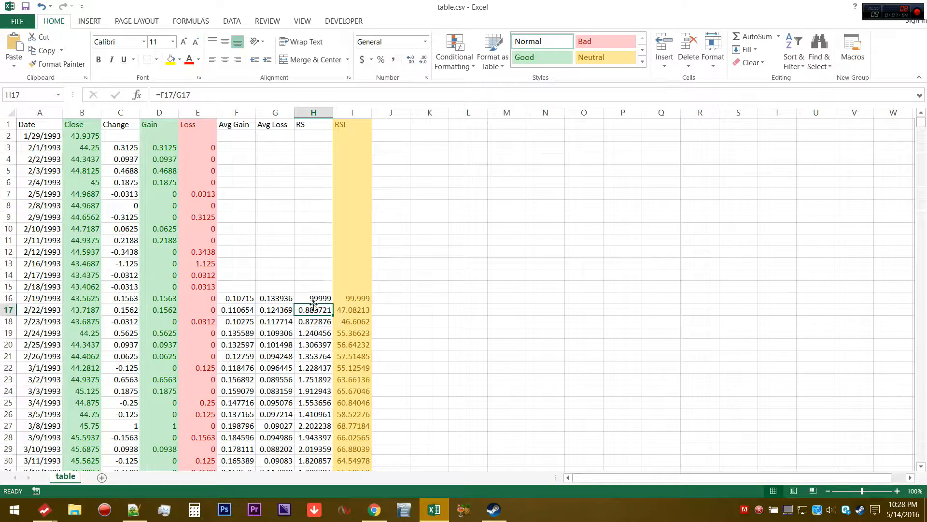
left_click(315, 298)
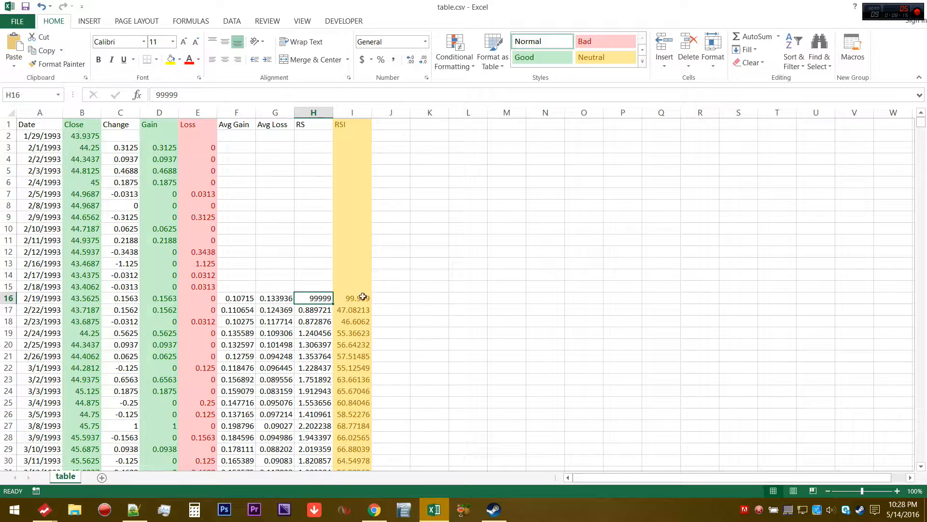
mouse_move(372, 103)
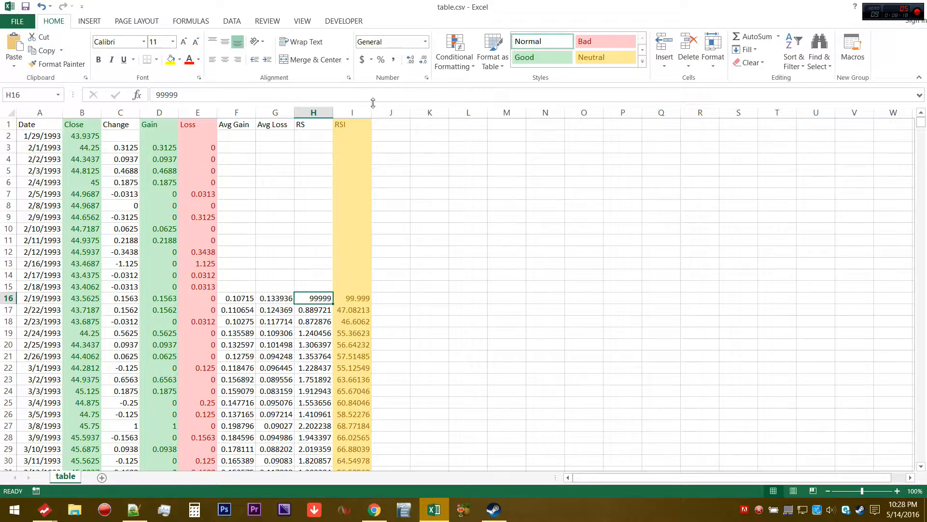
mouse_move(560, 263)
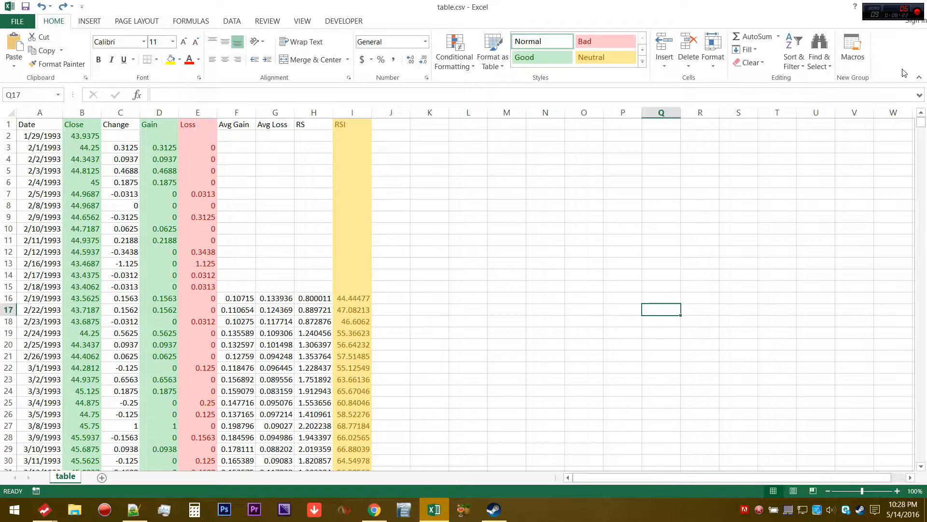
mouse_move(329, 465)
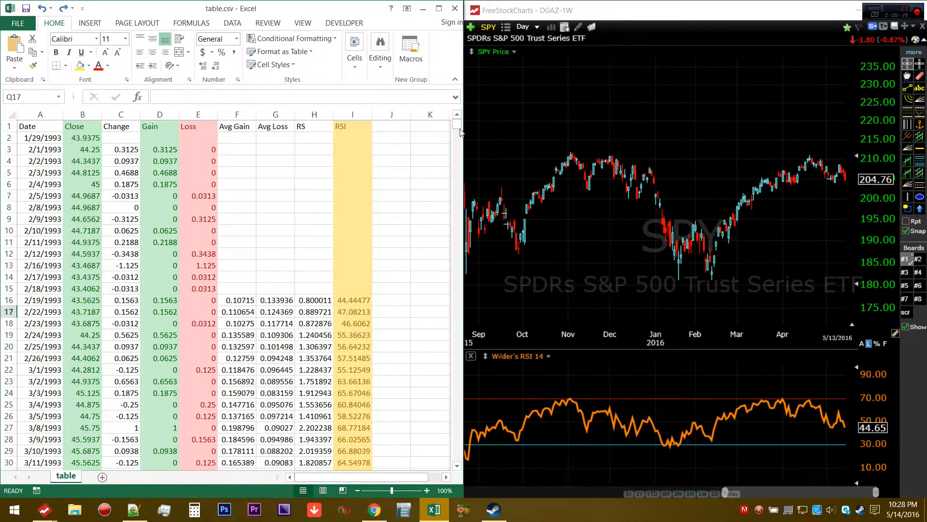
Step: Check the 5/13/2016 RSI value and round column I to two decimals
scroll("down", 3)
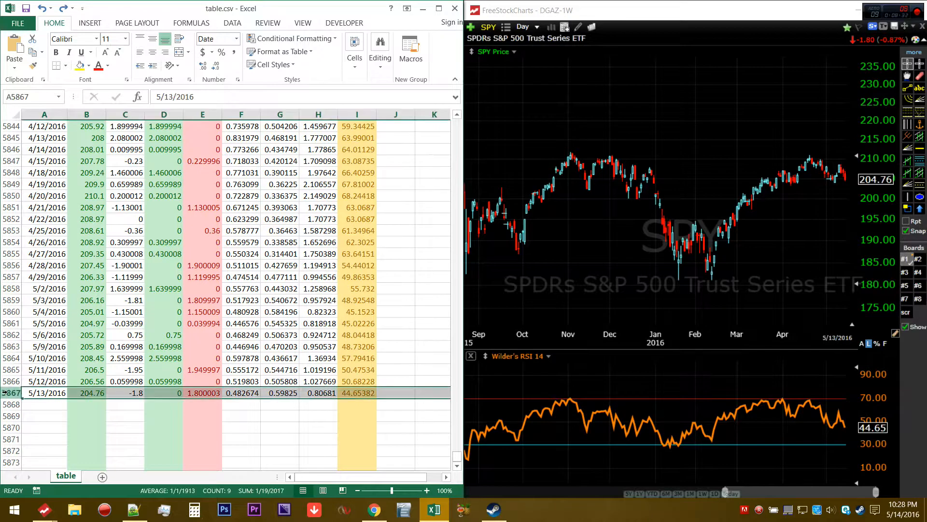
left_click(358, 393)
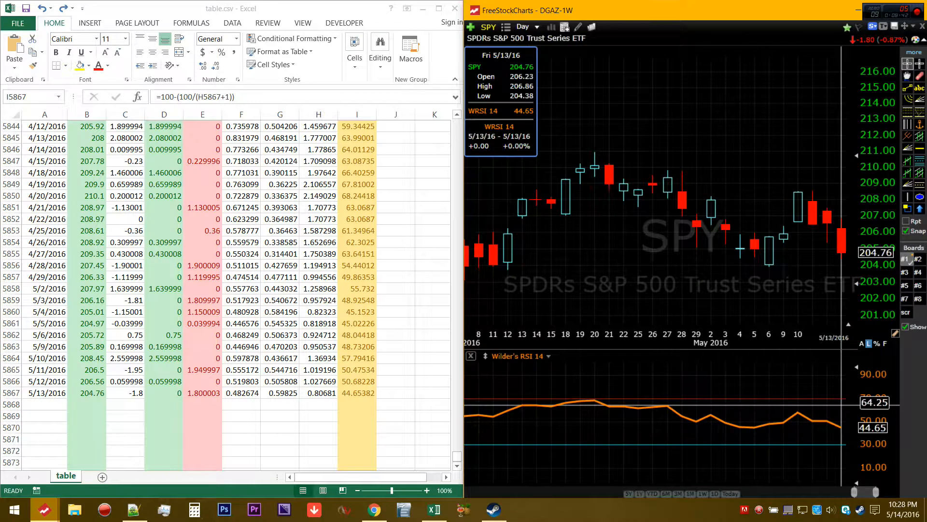
left_click(348, 393)
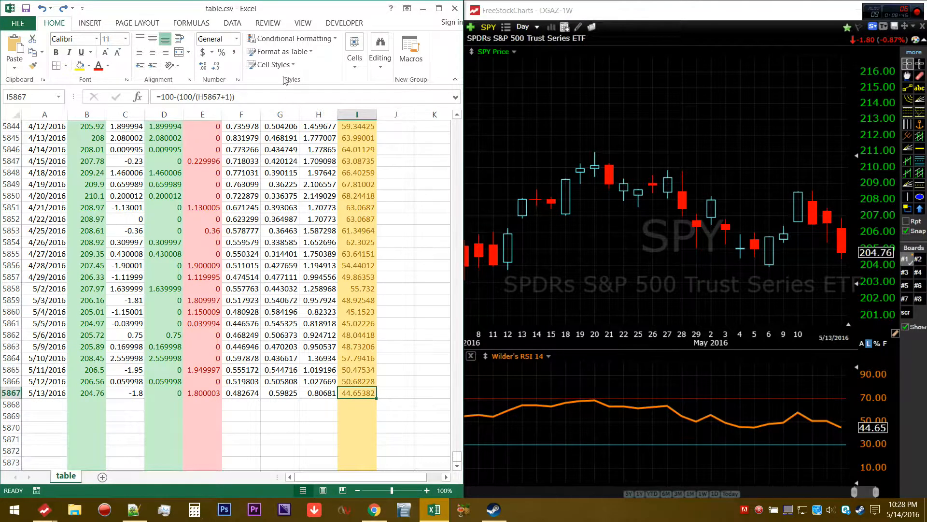
left_click(357, 114)
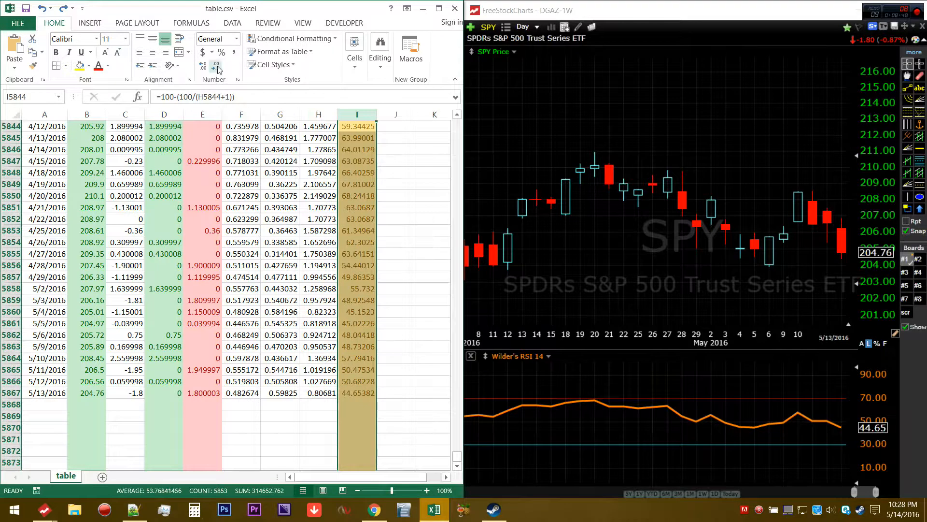
left_click(220, 67)
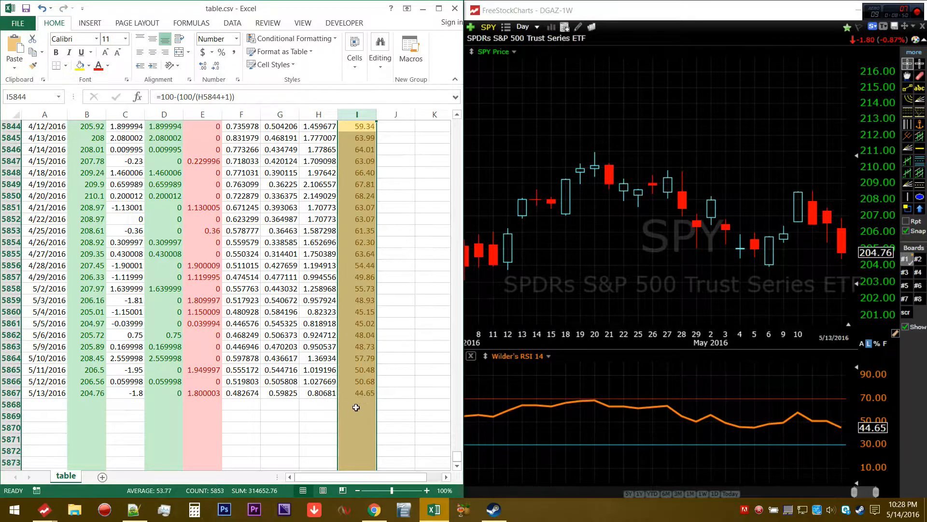
Step: Compare the 4/22/2016 RSI value and maximize the Excel window
left_click(355, 381)
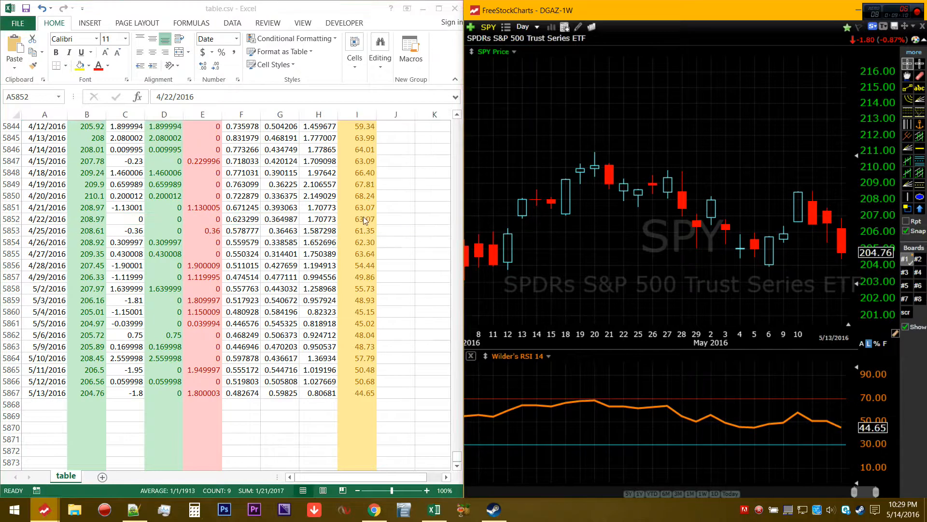
left_click(358, 219)
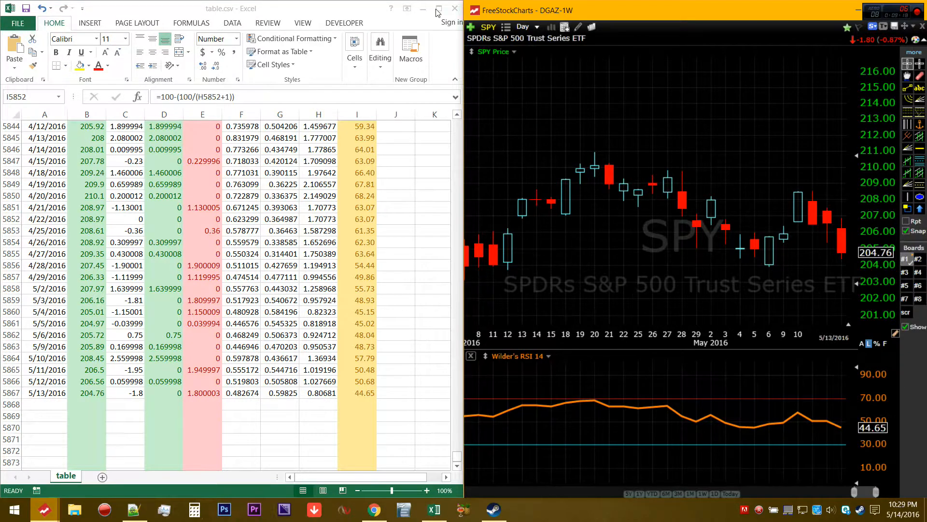
left_click(437, 10)
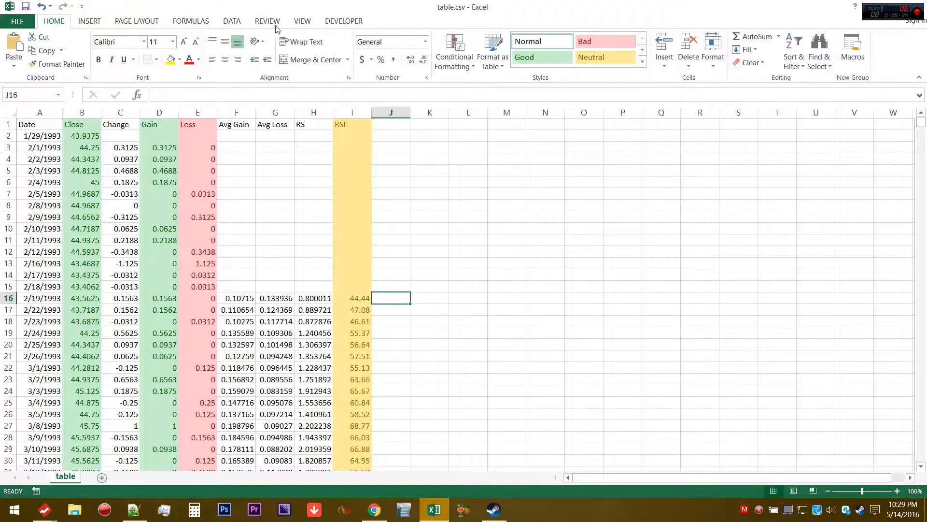
Step: Review the RS, Avg Gain and Avg Loss formulas, then zoom the SPY chart out past a year
left_click(313, 112)
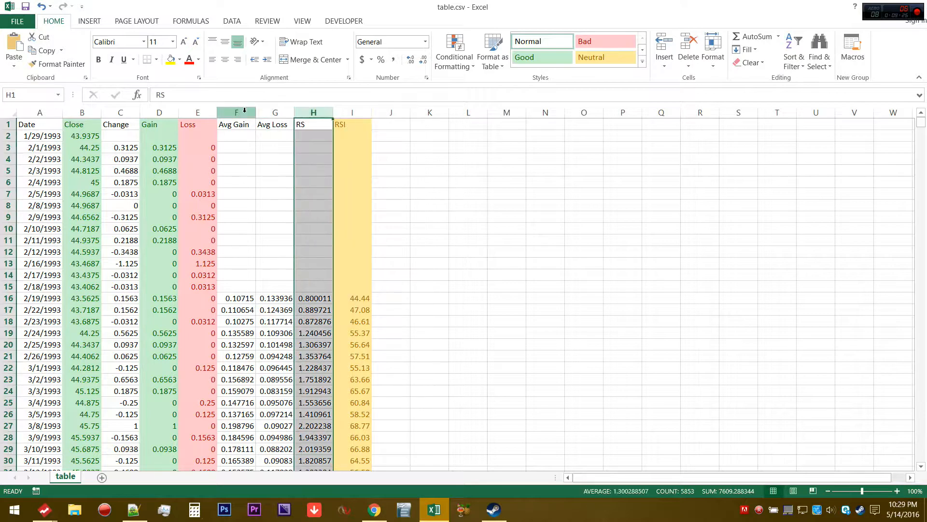
left_click(274, 113)
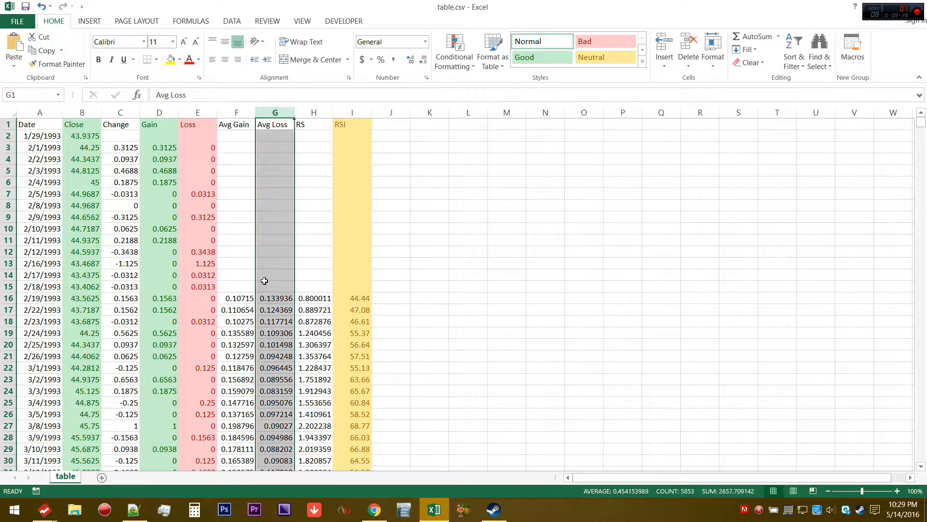
left_click(238, 298)
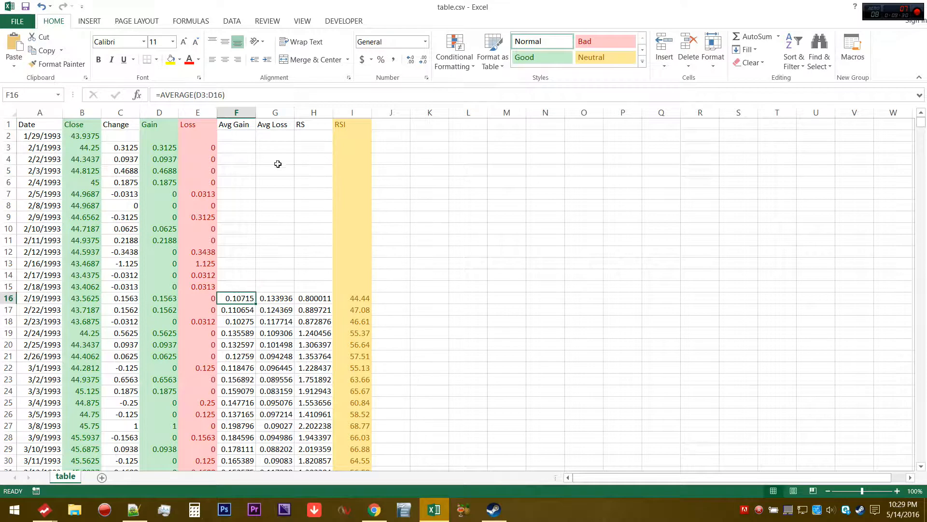
left_click(275, 112)
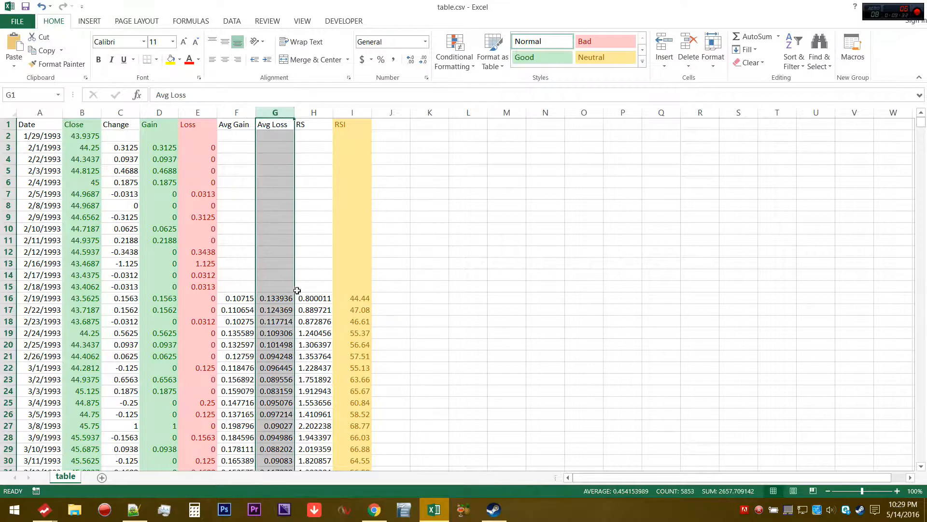
left_click(276, 298)
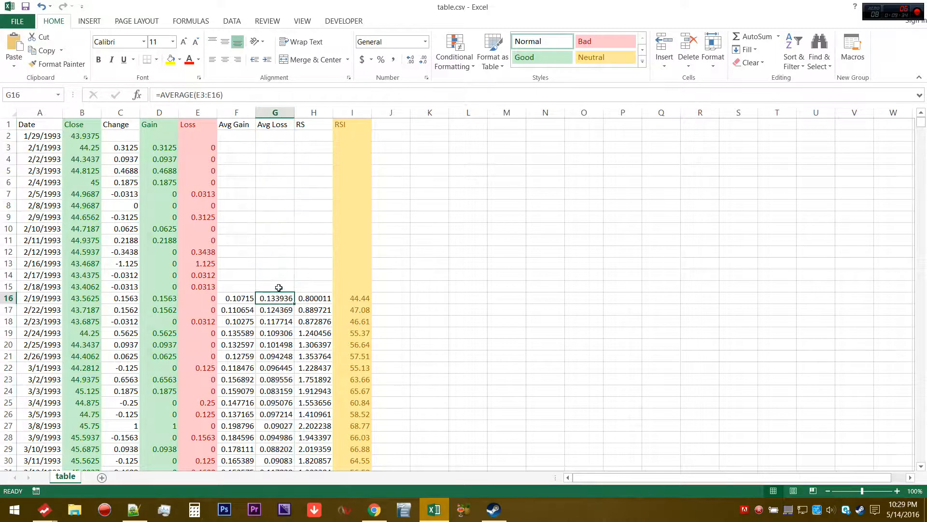
left_click(314, 112)
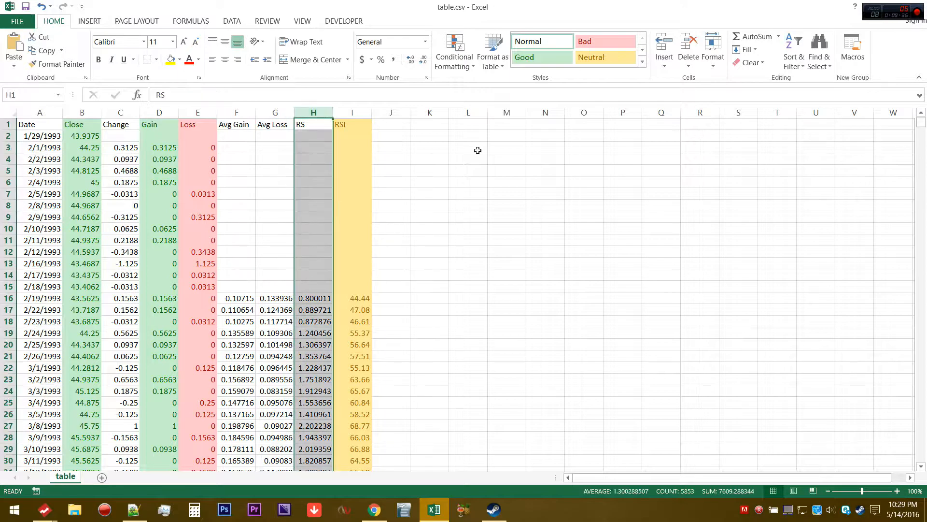
mouse_move(475, 146)
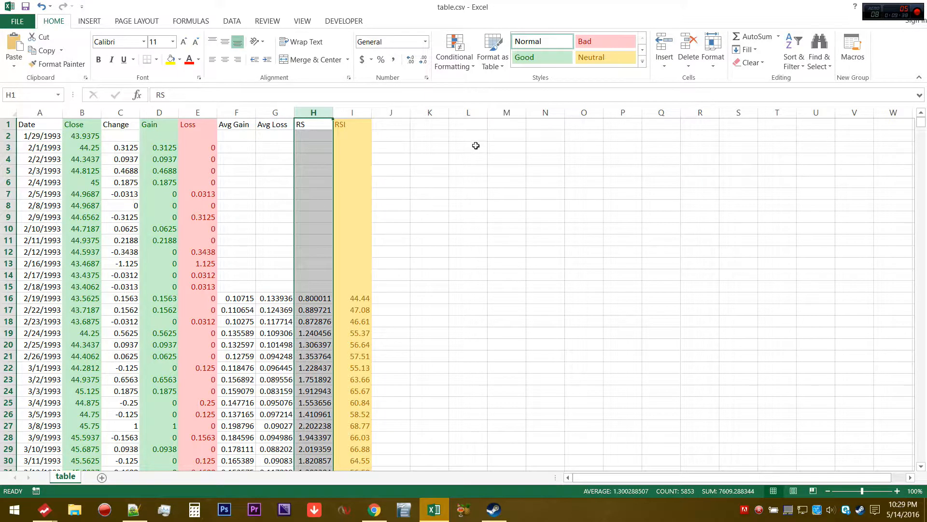
mouse_move(339, 357)
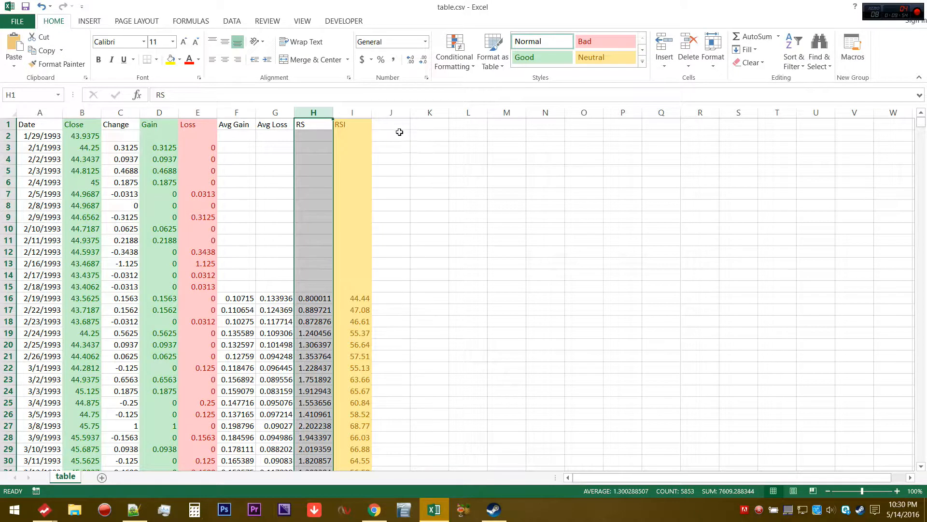
mouse_move(408, 121)
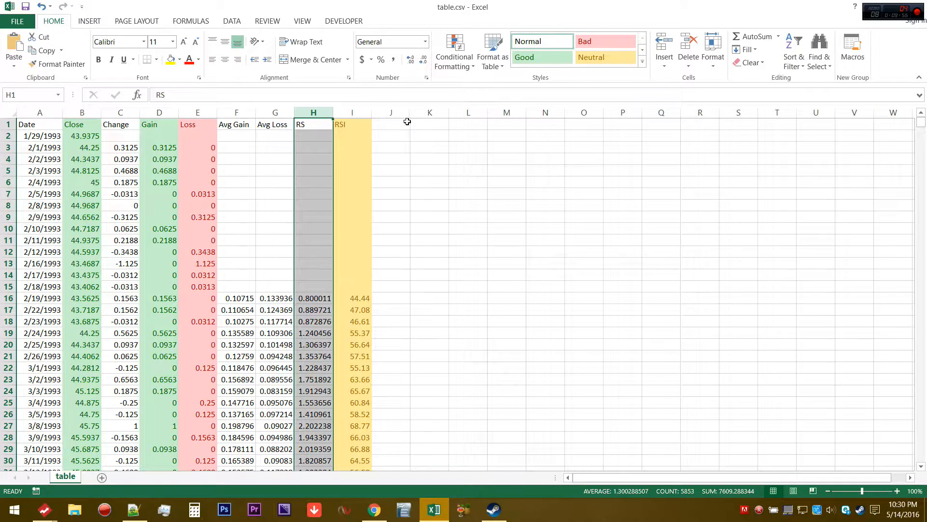
mouse_move(415, 119)
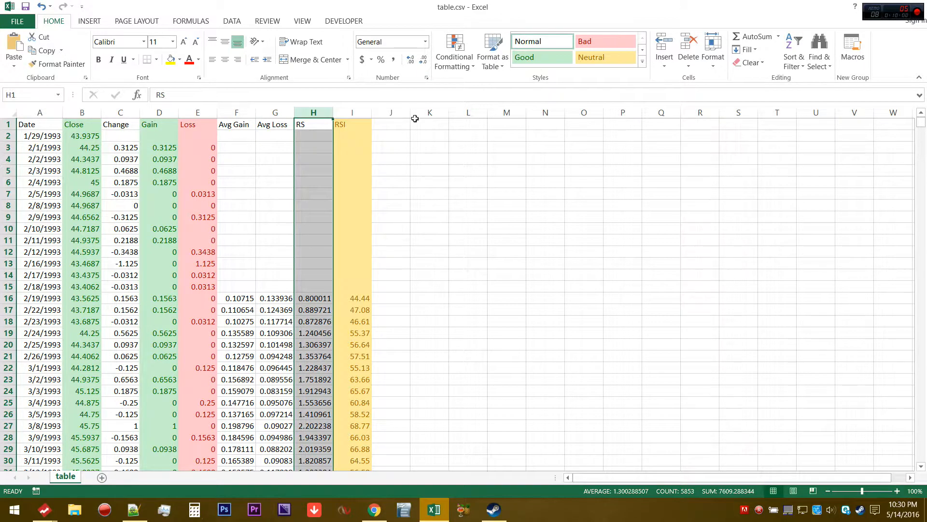
mouse_move(480, 176)
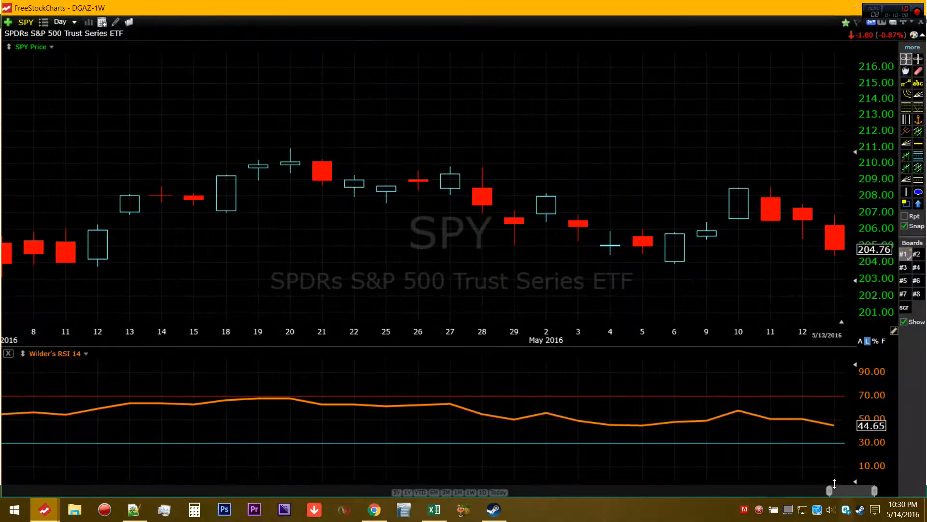
left_click_drag(834, 490, 290, 490)
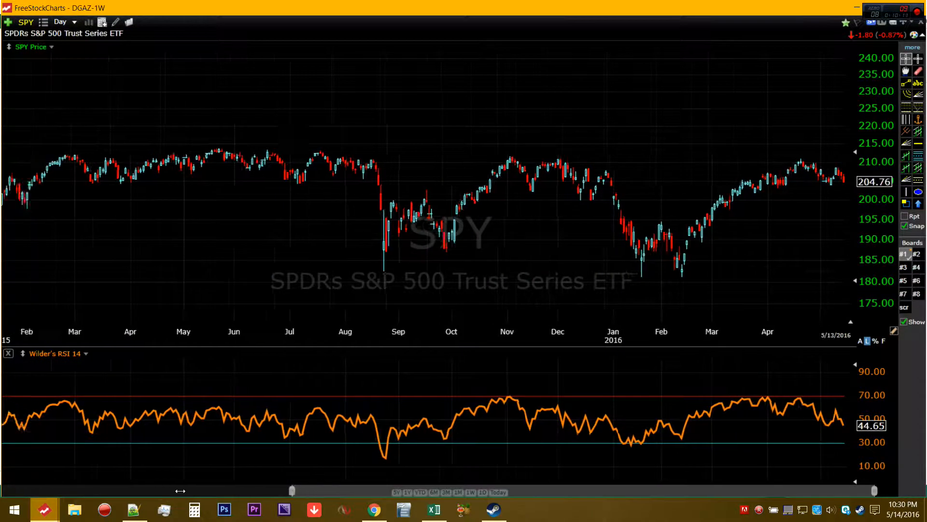